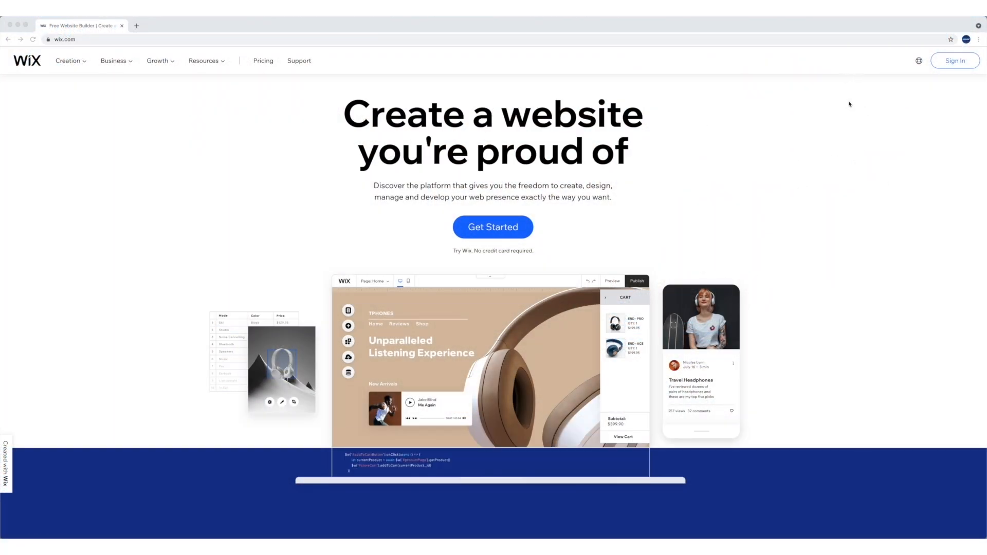
# - Scroll through the Wix landing page and start creating a new Wix account
pyautogui.scroll(-3)
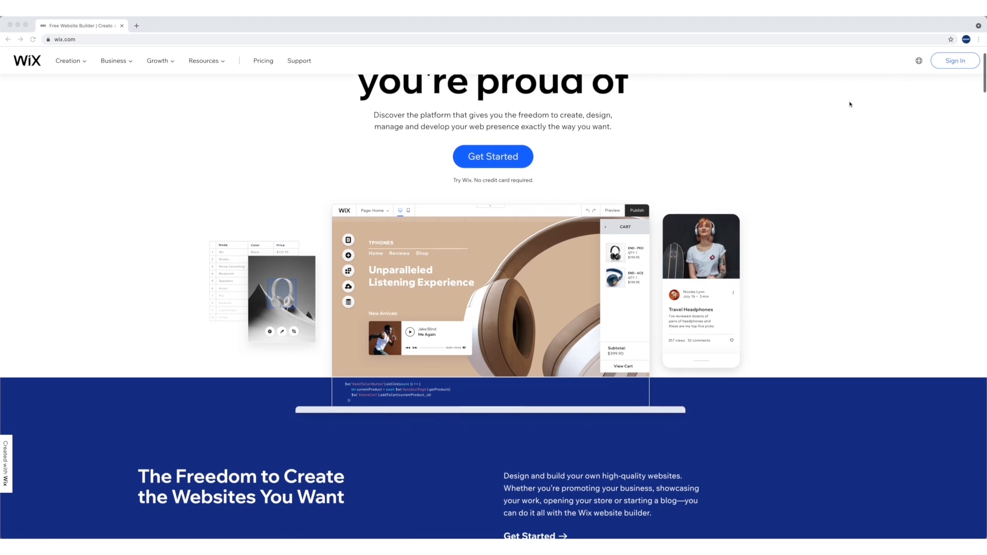
pyautogui.scroll(-3)
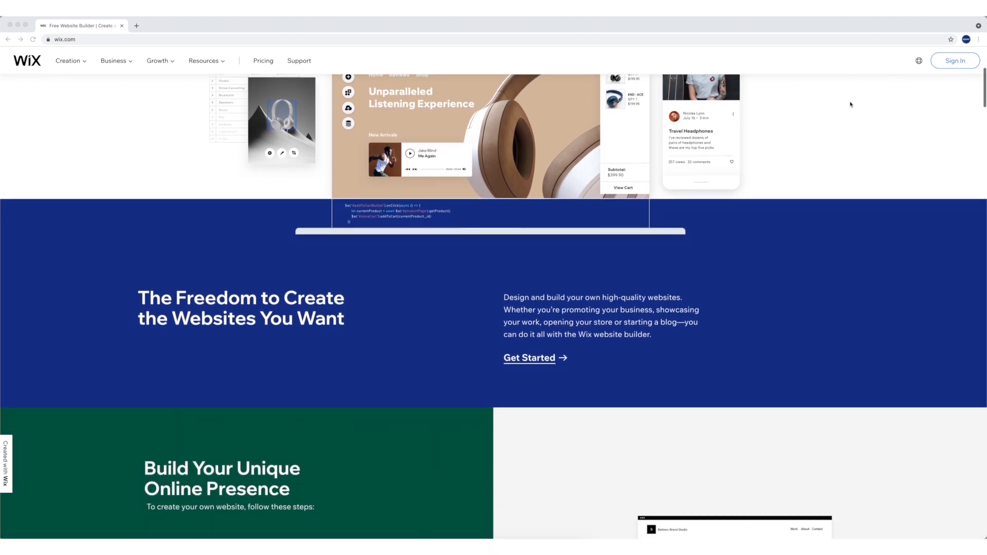
pyautogui.scroll(-3)
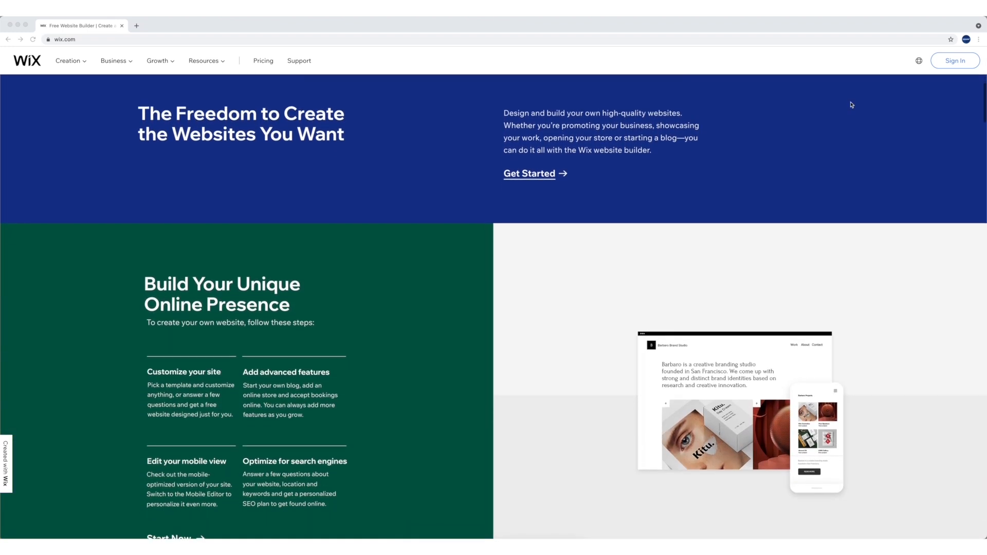
pyautogui.scroll(-3)
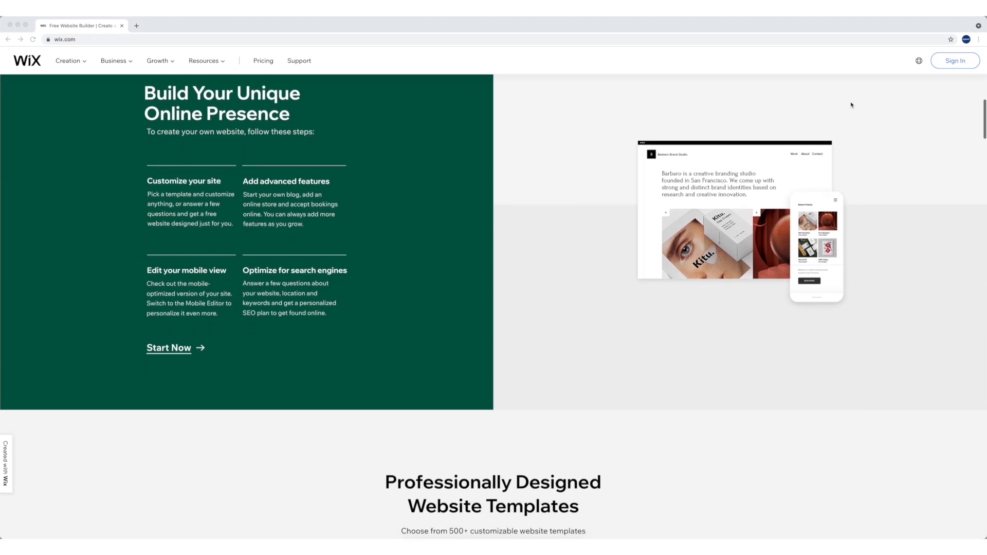
pyautogui.scroll(-3)
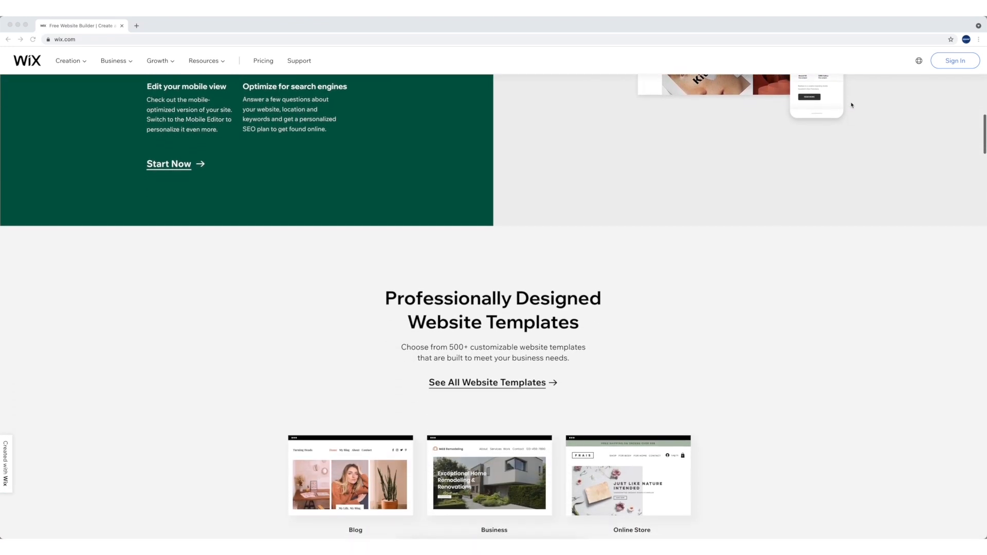
pyautogui.scroll(-3)
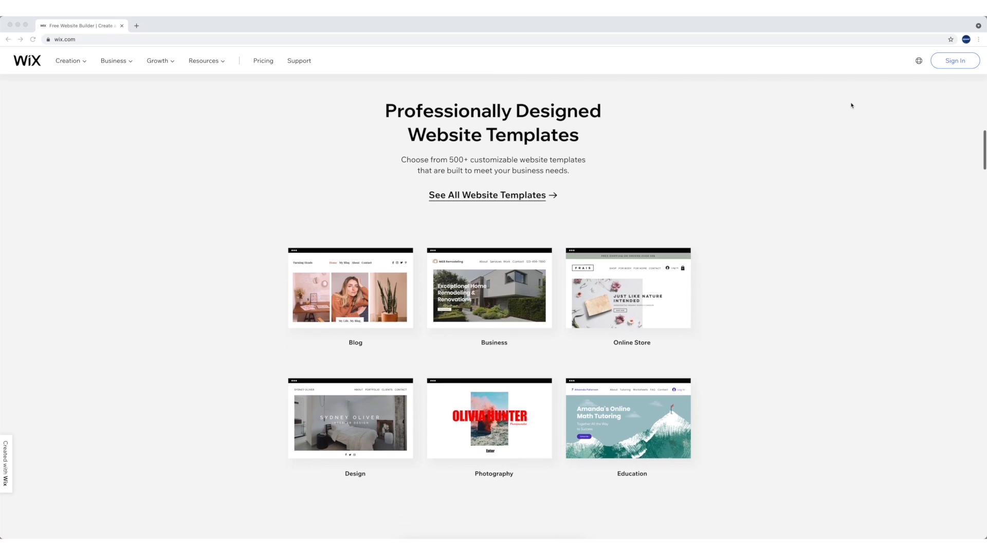
pyautogui.scroll(-3)
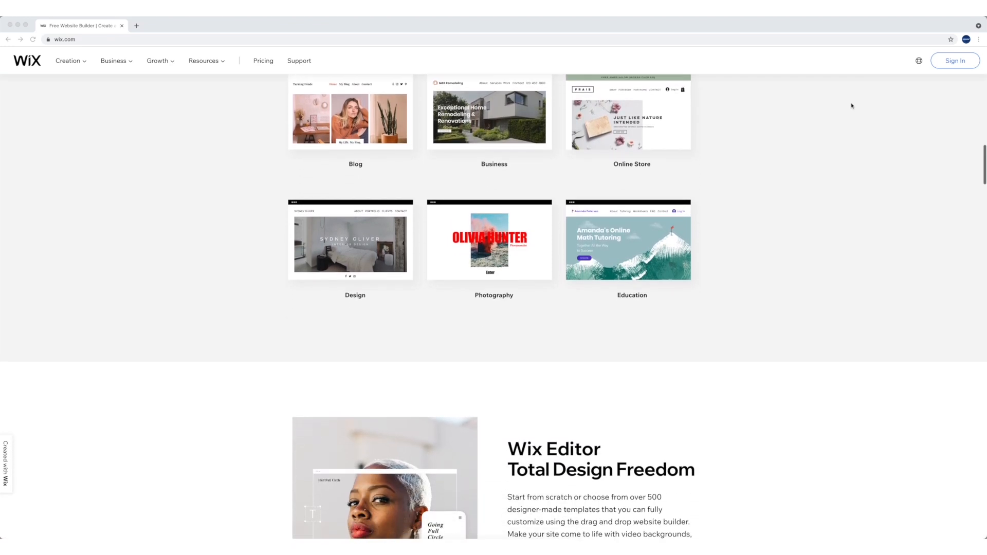
pyautogui.scroll(-3)
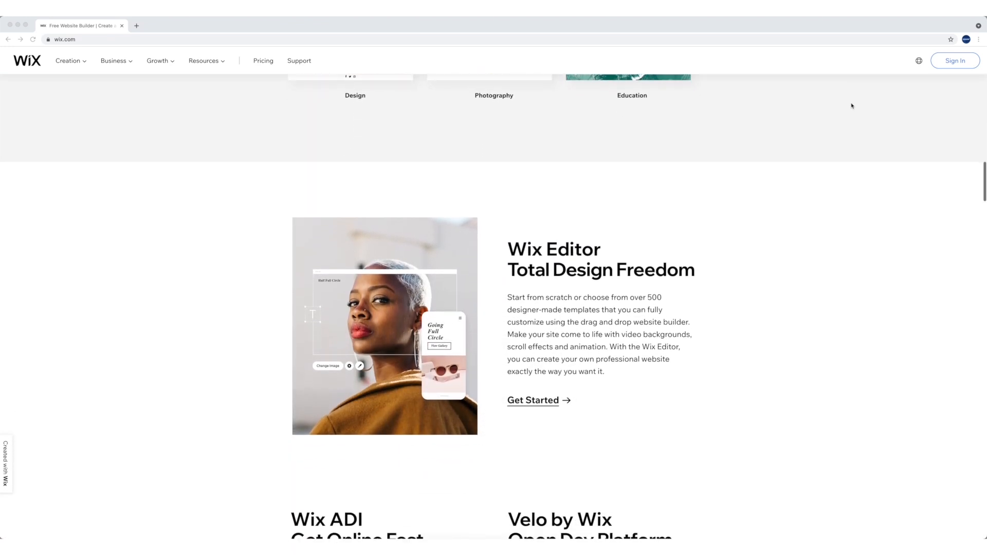
pyautogui.scroll(-3)
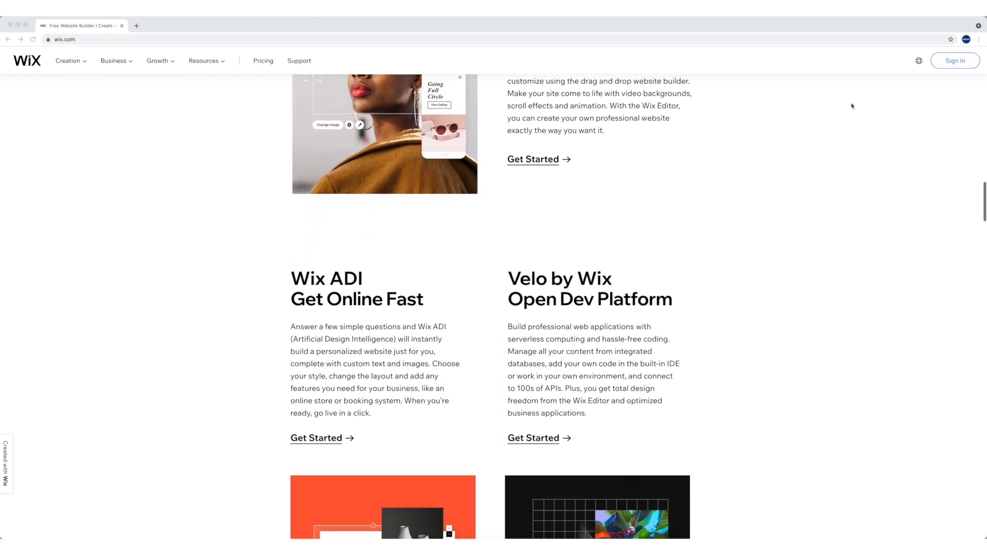
pyautogui.scroll(-3)
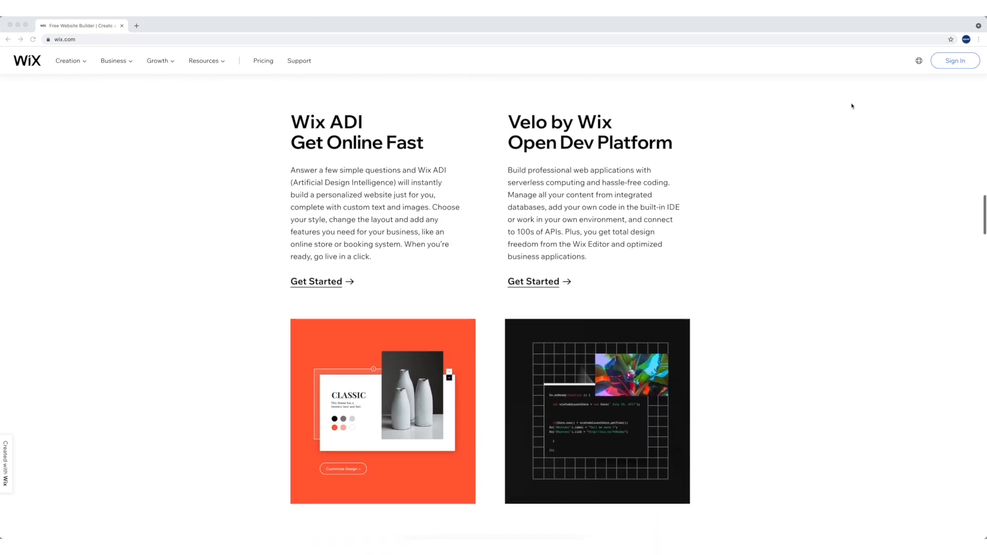
pyautogui.scroll(-3)
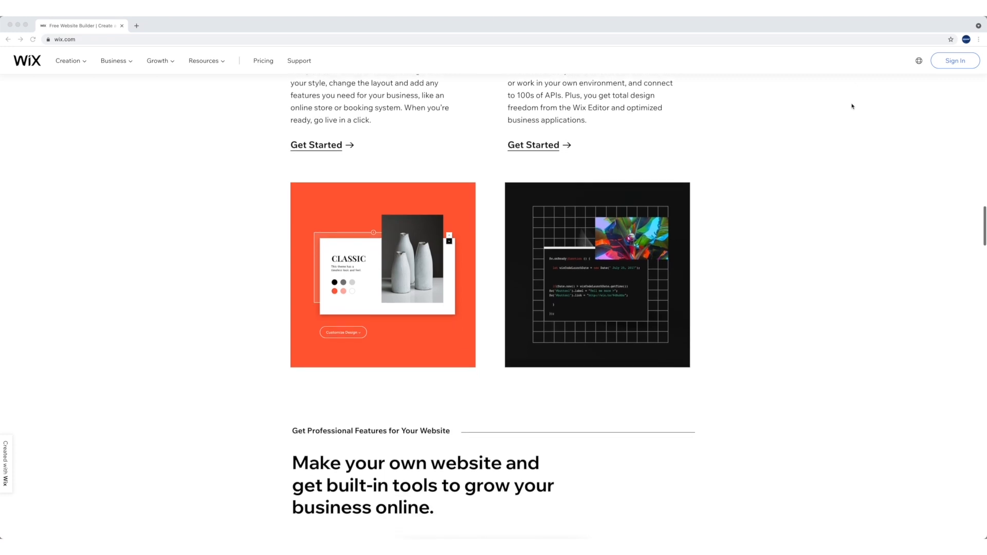
pyautogui.scroll(-3)
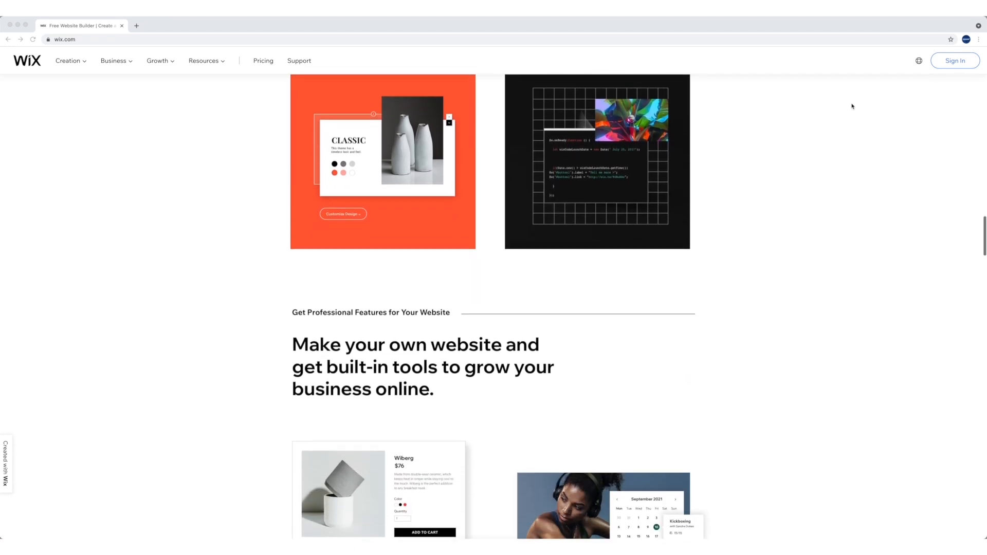
pyautogui.scroll(-3)
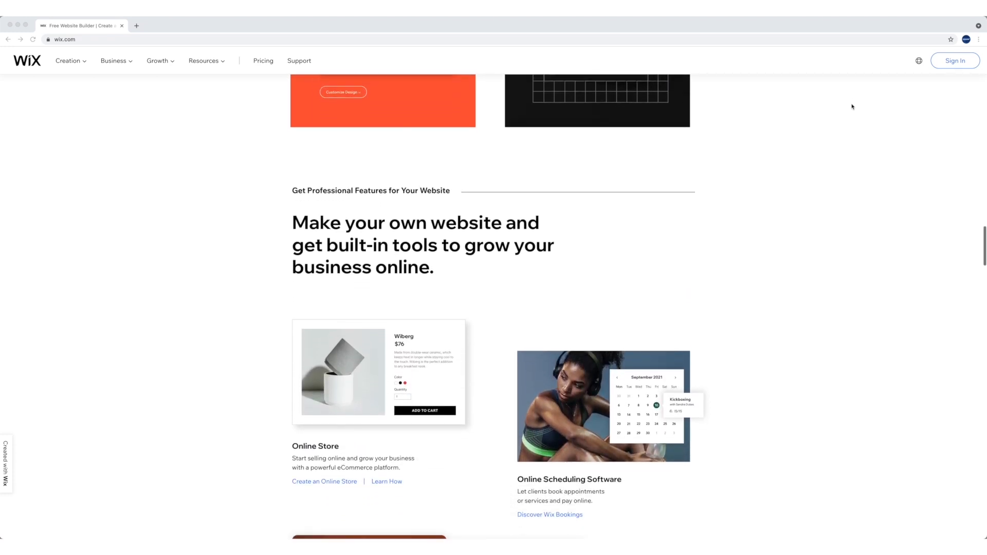
pyautogui.scroll(-3)
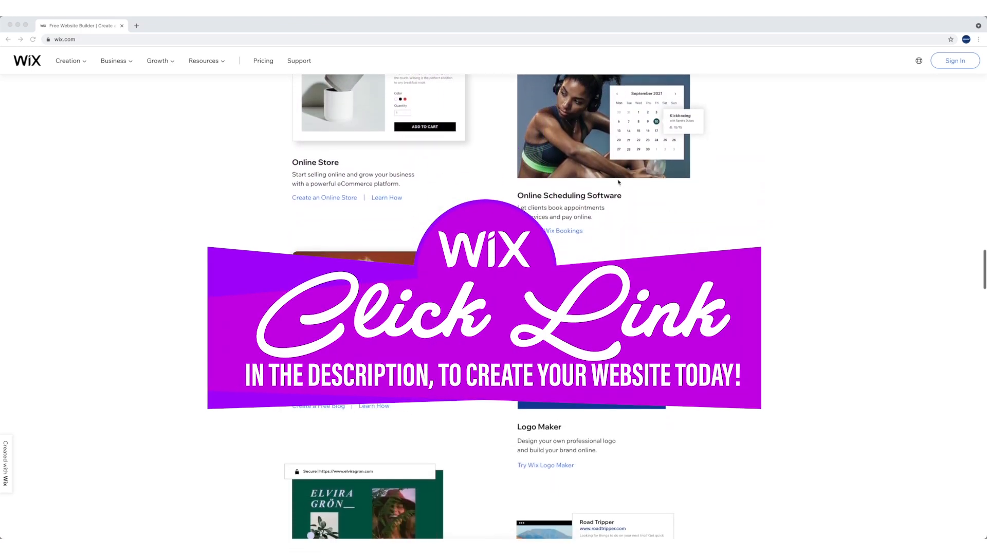
pyautogui.click(954, 61)
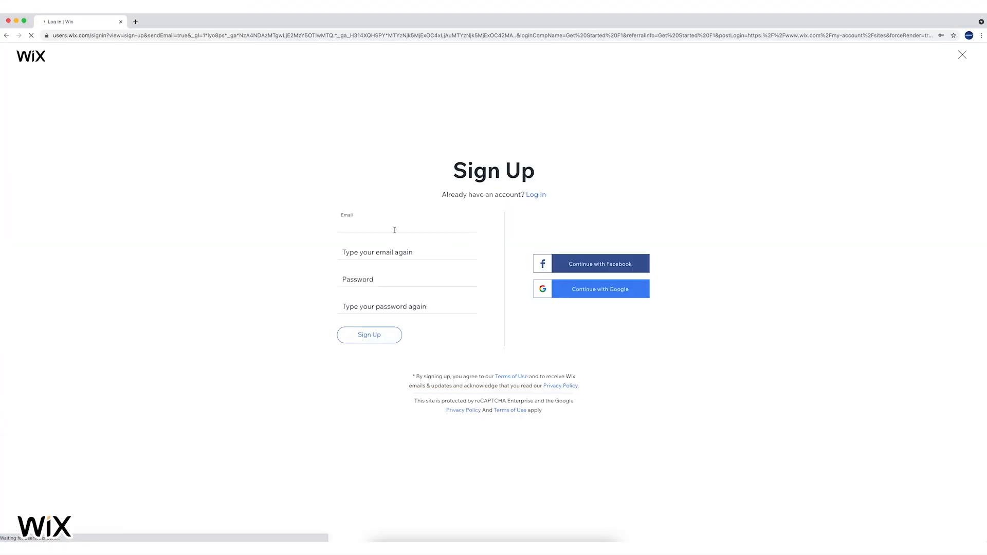
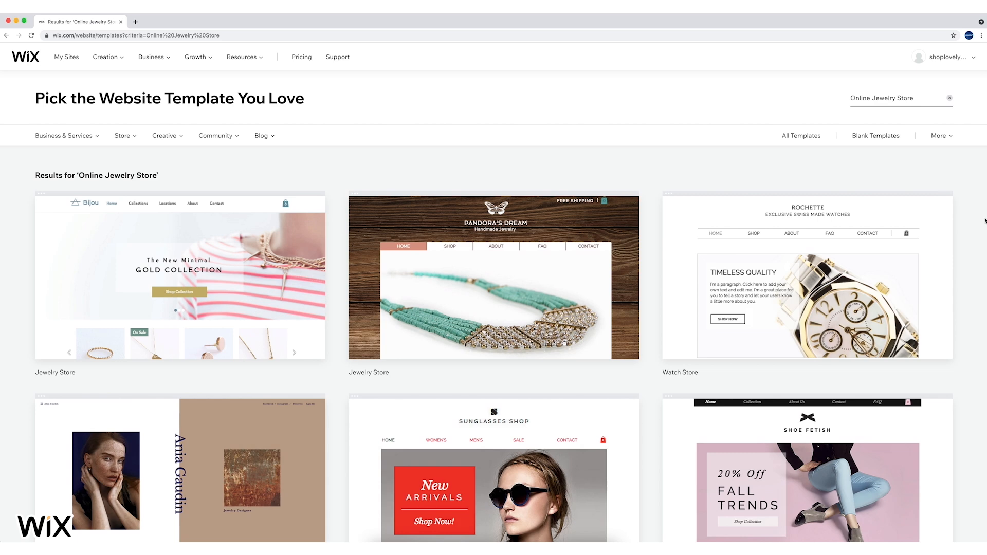
# - Show the Jewelry & Accessories store templates and preview the adalene Accessories Store template
pyautogui.scroll(-3)
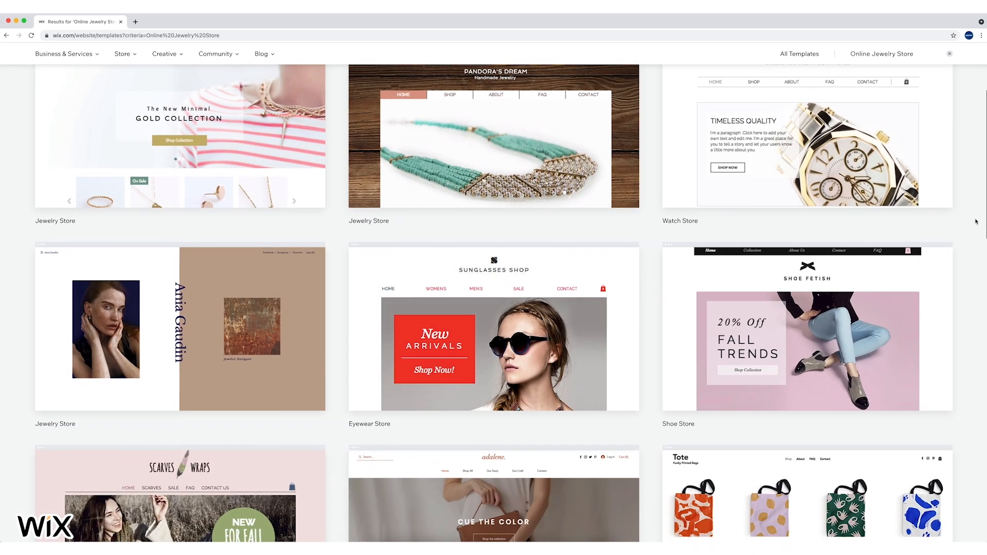
pyautogui.scroll(-3)
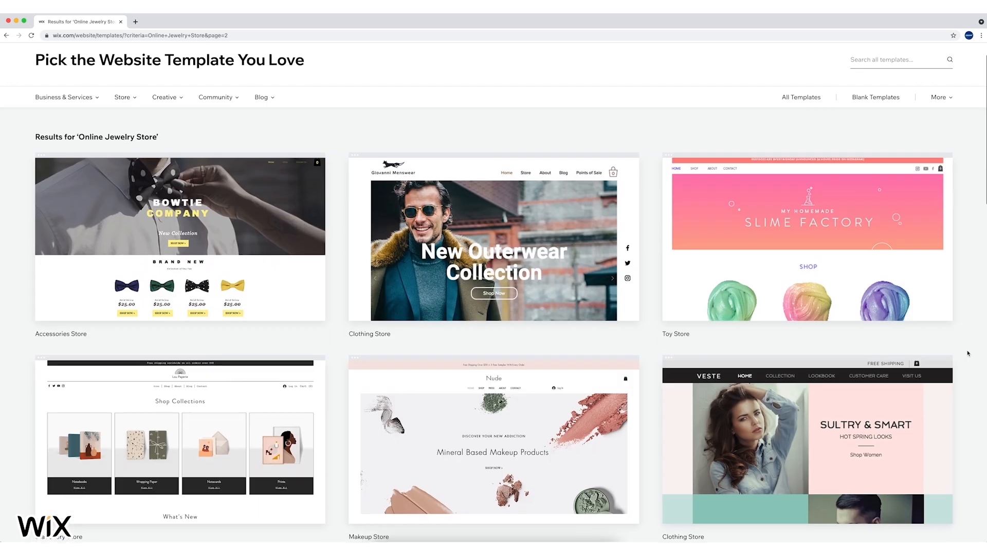
pyautogui.scroll(-3)
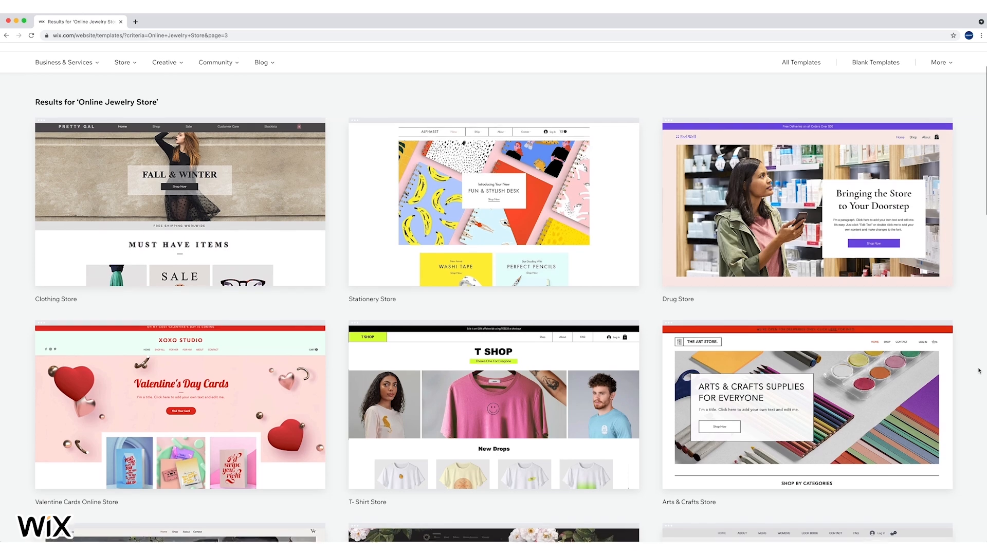
pyautogui.scroll(-3)
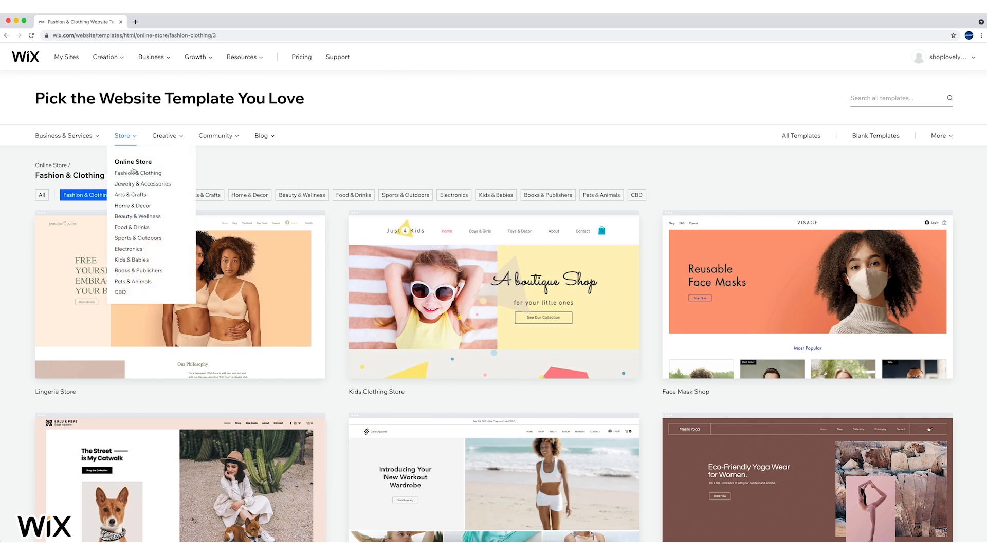
pyautogui.click(142, 183)
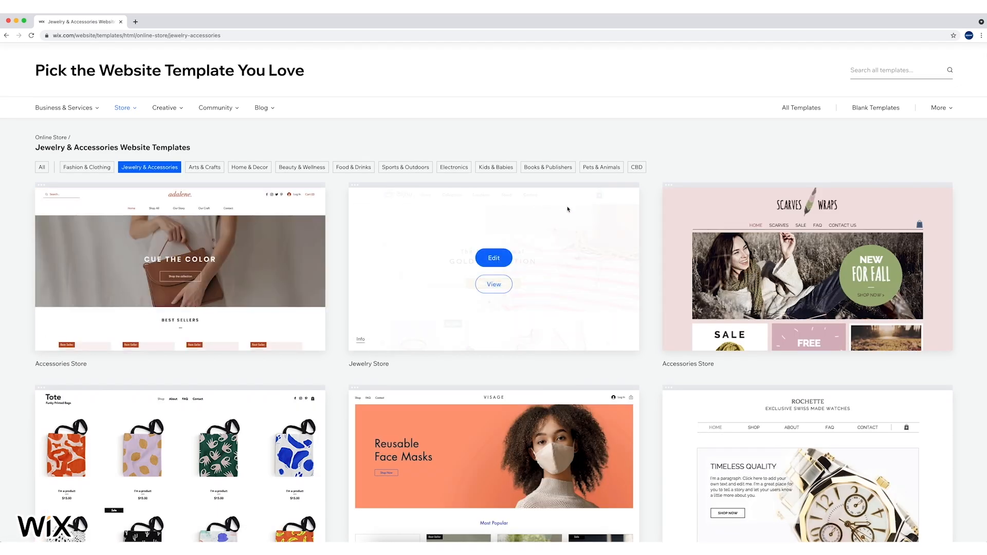
pyautogui.moveTo(551, 283)
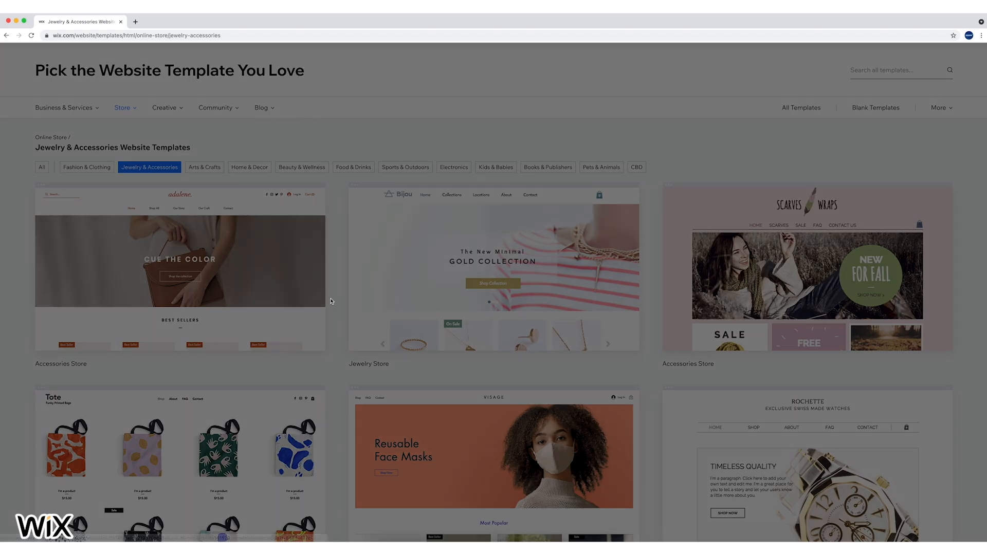
pyautogui.click(179, 261)
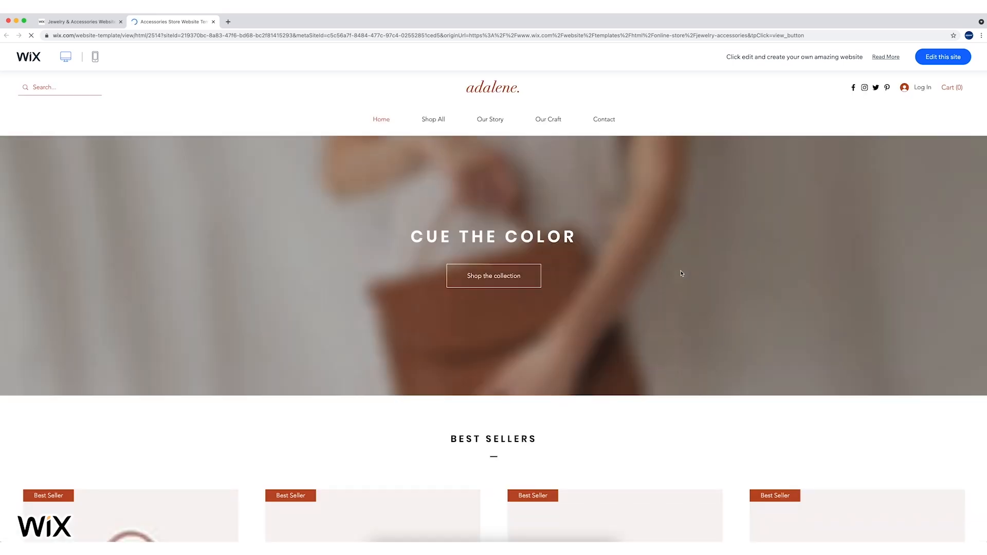
# - Edit the template as my site, then reach Logo Maker from the dashboard's Marketing & SEO tools
pyautogui.click(943, 57)
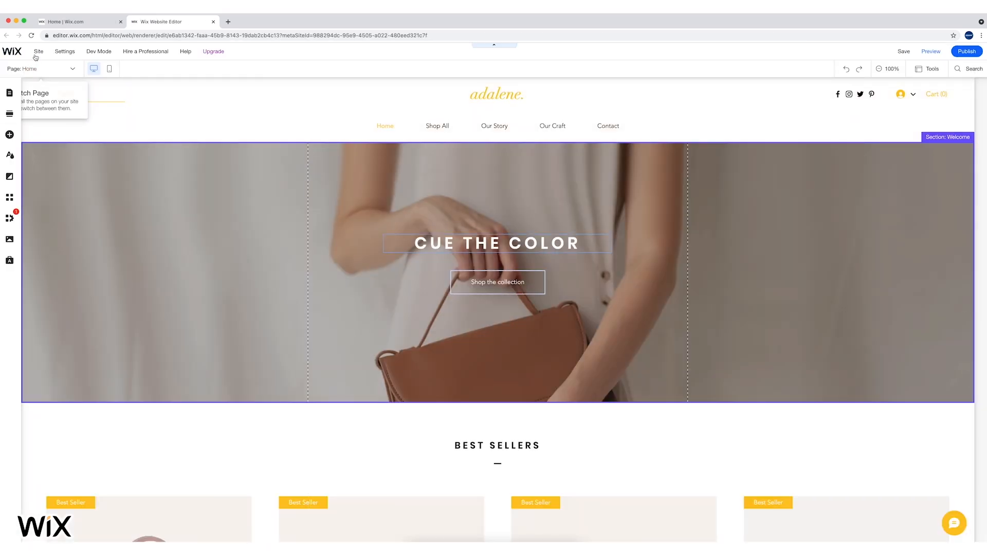
pyautogui.click(80, 20)
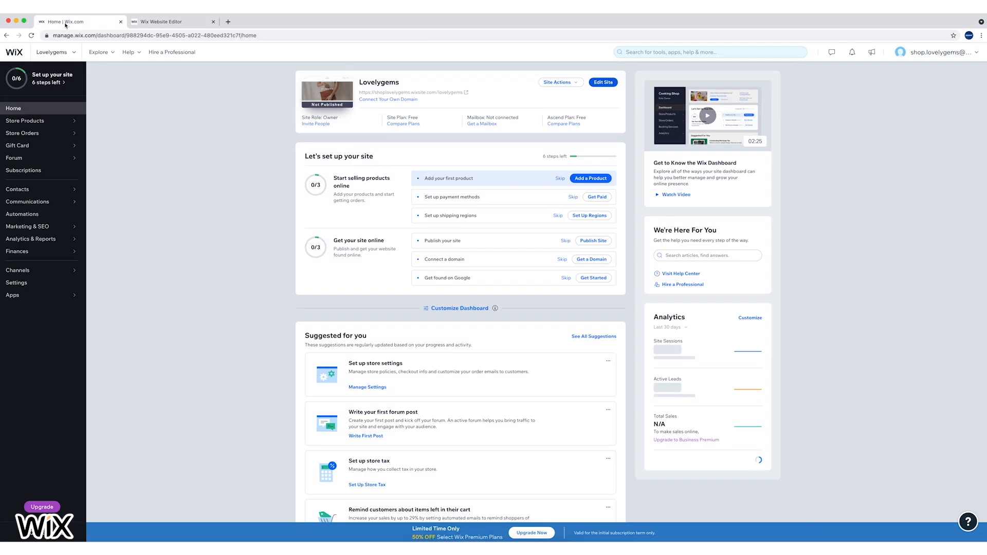
pyautogui.click(26, 226)
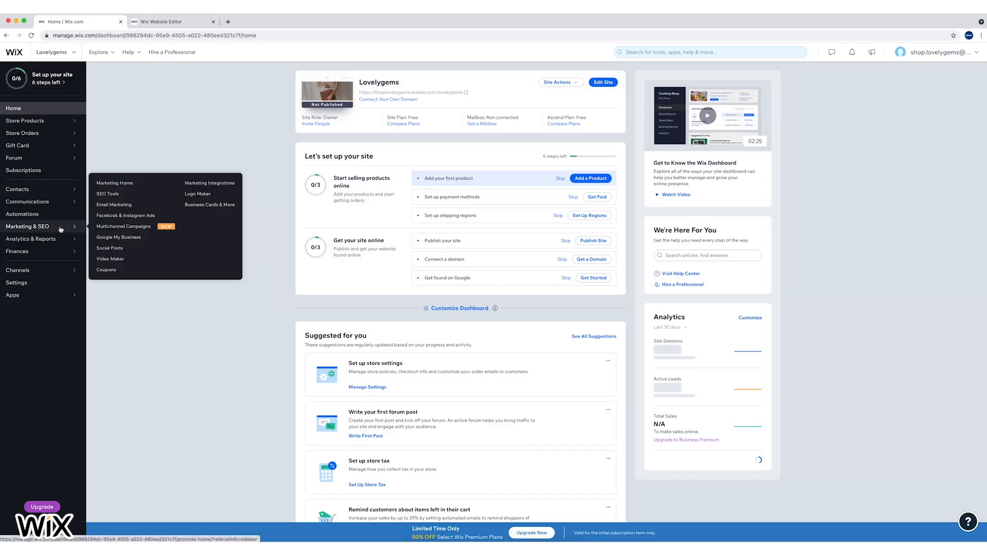
pyautogui.moveTo(198, 195)
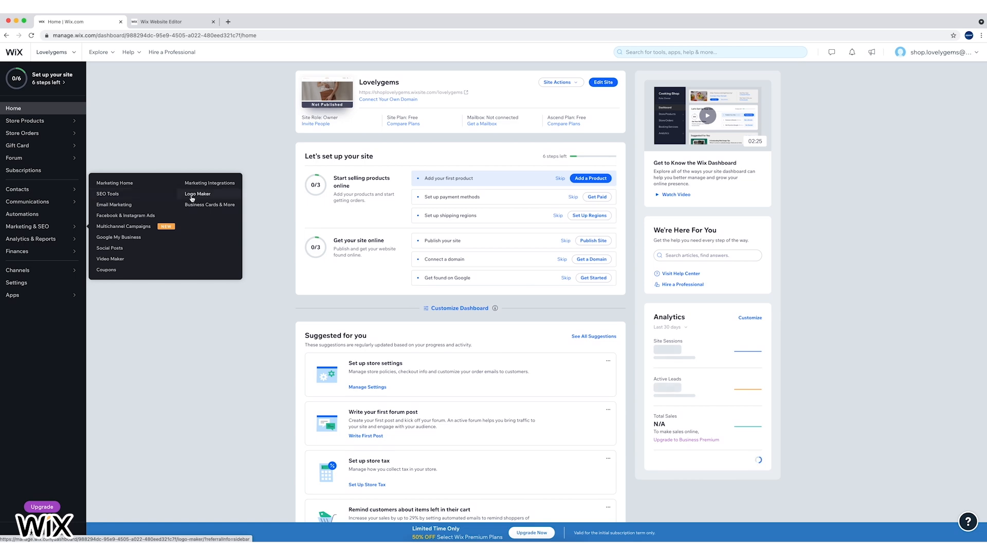
pyautogui.click(198, 194)
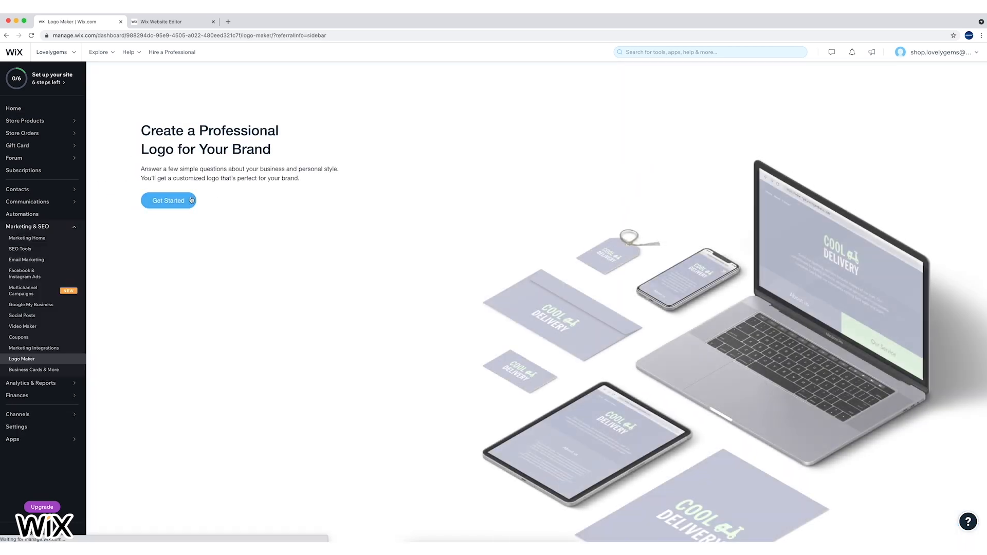
# - Submit the Lovely Gems name with PRECIOUS STONES tagline and choose the Modern logo style
pyautogui.click(167, 201)
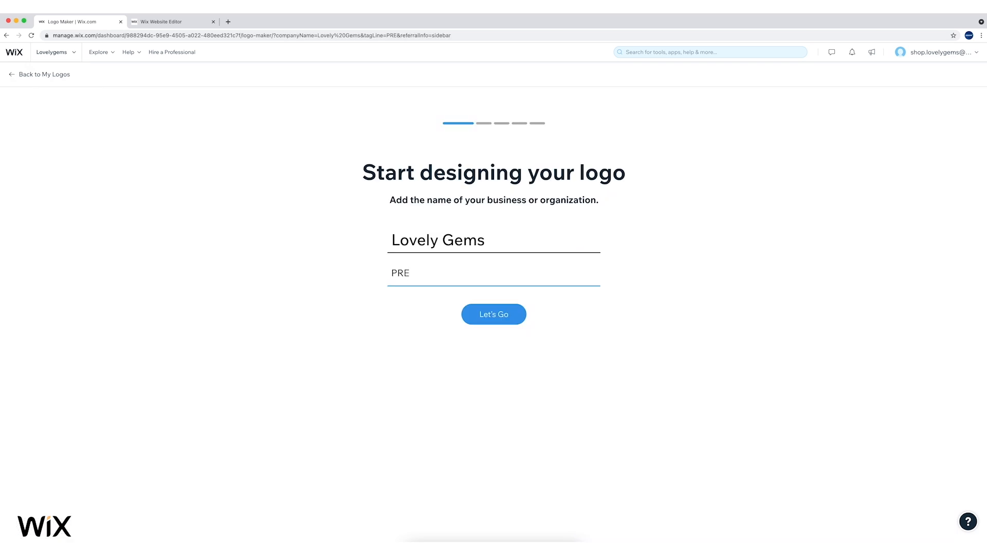
pyautogui.click(493, 314)
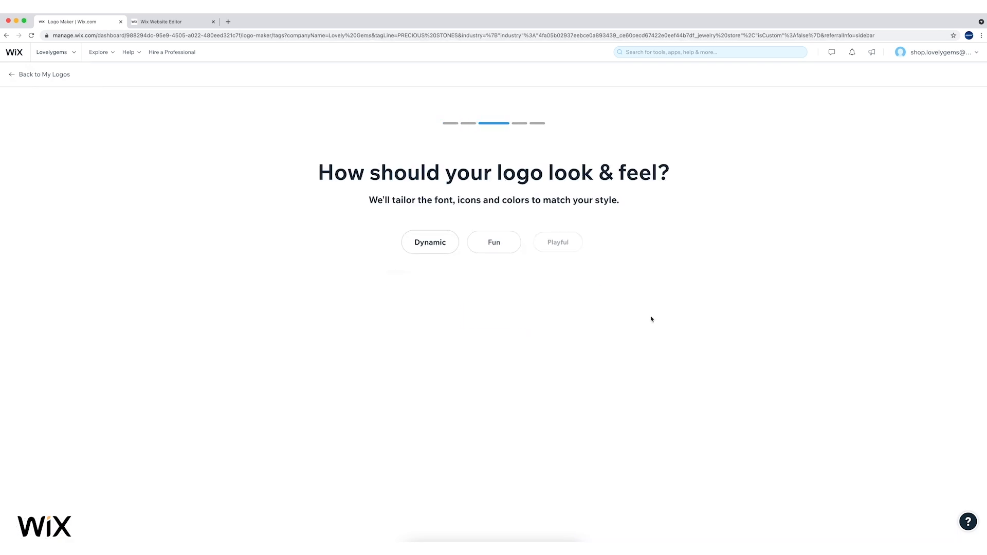
pyautogui.click(557, 242)
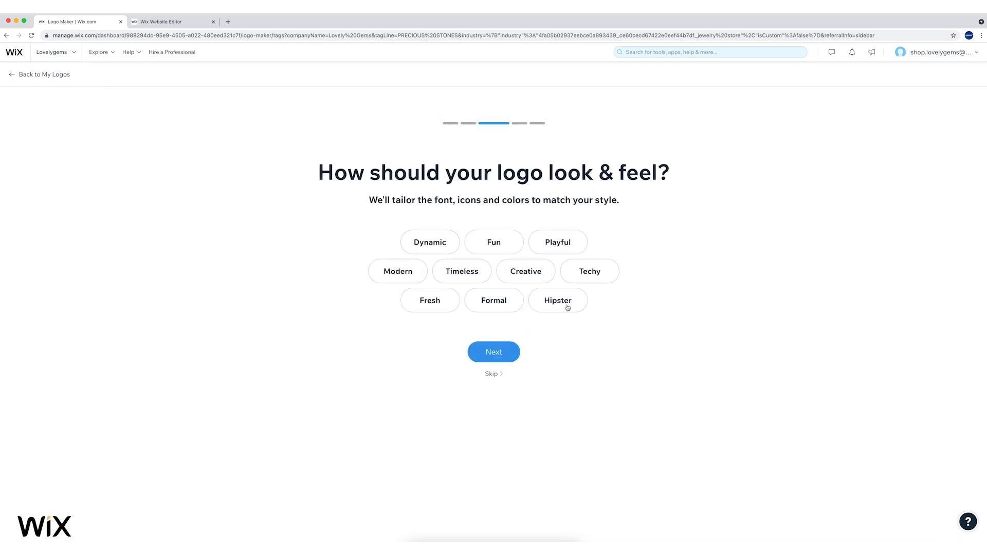
pyautogui.click(397, 271)
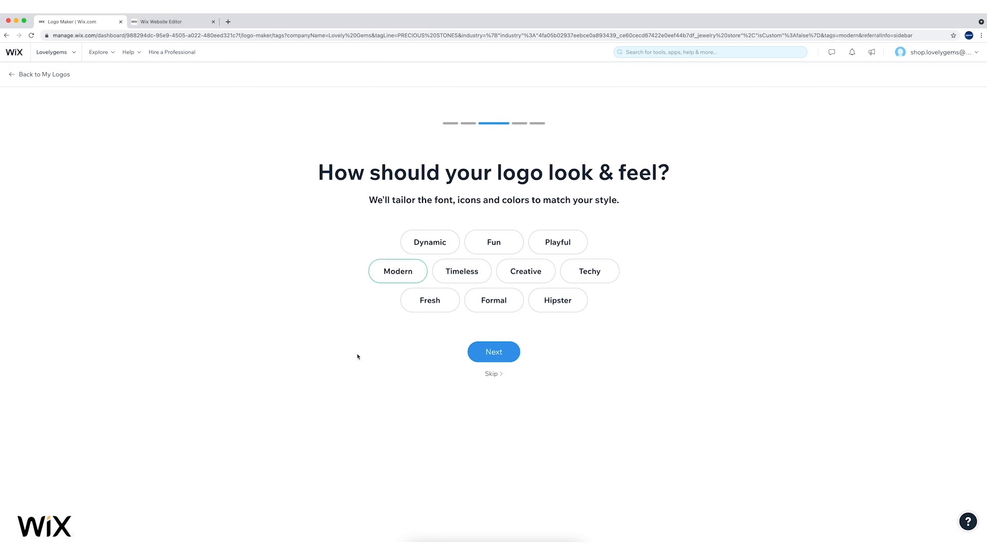
pyautogui.click(494, 351)
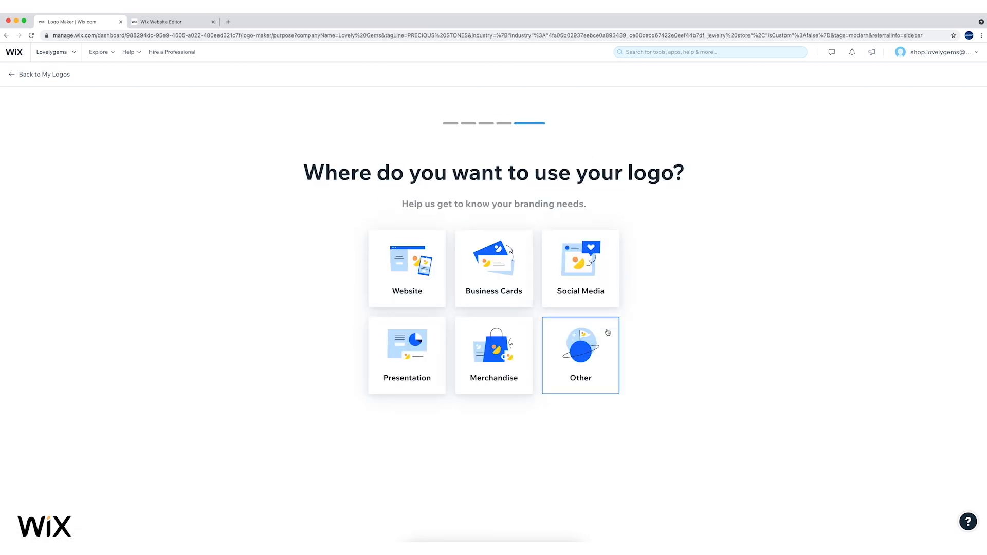
# - Mark the logo's uses including merchandise and browse the suggested logo designs
pyautogui.click(407, 268)
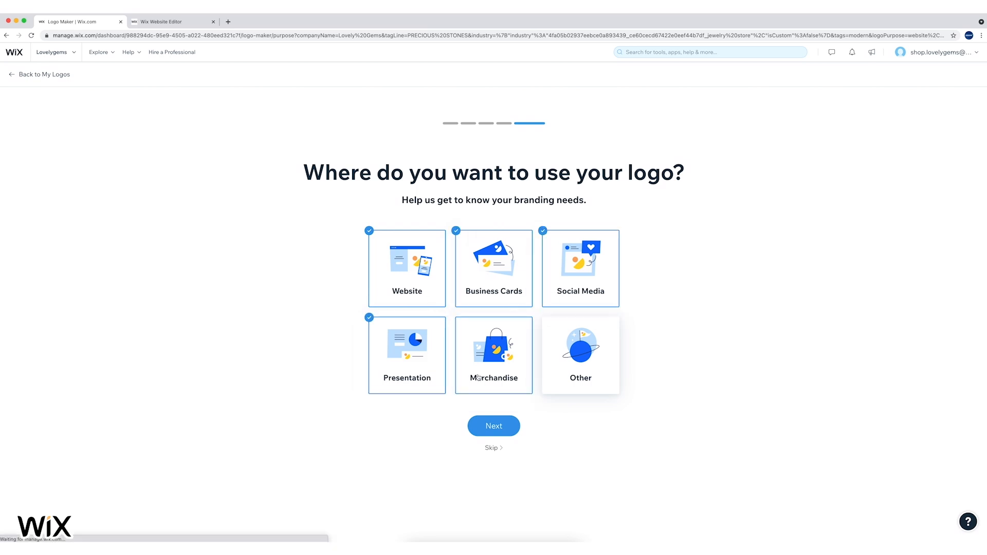
pyautogui.click(494, 354)
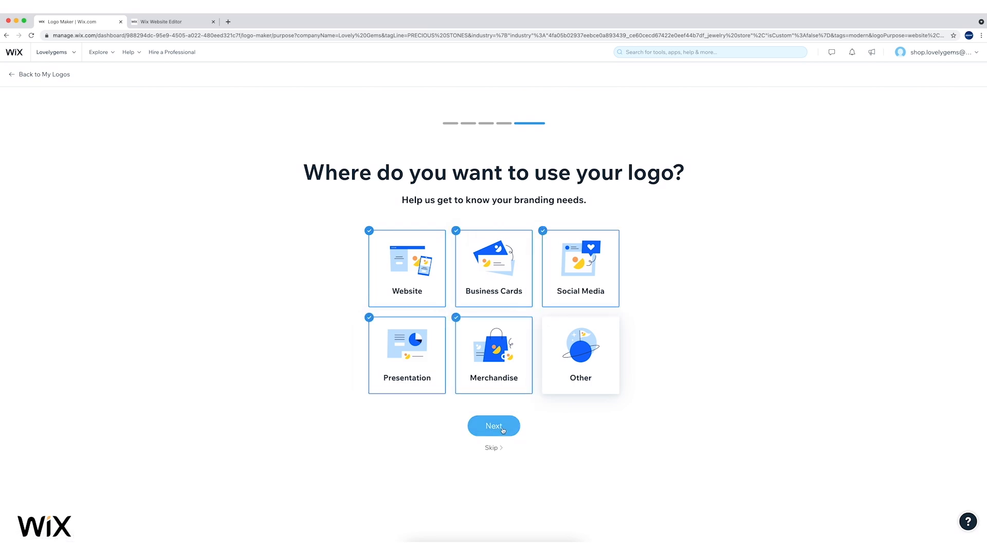
pyautogui.click(494, 426)
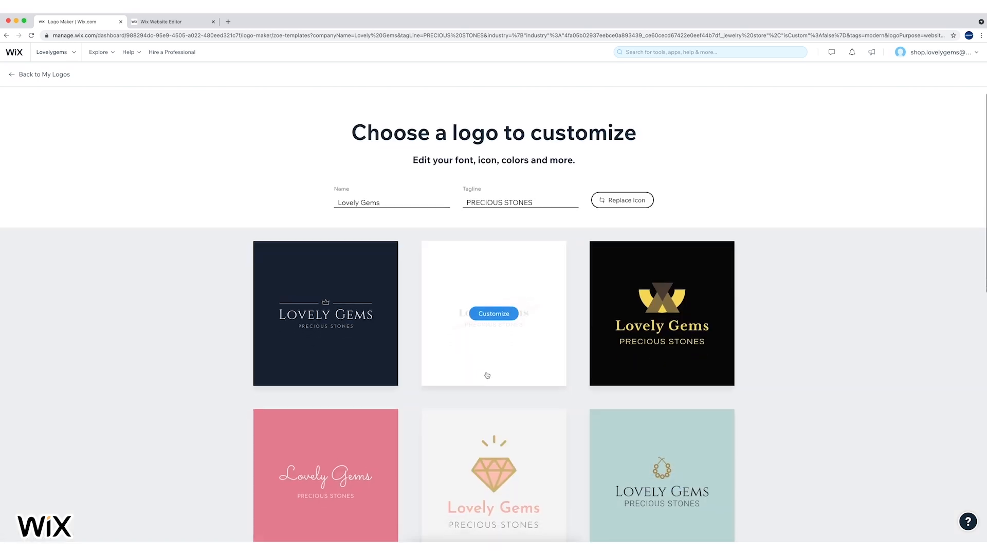
pyautogui.scroll(-3)
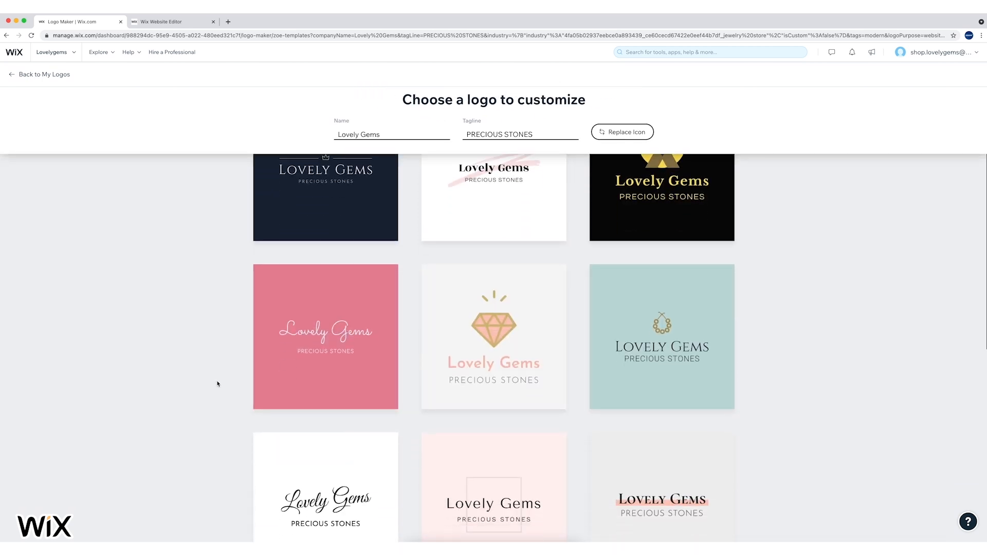
pyautogui.scroll(-3)
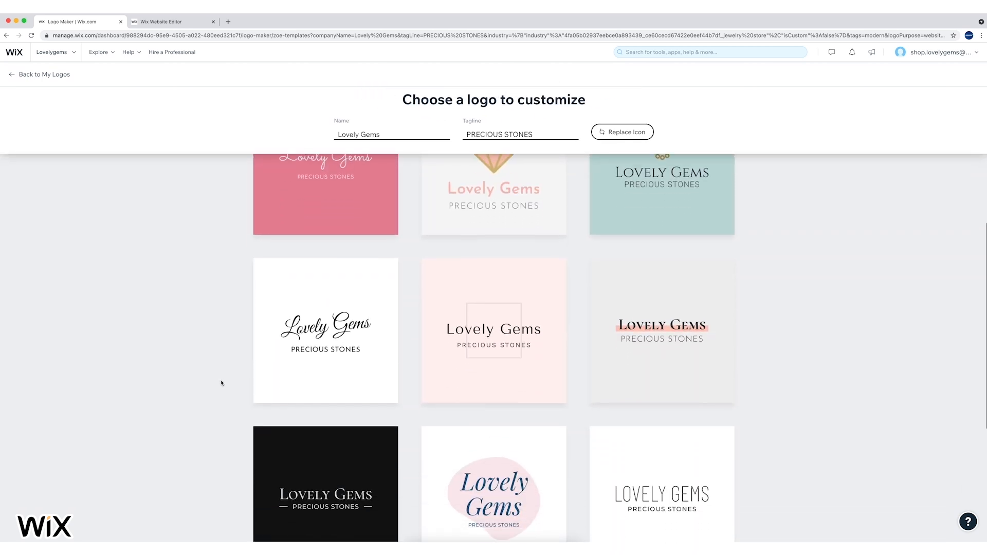
pyautogui.scroll(-3)
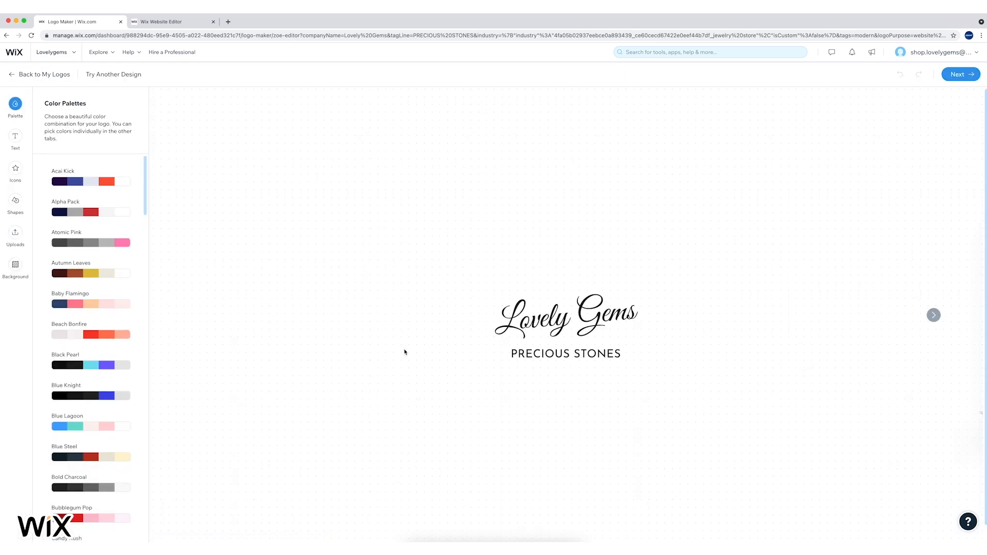
pyautogui.click(171, 22)
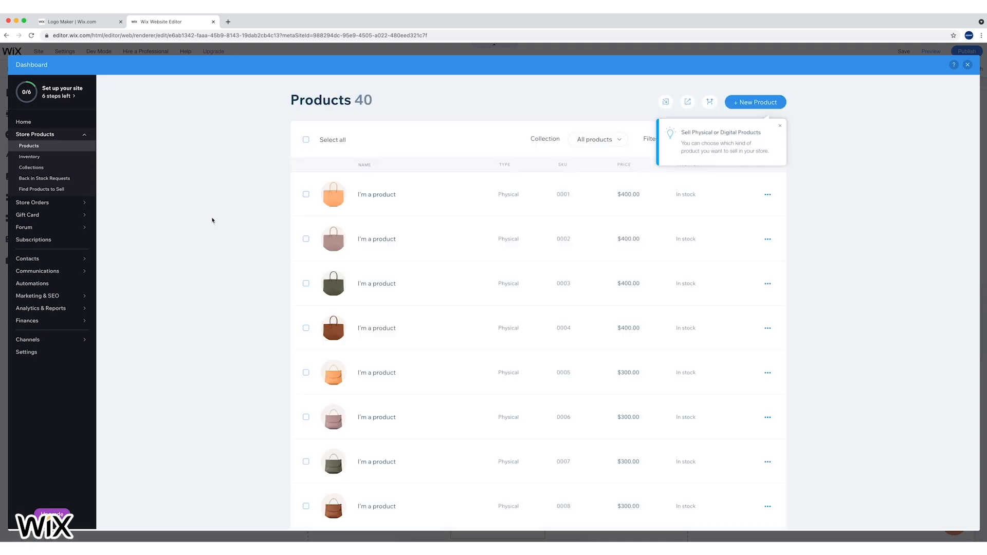
pyautogui.moveTo(638, 194)
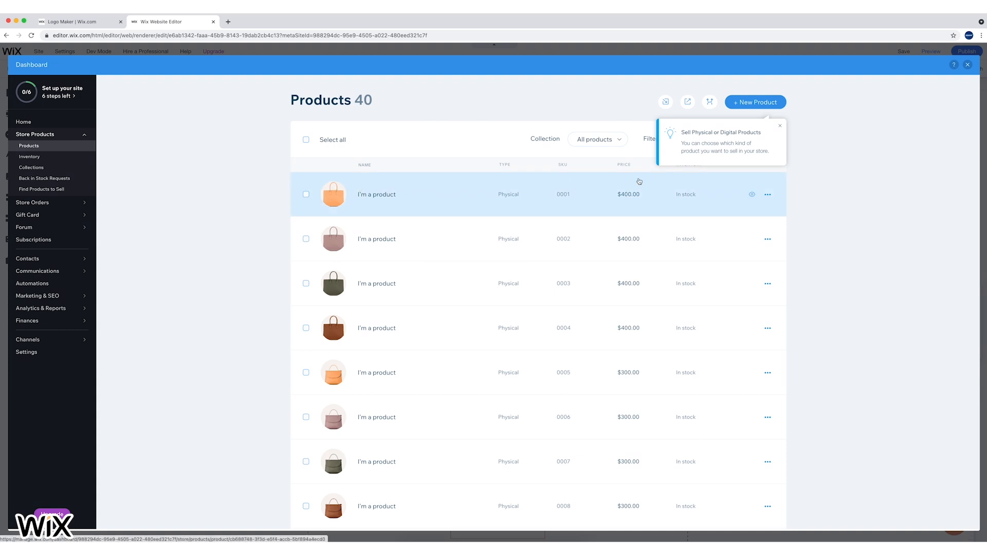
pyautogui.moveTo(836, 223)
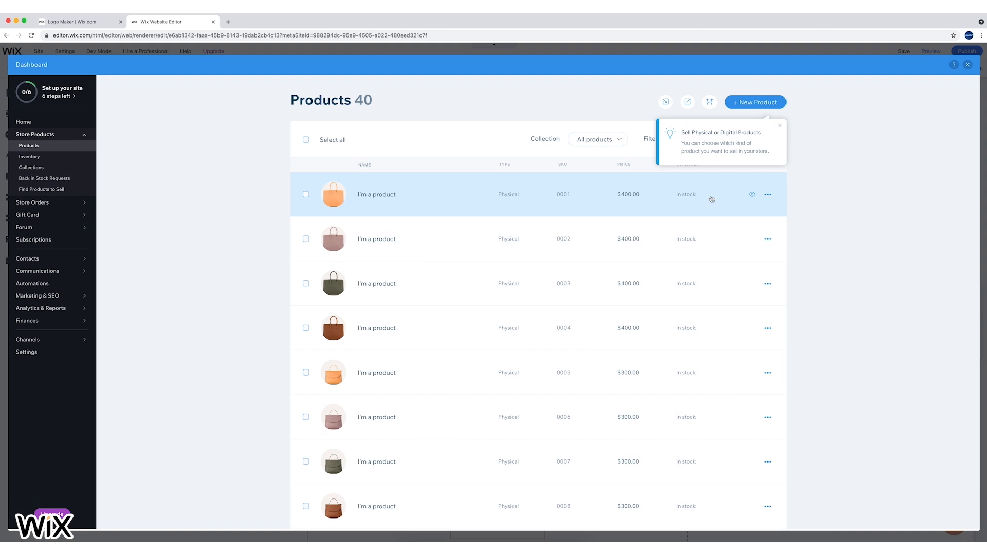
pyautogui.moveTo(695, 200)
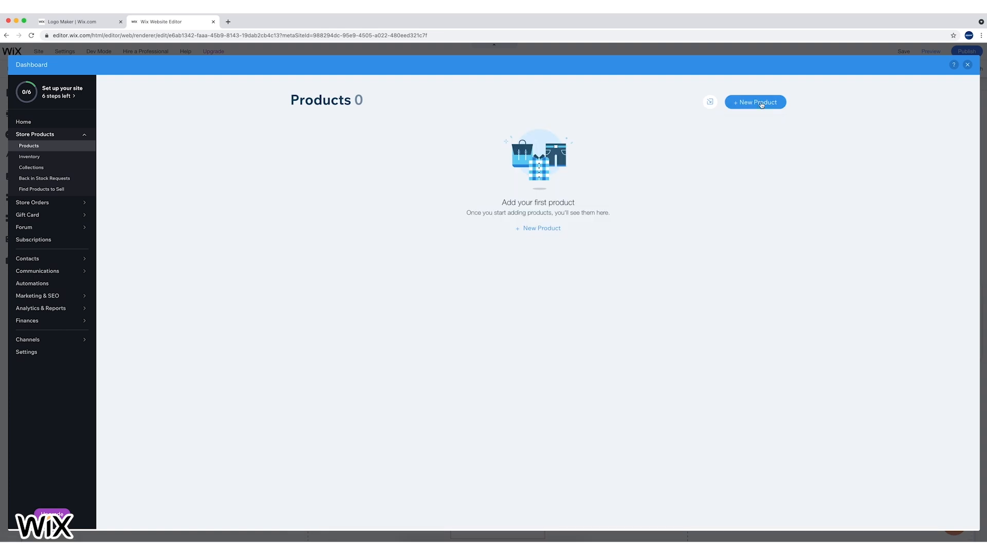
# - Start a new physical product and begin filling in the Anxiety Rings details with its ring photo
pyautogui.click(755, 102)
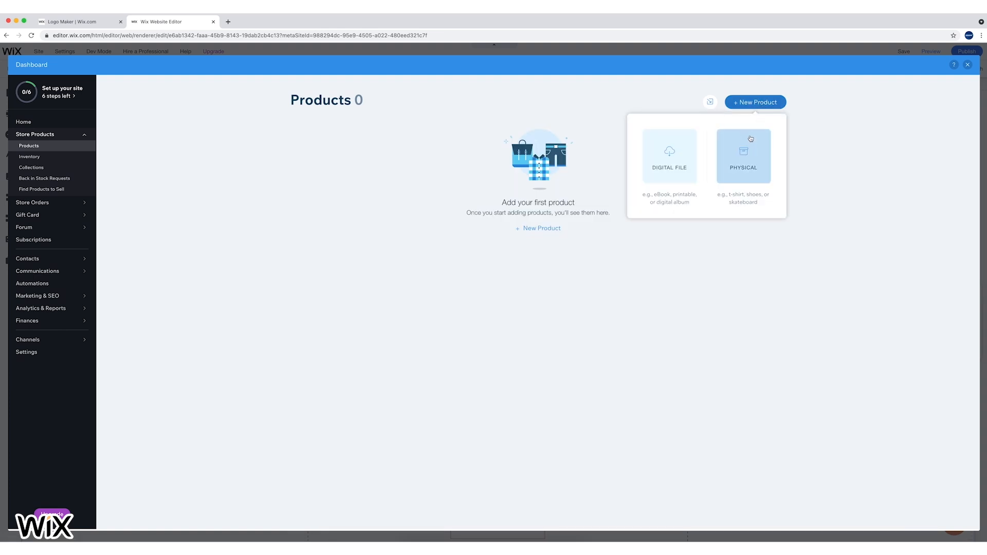
pyautogui.click(742, 155)
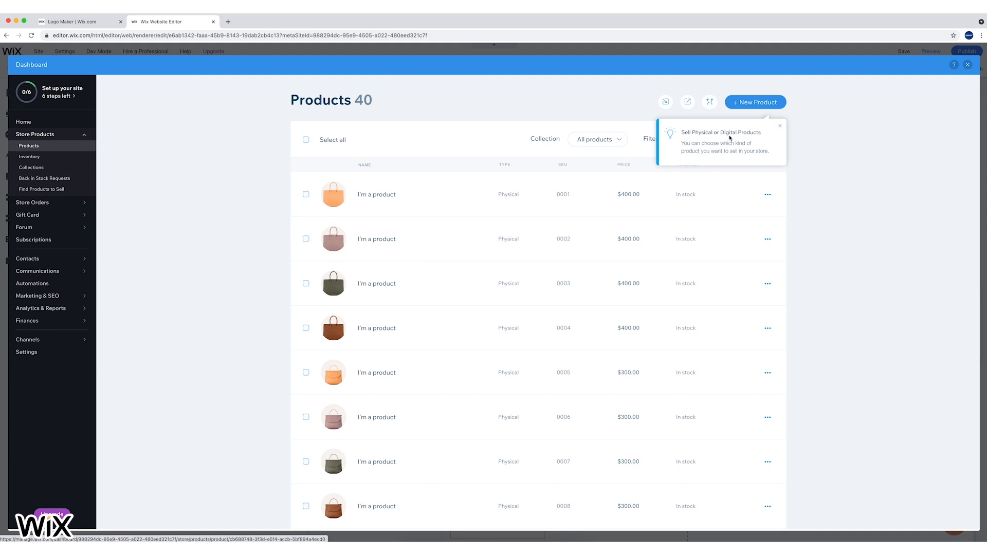
pyautogui.moveTo(750, 106)
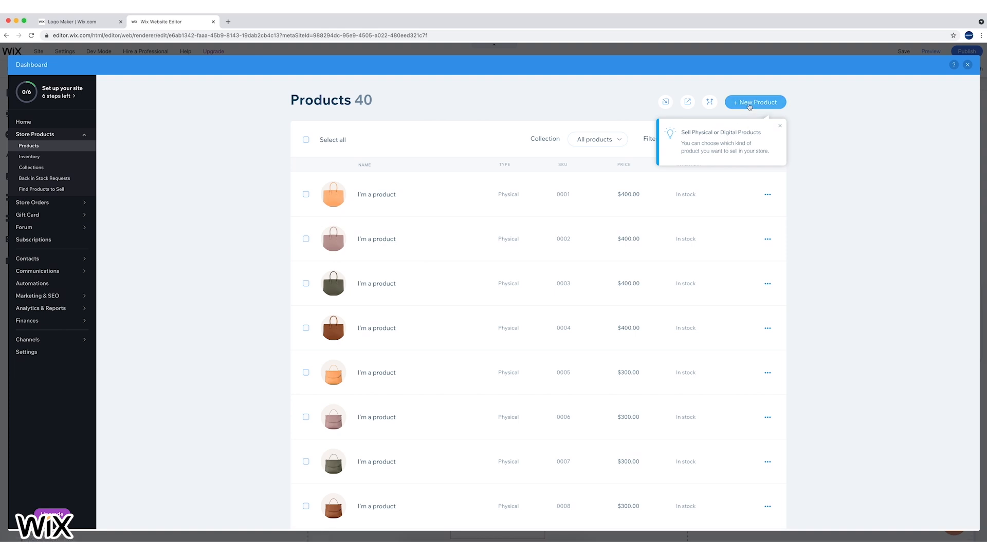
pyautogui.moveTo(781, 127)
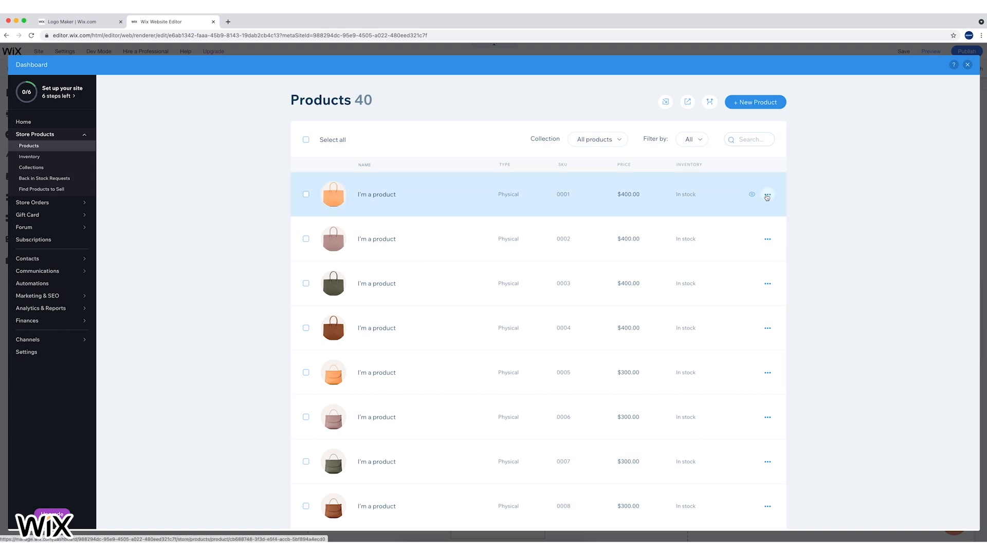
pyautogui.click(767, 194)
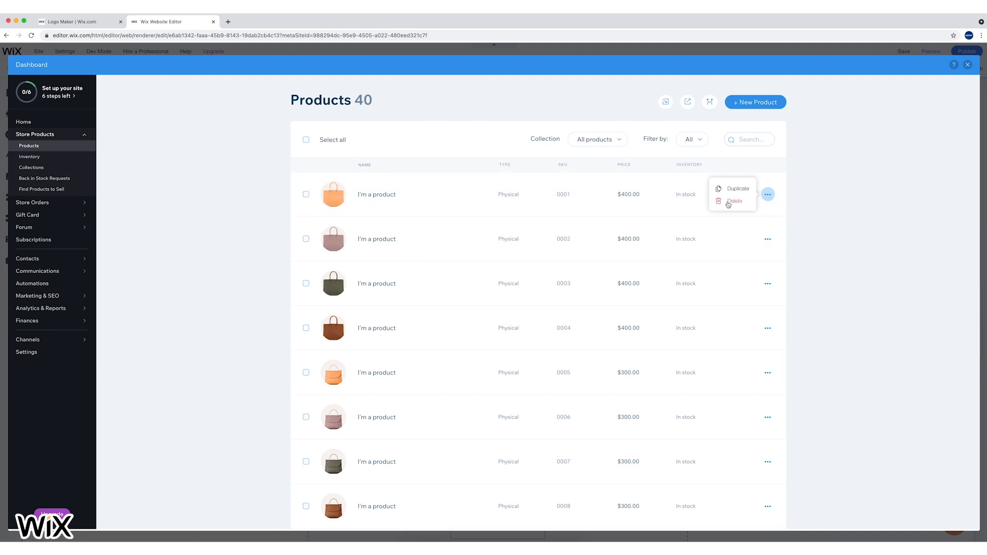
pyautogui.moveTo(587, 190)
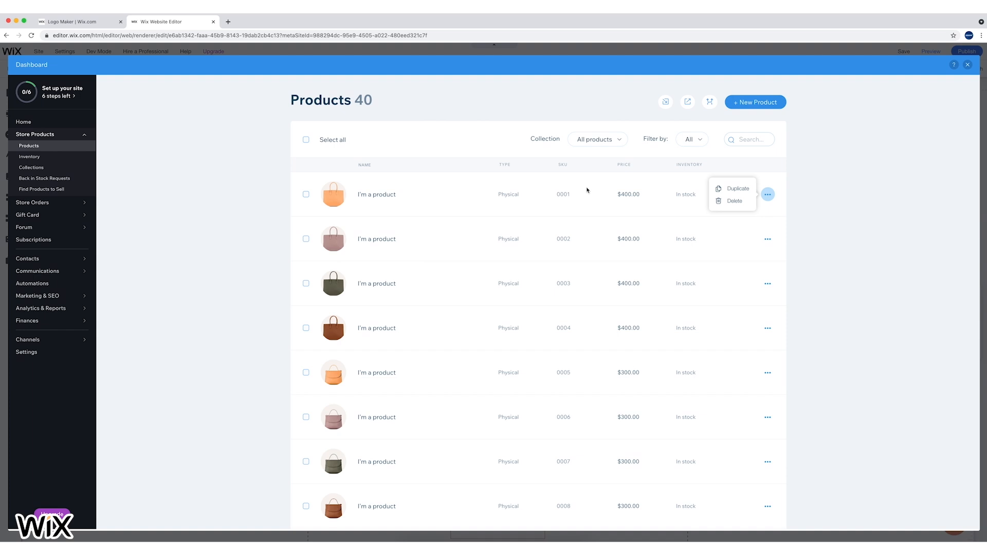
pyautogui.moveTo(463, 215)
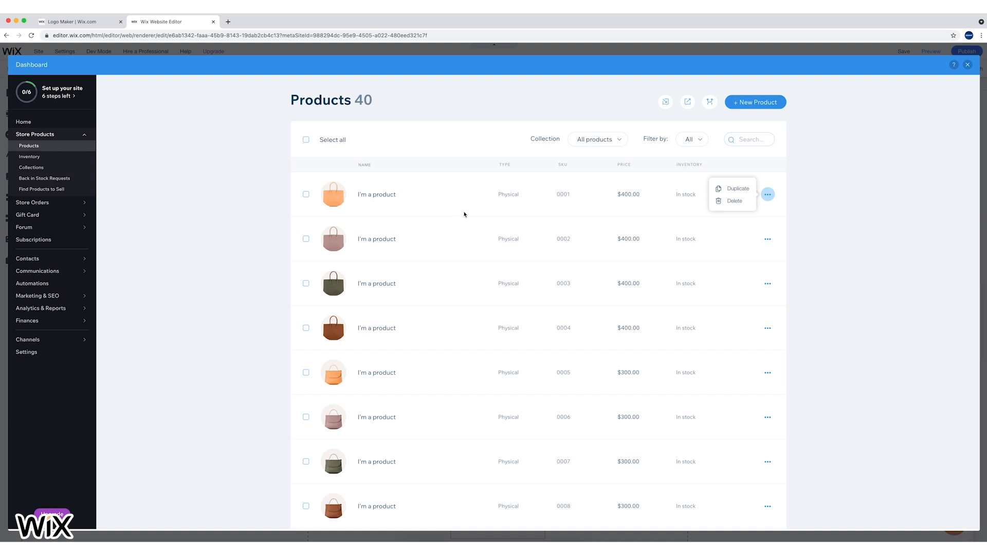
pyautogui.scroll(-3)
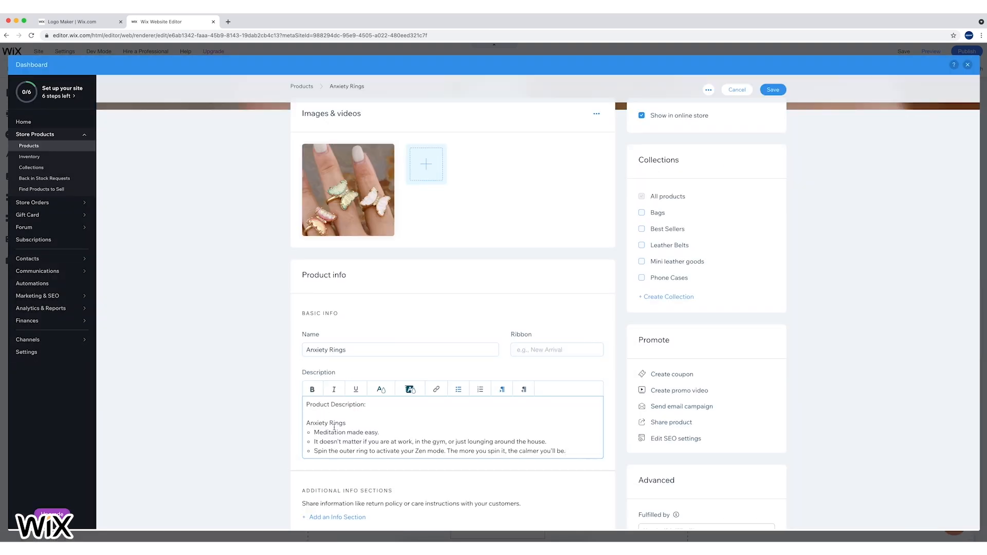
# - Price Anxiety Rings at $17.99 and put it on sale with a $5 discount to $12.99
pyautogui.scroll(-3)
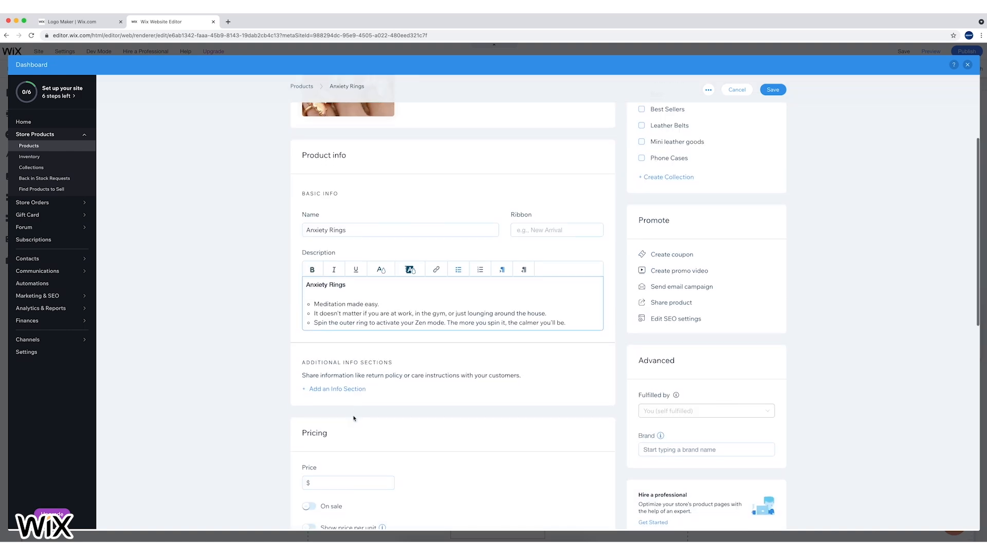
pyautogui.scroll(-3)
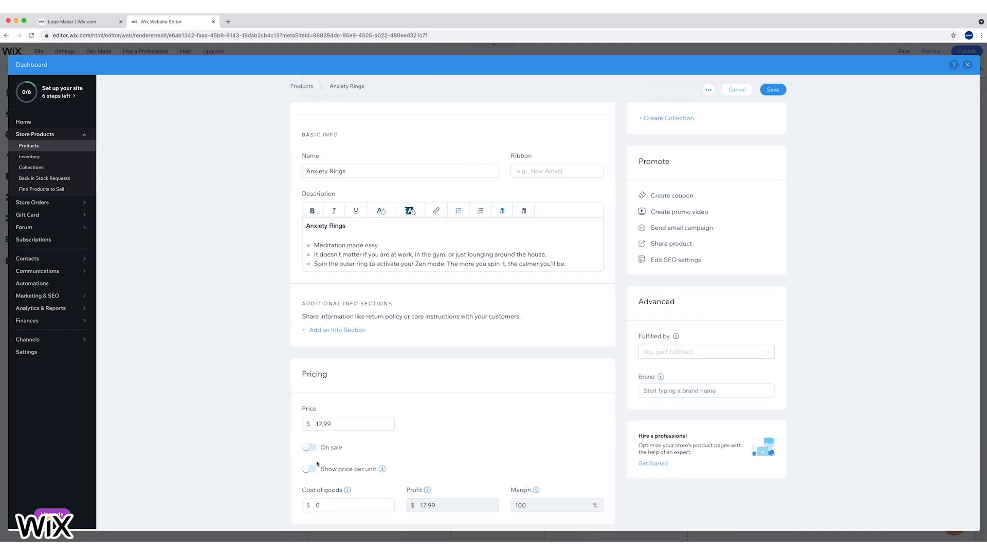
pyautogui.click(310, 447)
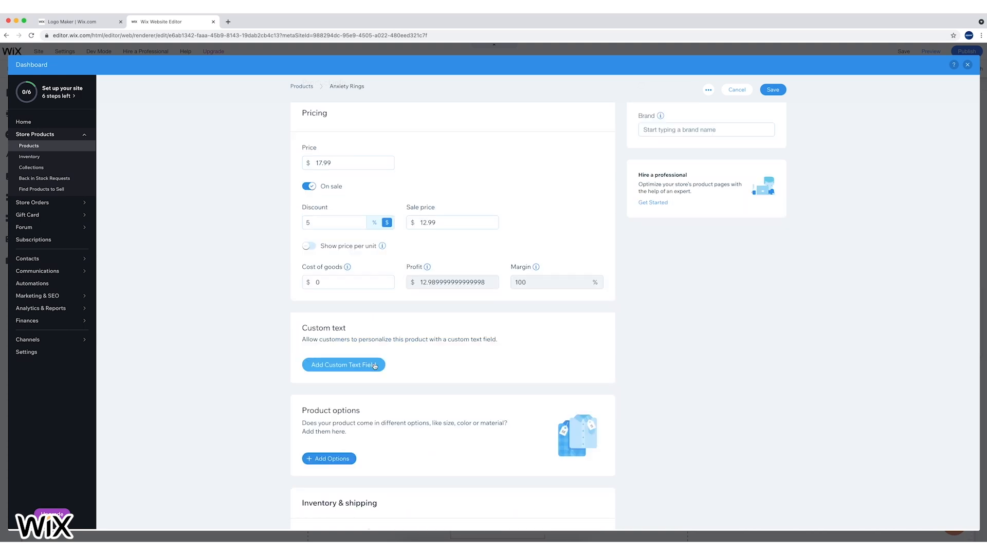
pyautogui.scroll(-3)
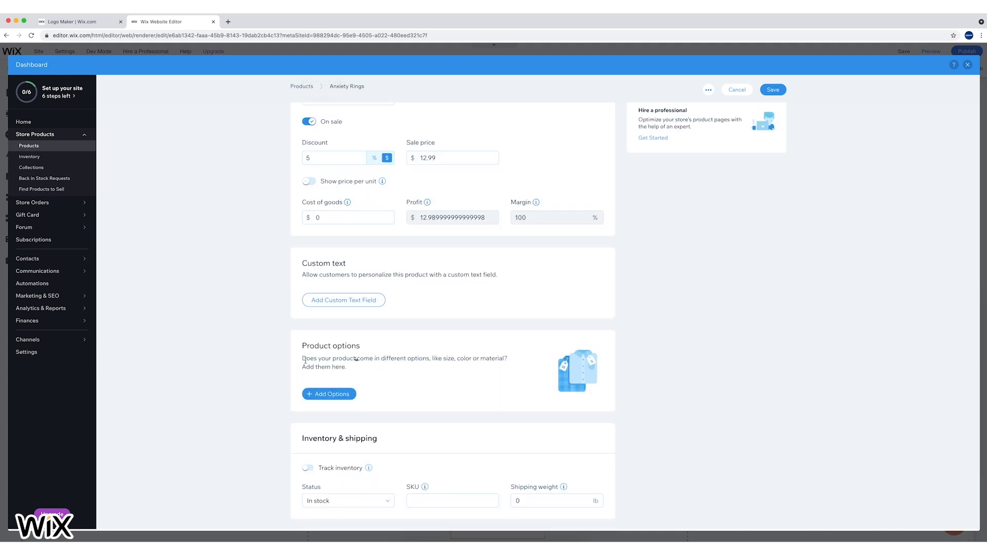
pyautogui.click(328, 394)
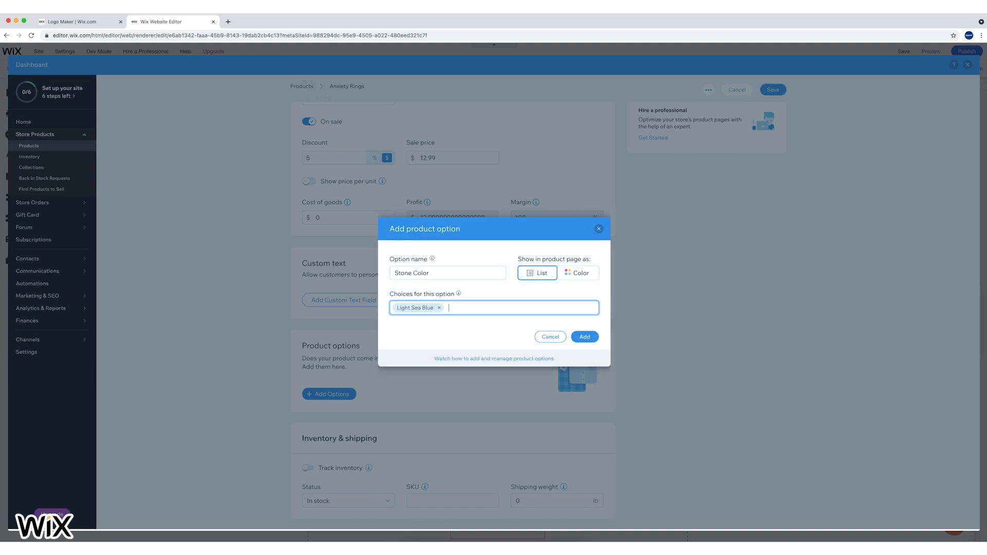
# - Add a Stone Color swatch option with Light Sea Blue, Olive, Violet and Pink CZ Stone, then save
pyautogui.click(576, 273)
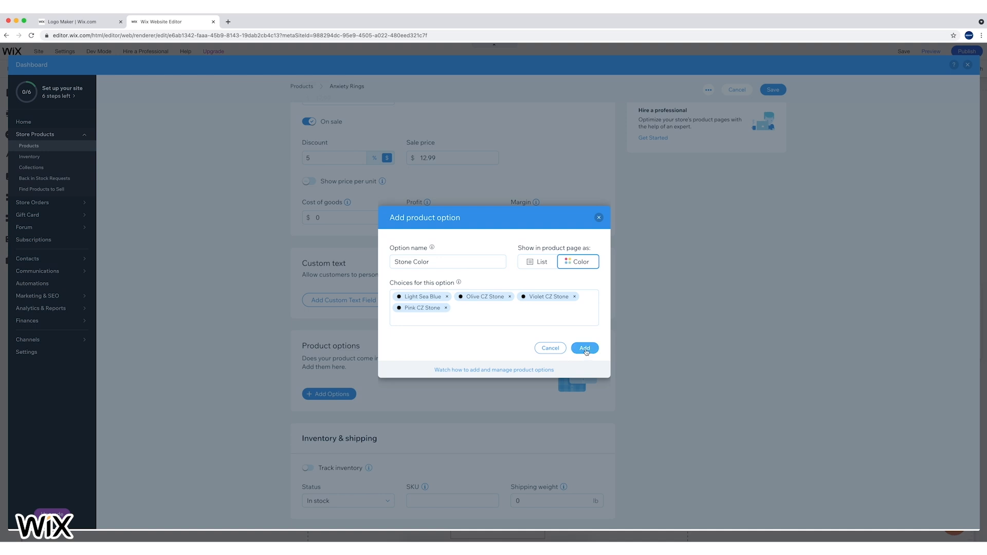
pyautogui.click(584, 348)
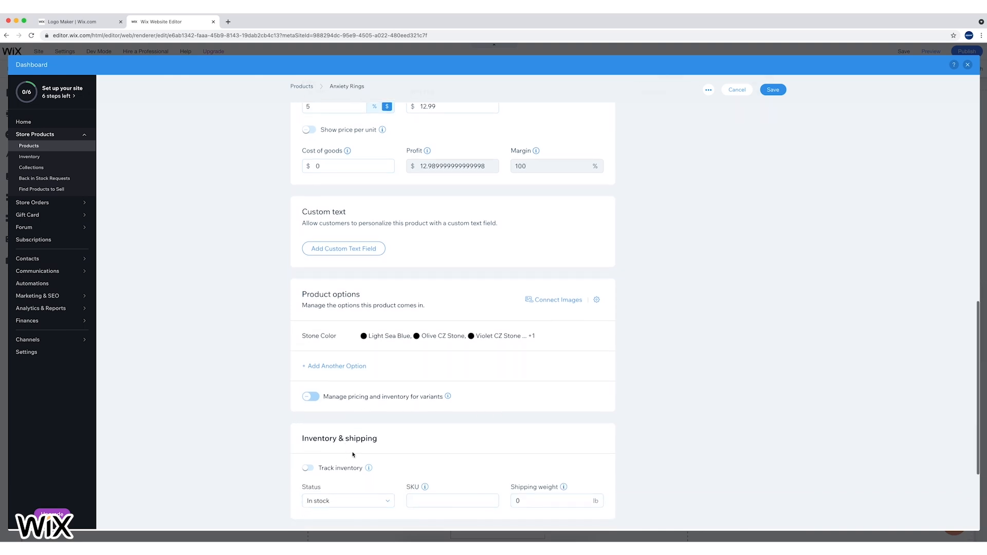
pyautogui.scroll(-3)
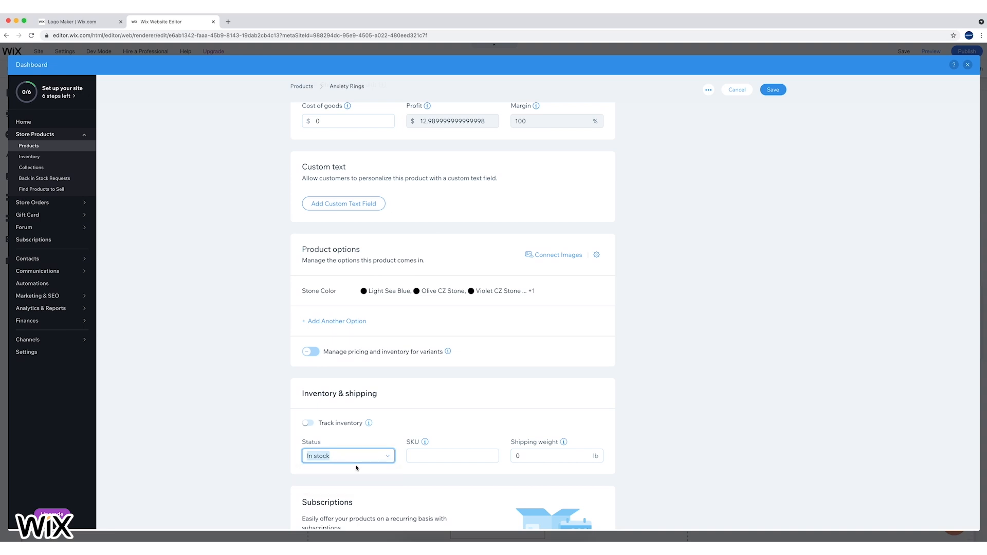
pyautogui.scroll(-3)
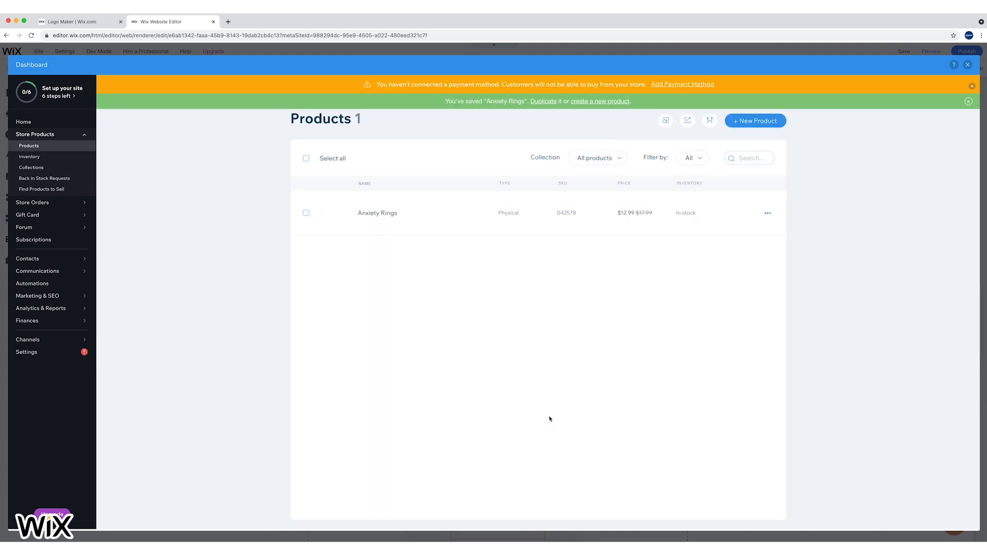
# - Leave the product dashboard, dismiss the site-saved notice and switch to the Lovelygems site dashboard
pyautogui.click(27, 91)
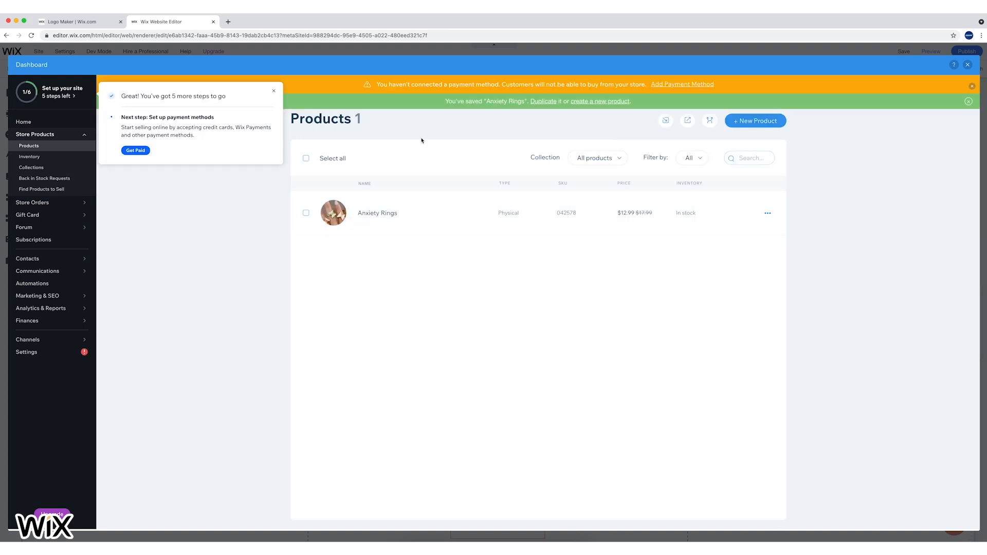
pyautogui.click(903, 51)
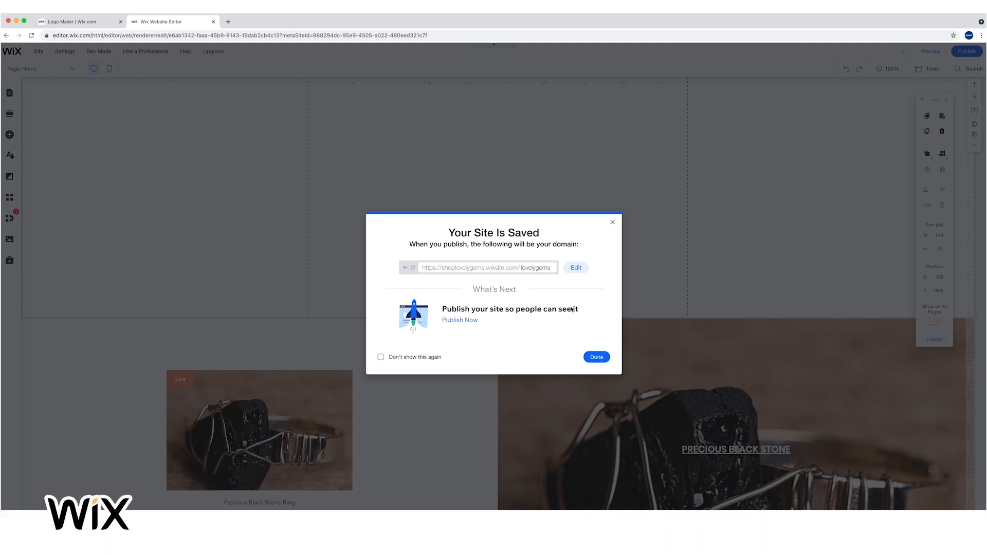
pyautogui.click(595, 357)
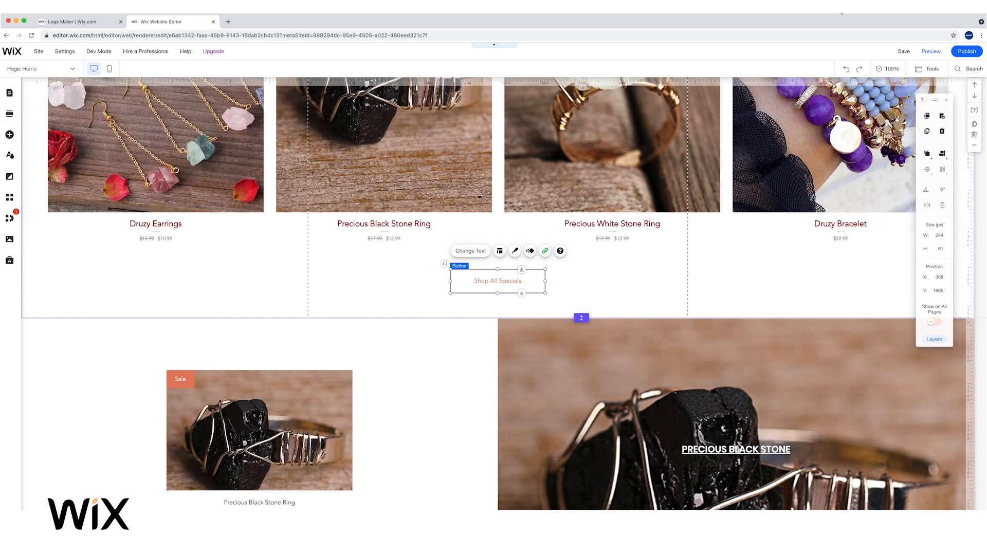
pyautogui.click(81, 20)
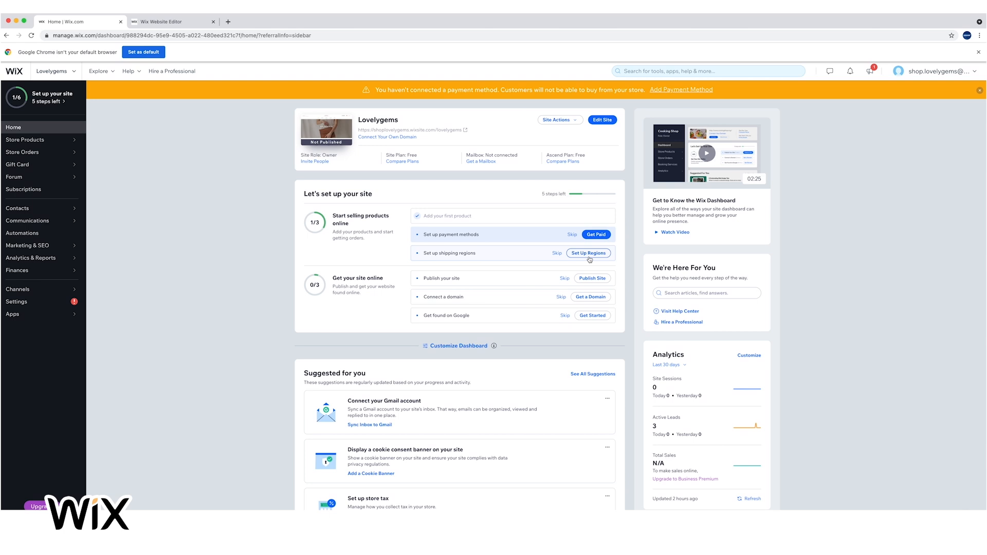
# - Keep the Domestic United States shipping rule set to Free Shipping at $0
pyautogui.click(588, 253)
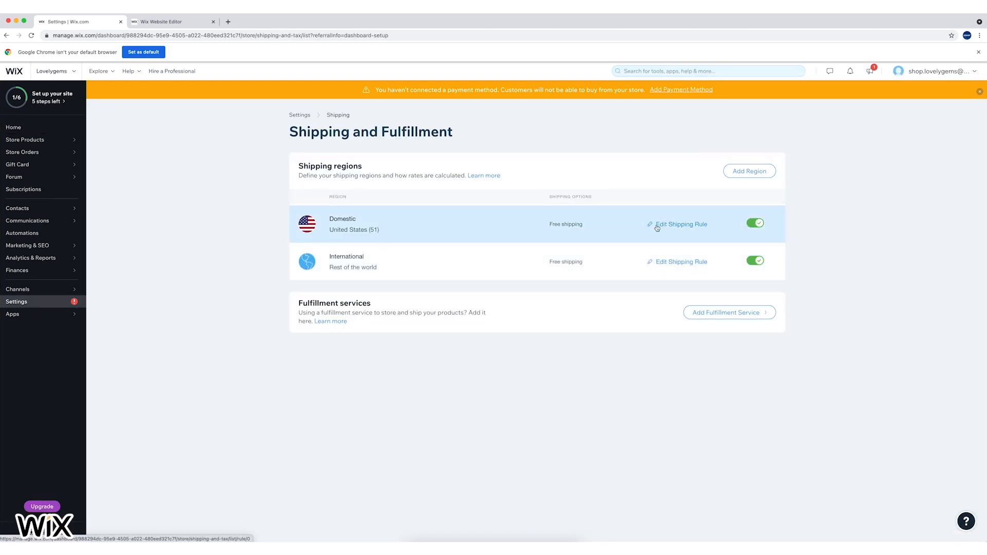
pyautogui.click(680, 224)
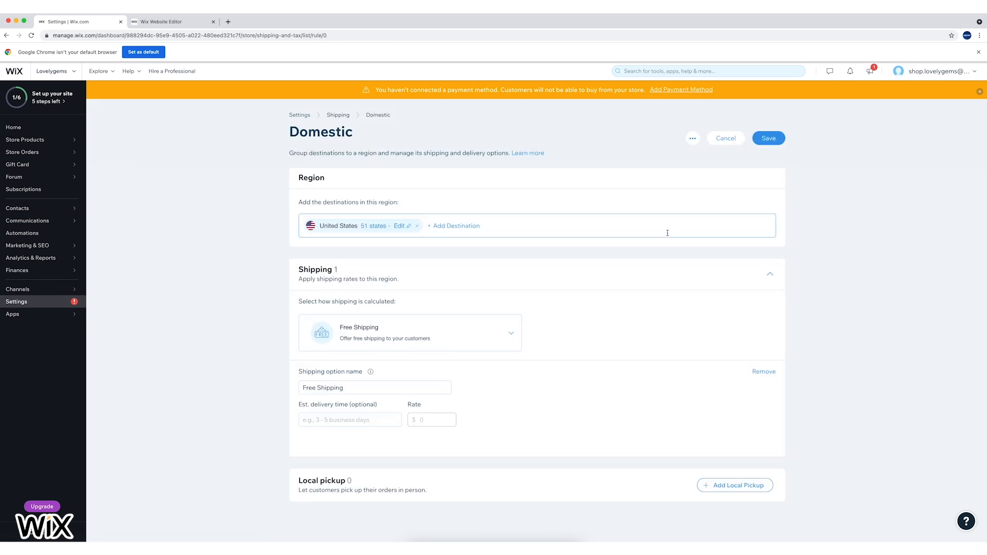
pyautogui.scroll(-3)
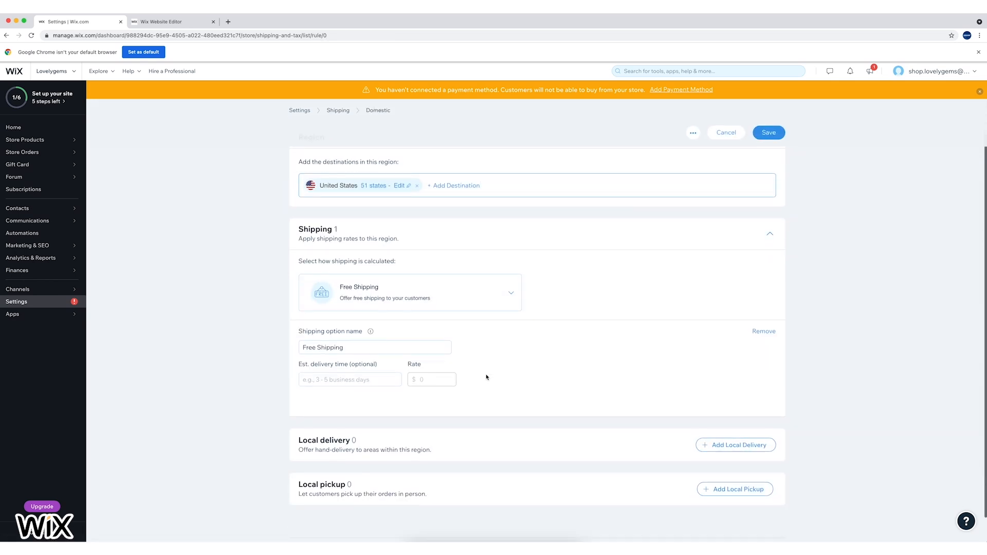
pyautogui.scroll(-3)
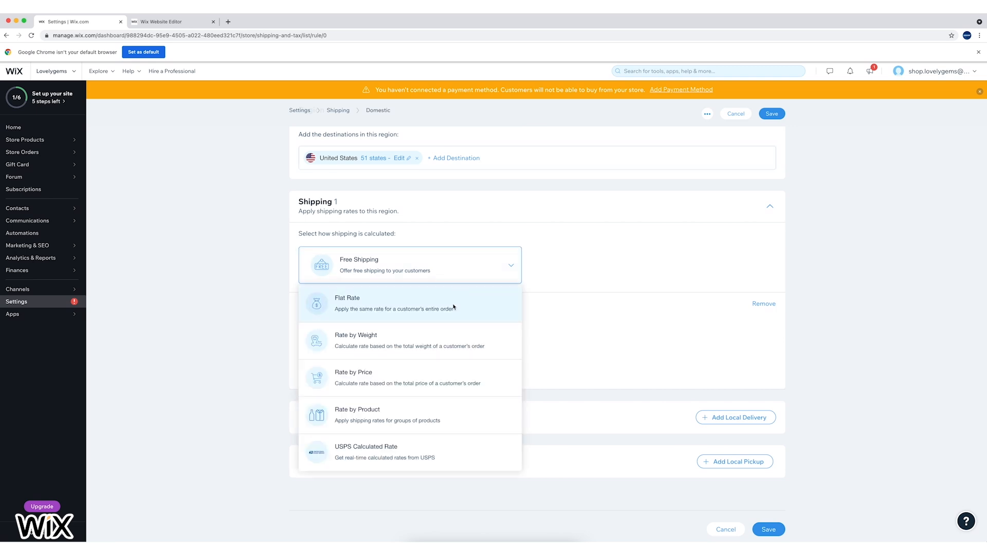
pyautogui.moveTo(456, 345)
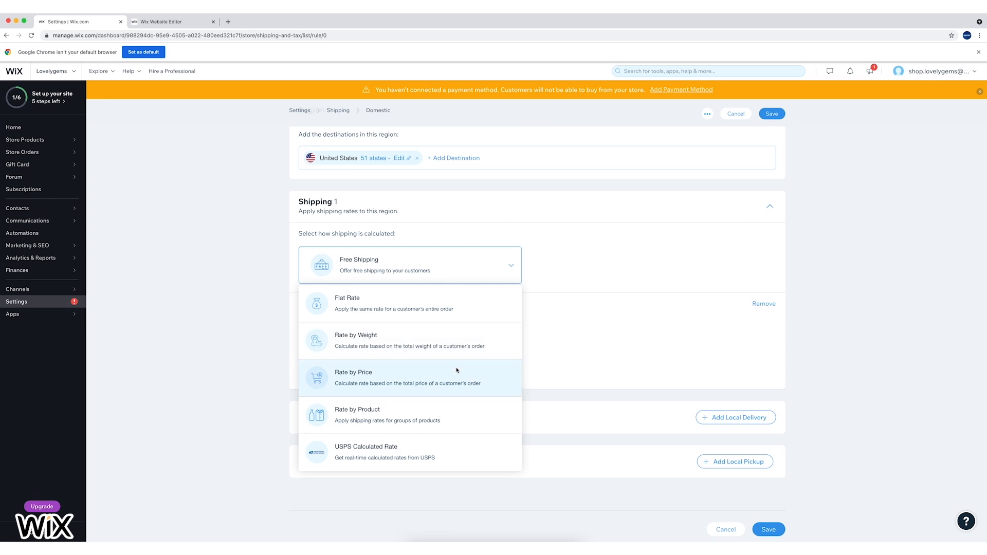
pyautogui.moveTo(445, 414)
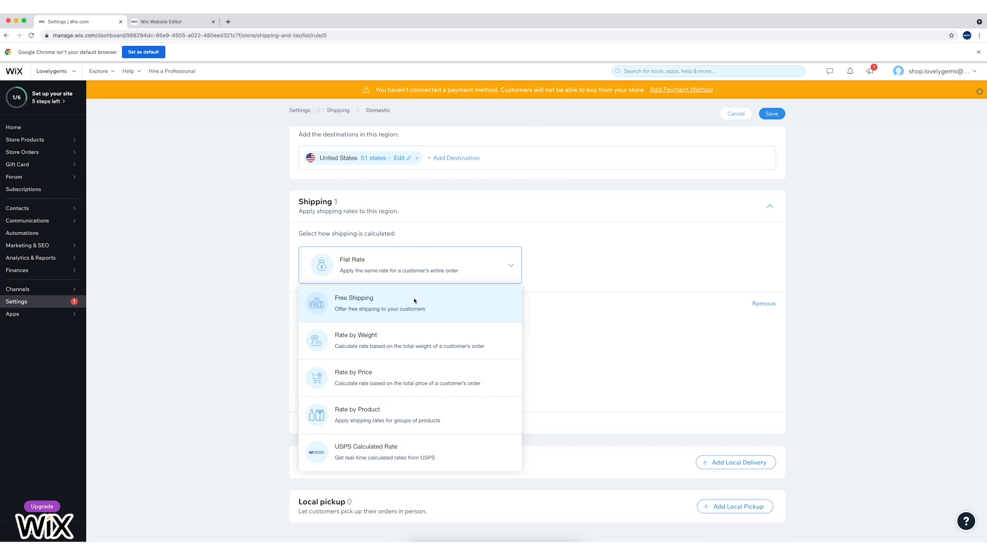
pyautogui.click(354, 302)
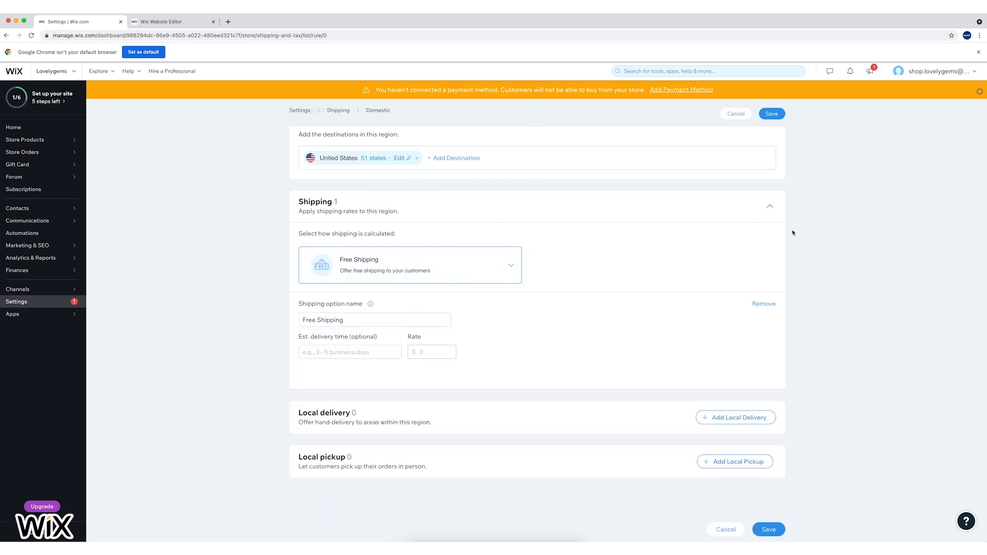
pyautogui.moveTo(534, 454)
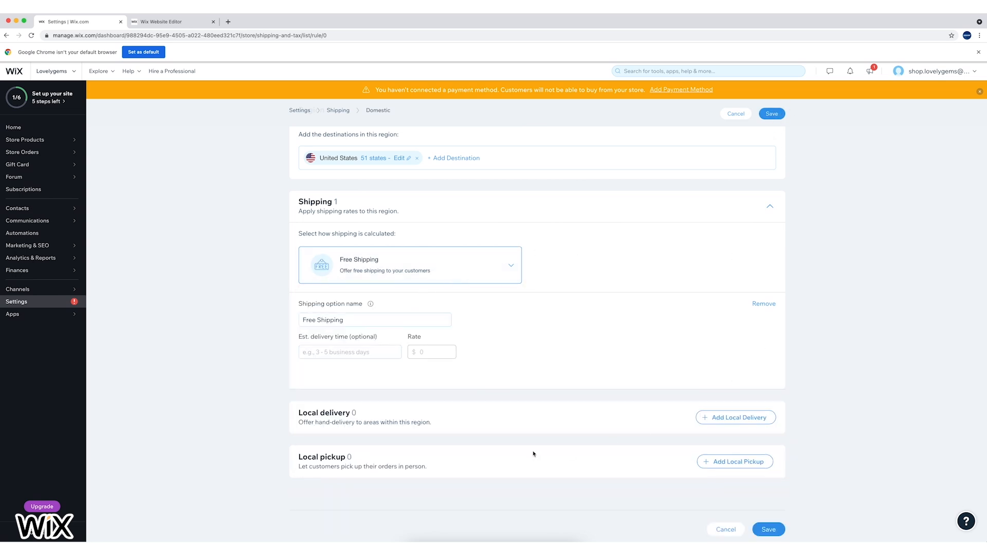
pyautogui.moveTo(734, 418)
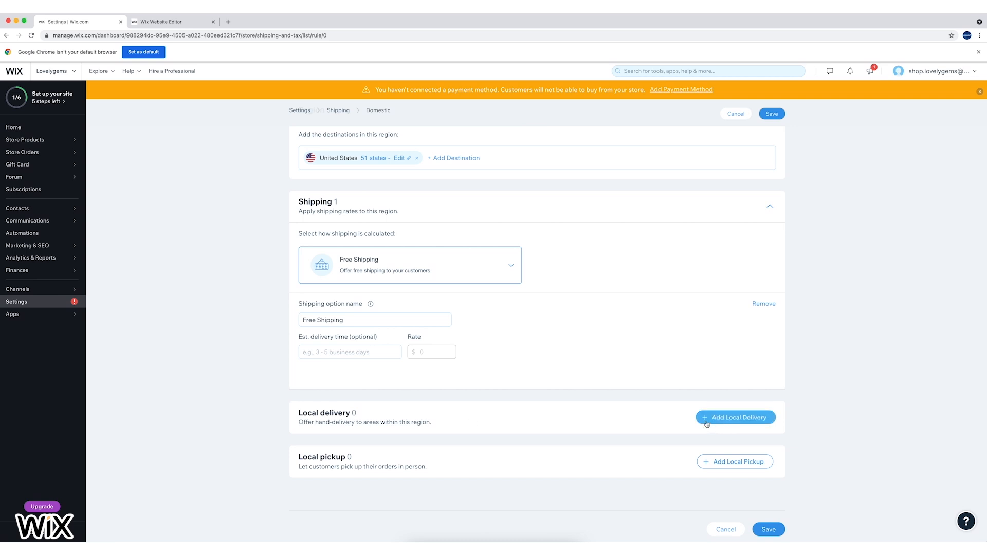
pyautogui.moveTo(734, 461)
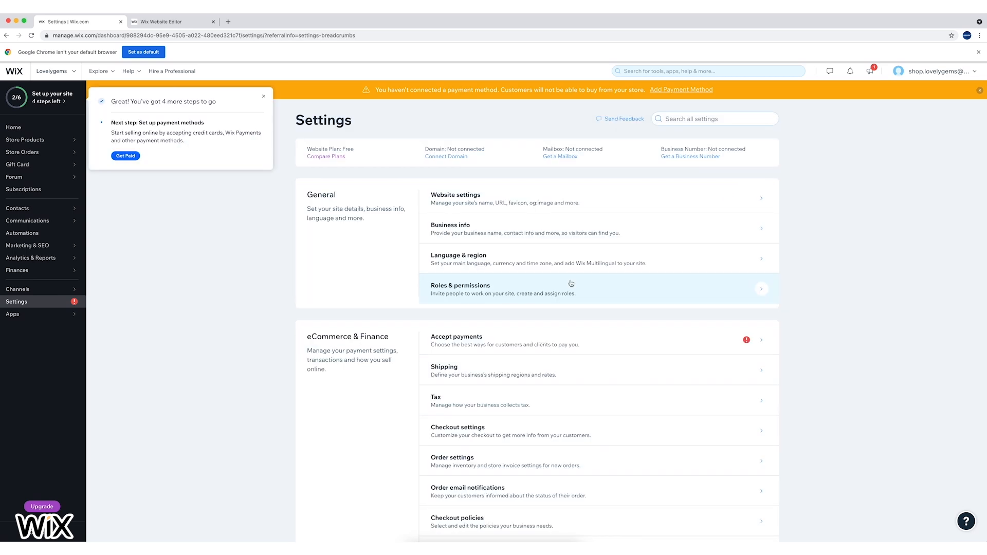
pyautogui.moveTo(562, 273)
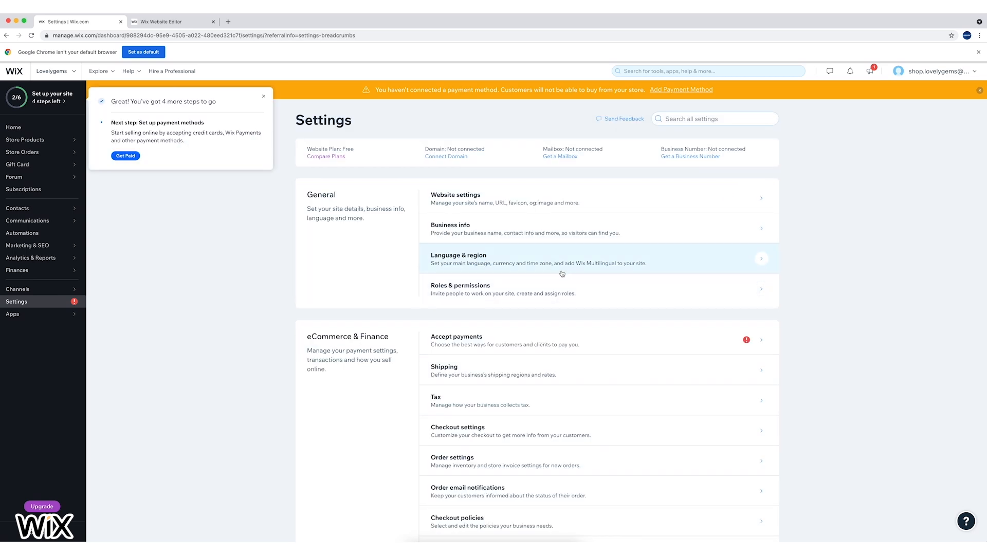
# - Collect tax for United States, Tennessee, added at checkout, and return to the Settings overview
pyautogui.scroll(-3)
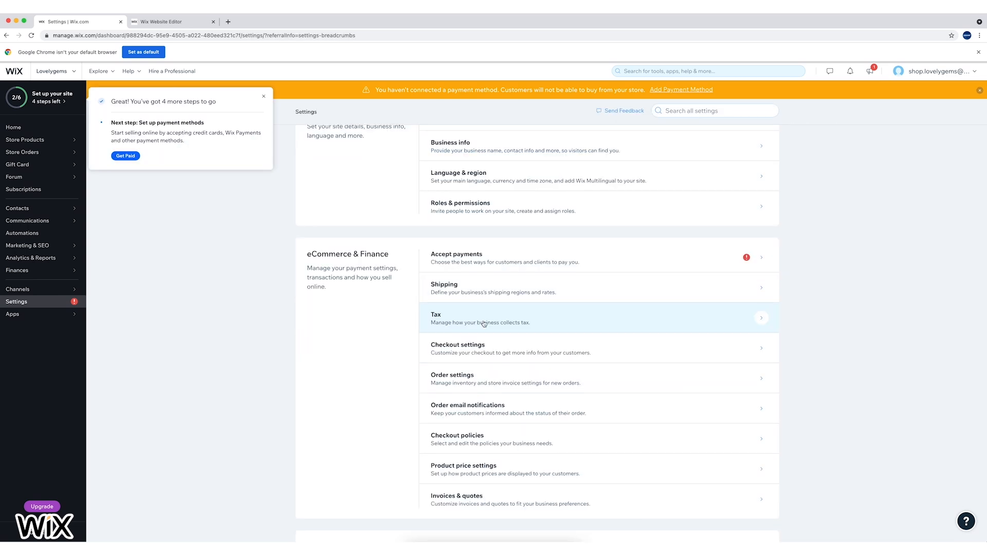
pyautogui.click(480, 318)
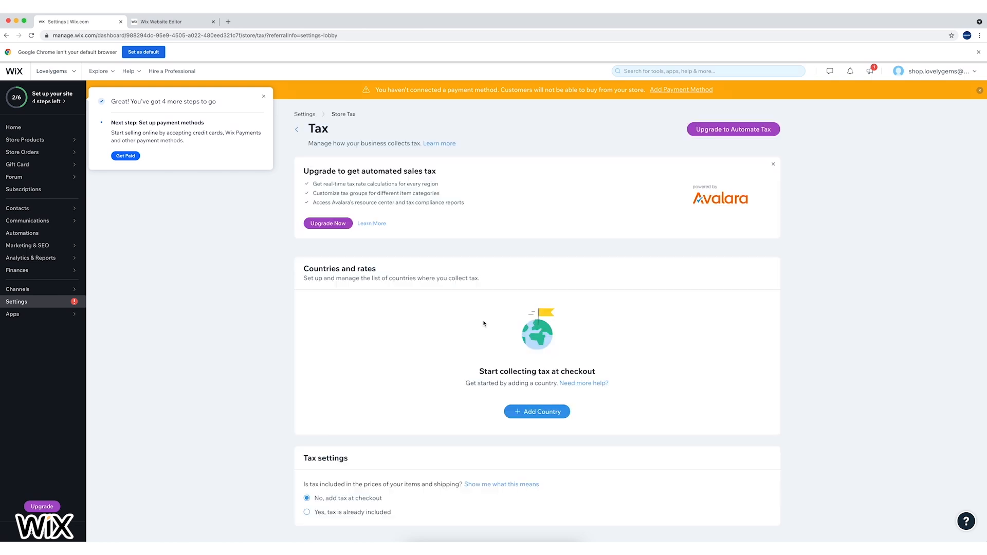
pyautogui.click(307, 500)
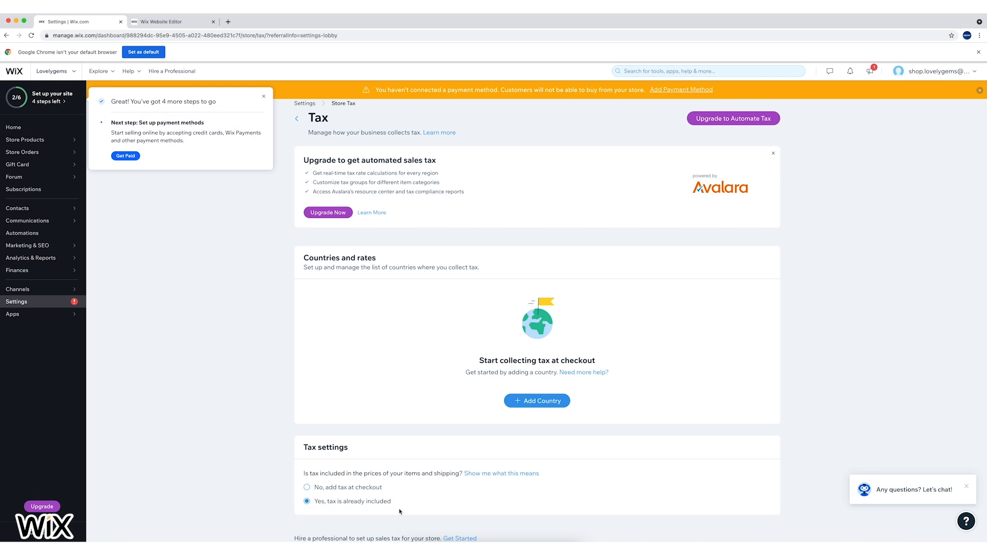
pyautogui.click(306, 488)
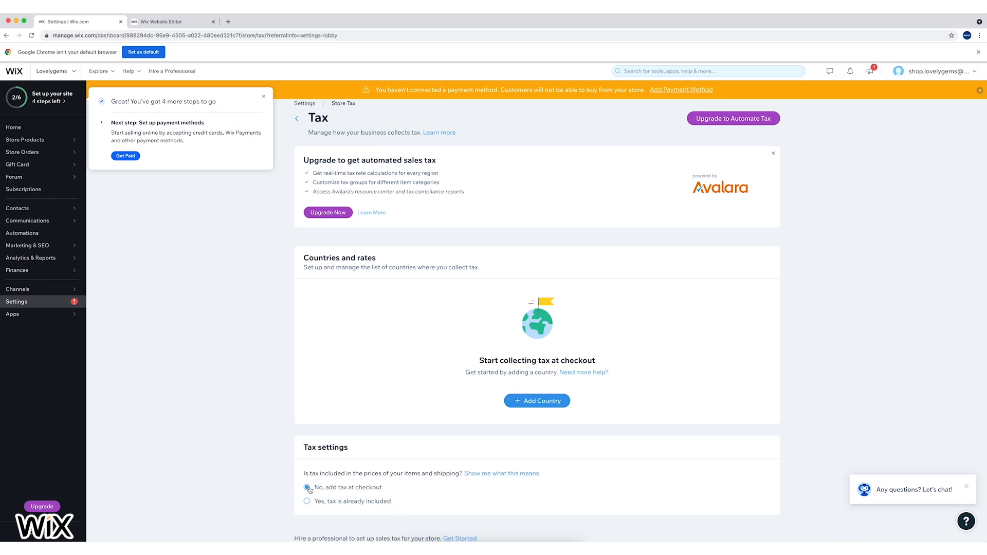
pyautogui.click(536, 401)
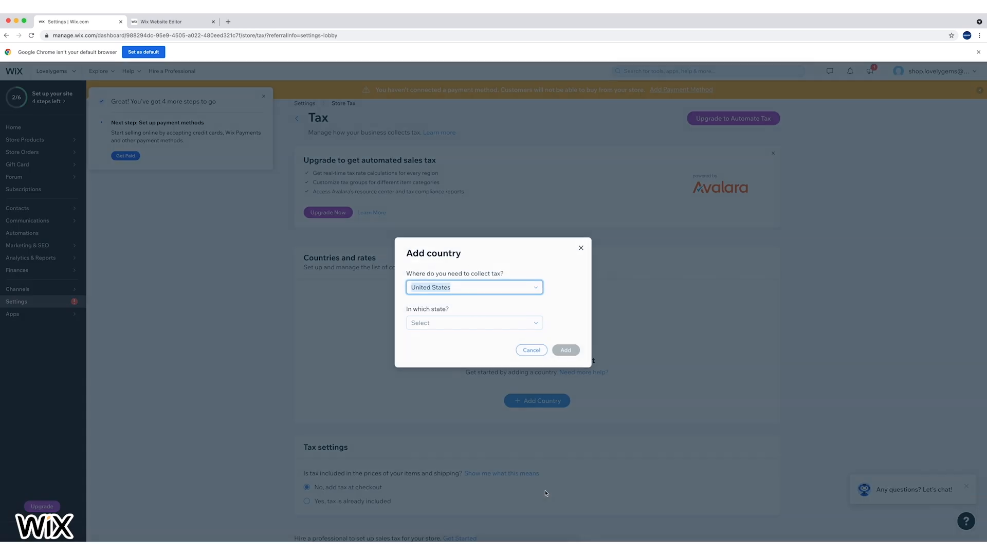
pyautogui.click(472, 323)
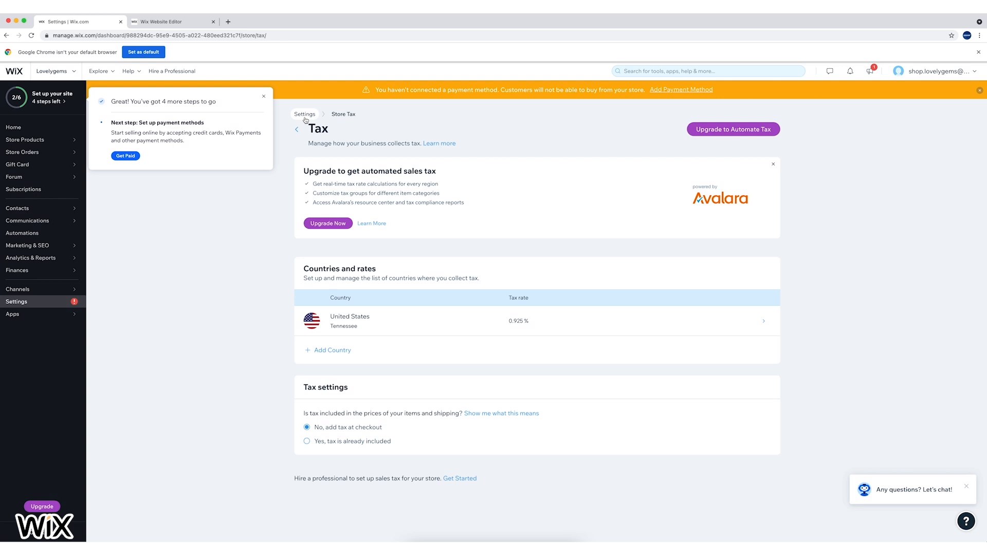
pyautogui.click(304, 114)
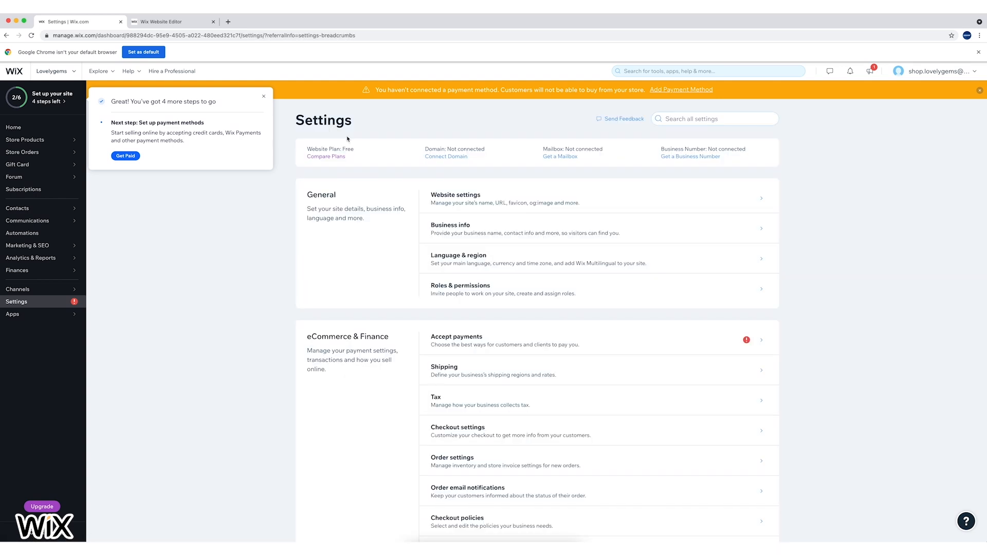
# - Scroll Settings to the eCommerce & Finance section to reach Accept payments
pyautogui.scroll(-3)
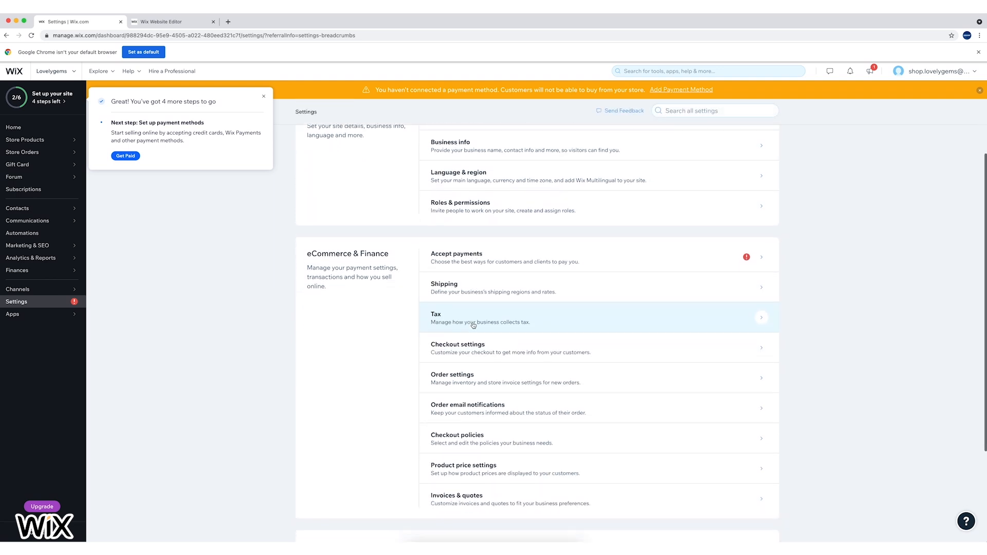
pyautogui.scroll(-3)
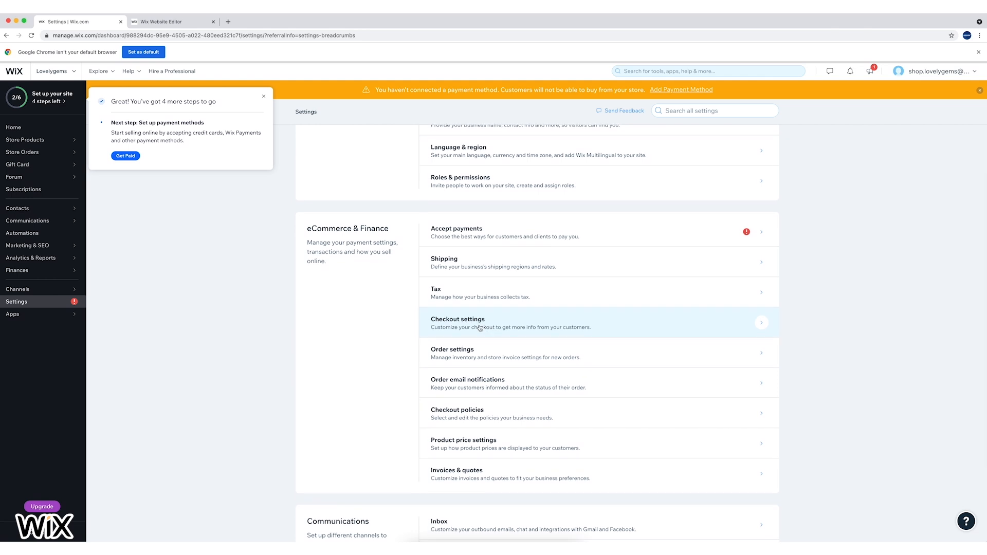
pyautogui.scroll(3)
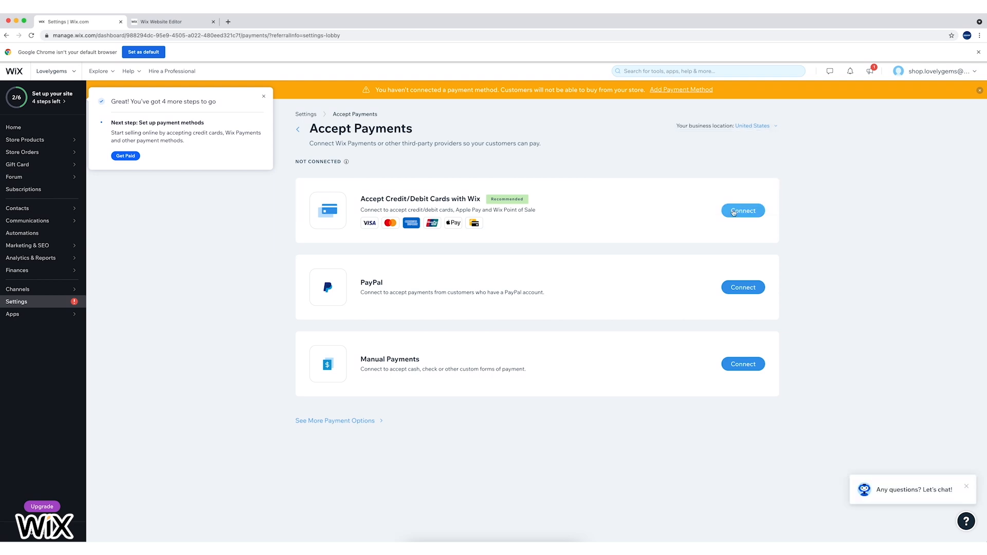
# - Try the Wix card payments setup: no prohibited products, Apple Pay off, then back to providers
pyautogui.click(742, 210)
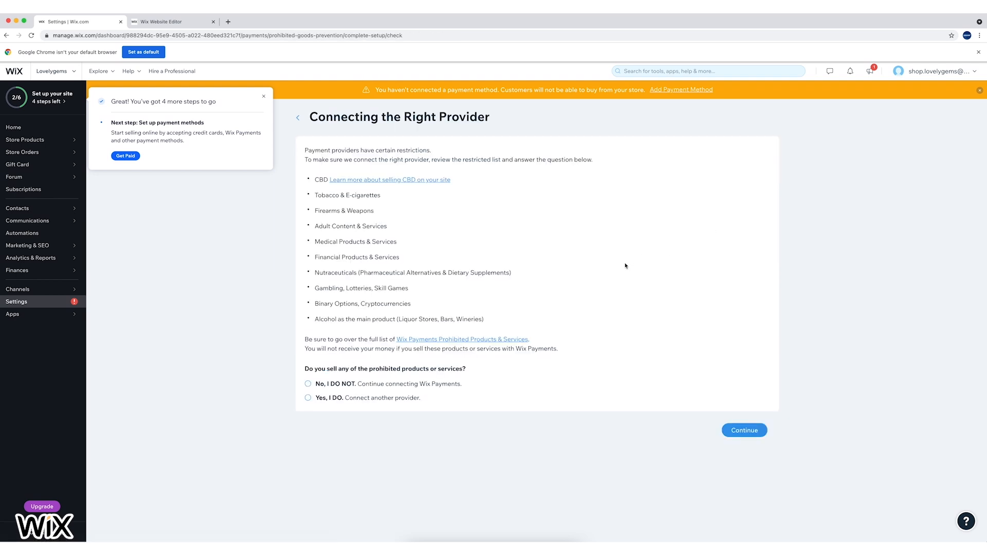
pyautogui.click(308, 384)
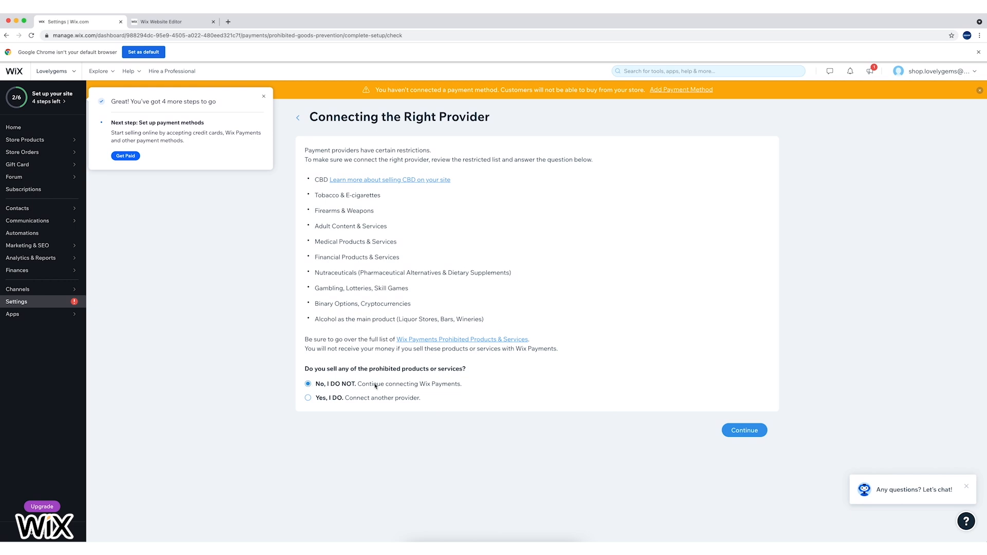
pyautogui.click(744, 430)
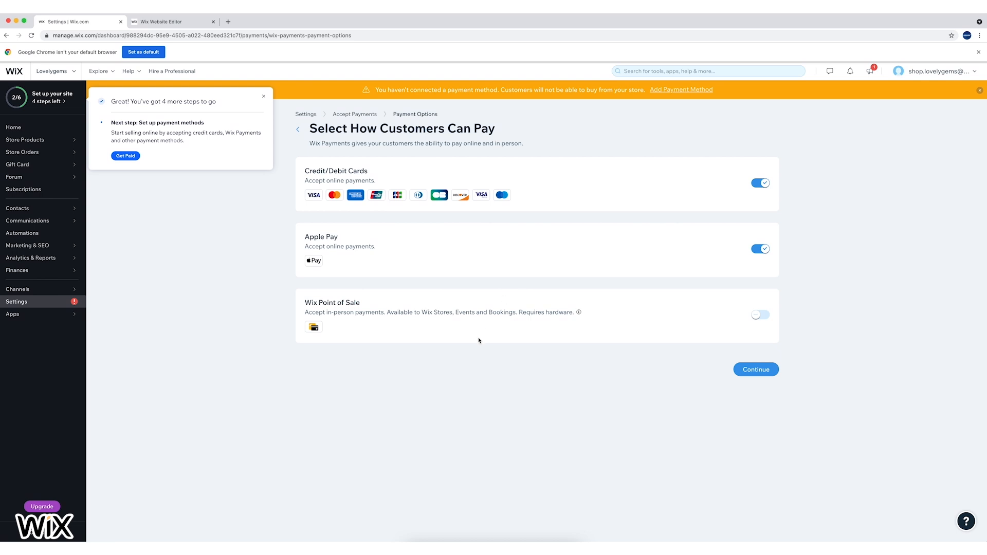
pyautogui.moveTo(748, 256)
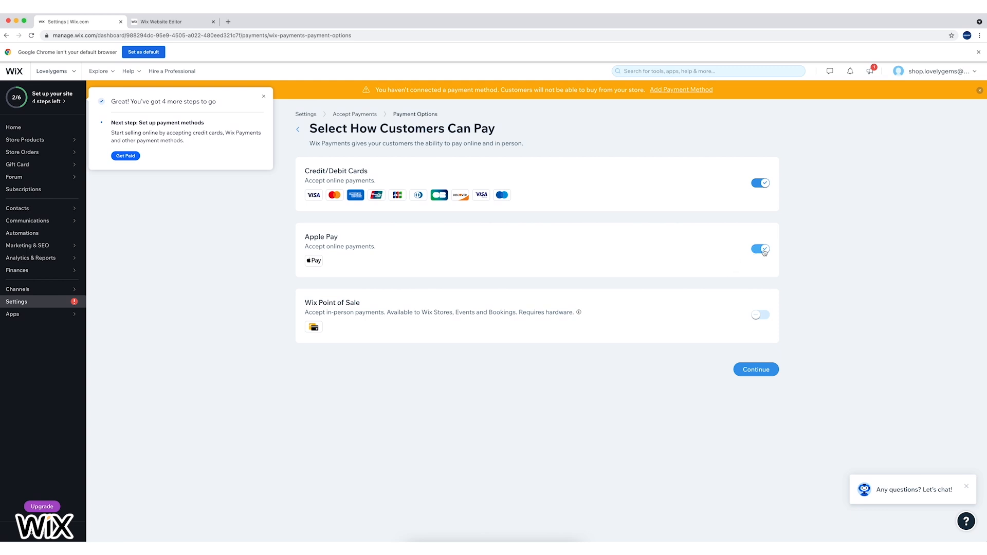
pyautogui.click(760, 249)
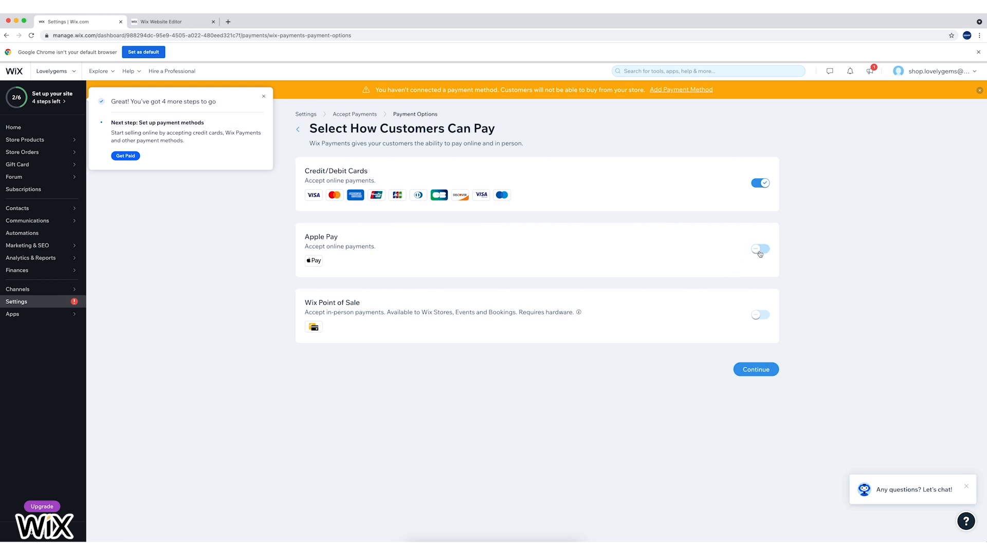
pyautogui.click(296, 129)
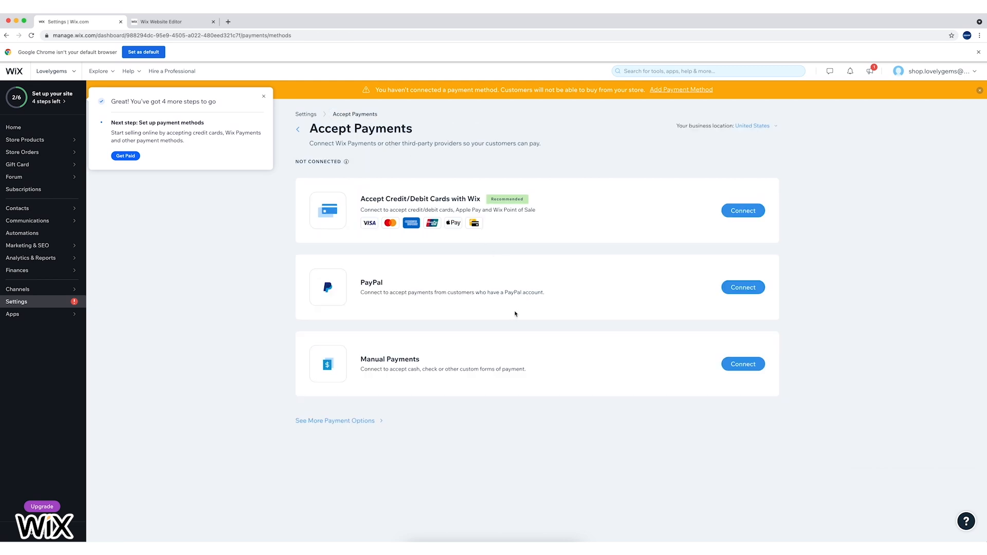
pyautogui.click(743, 287)
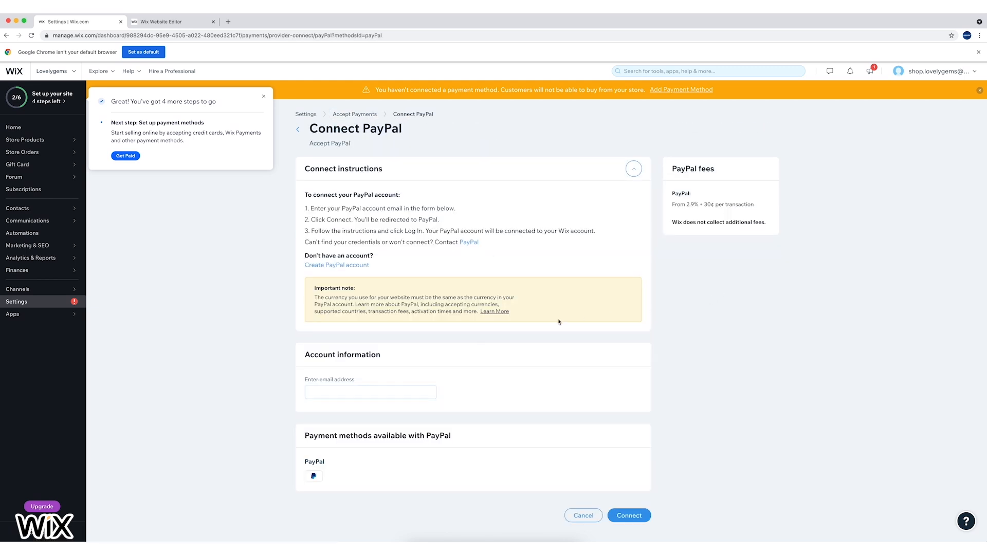
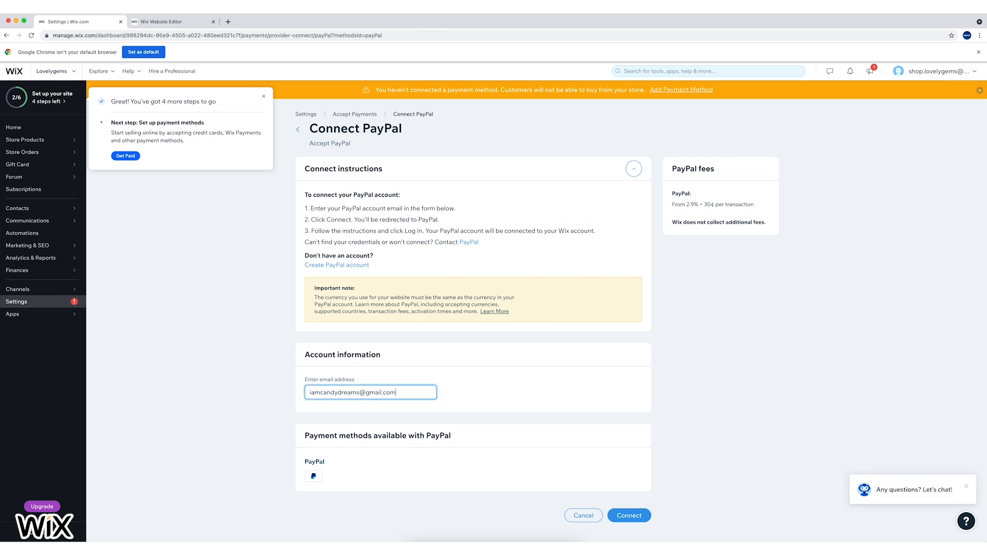
pyautogui.moveTo(598, 357)
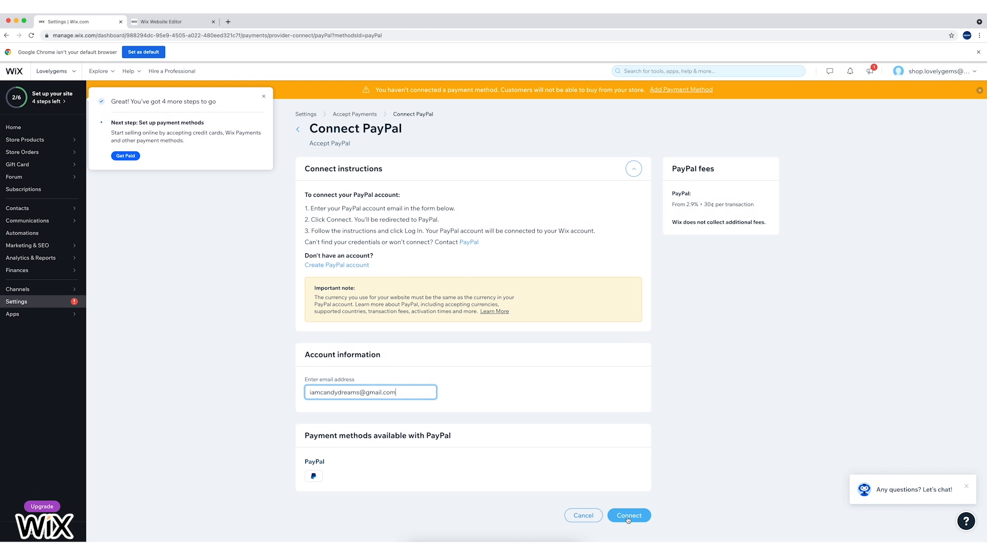
pyautogui.click(628, 515)
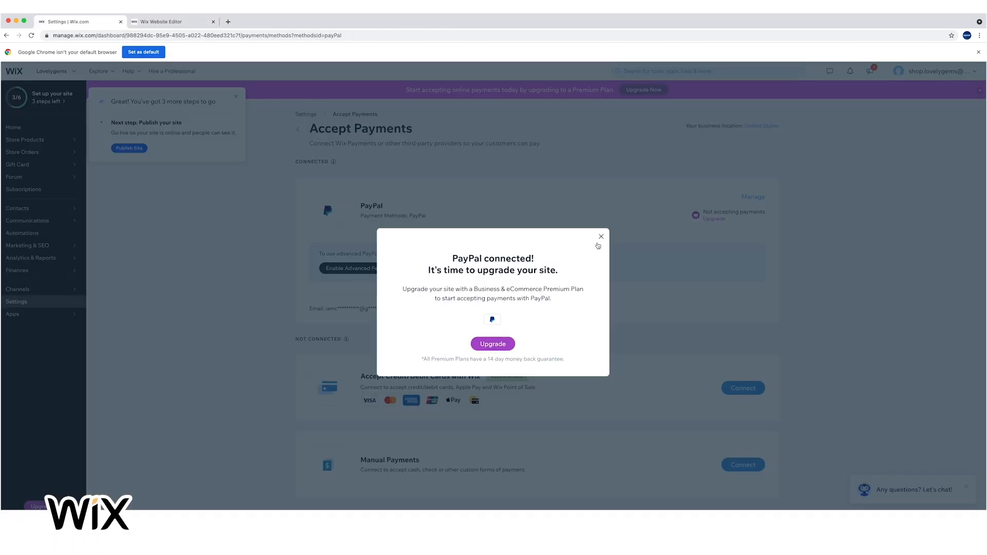
pyautogui.moveTo(504, 350)
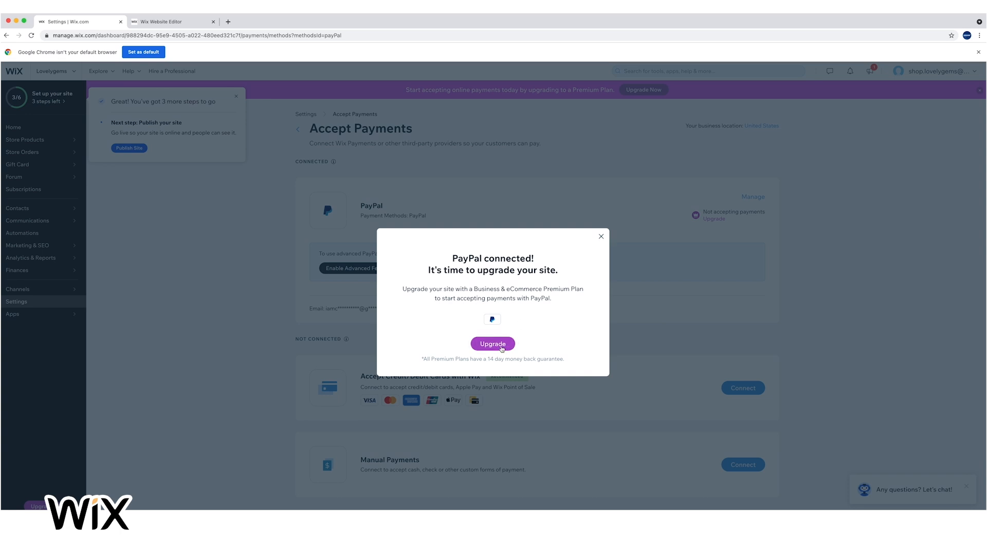
# - Start the premium plan upgrade from the 'PayPal connected!' popup
pyautogui.click(493, 343)
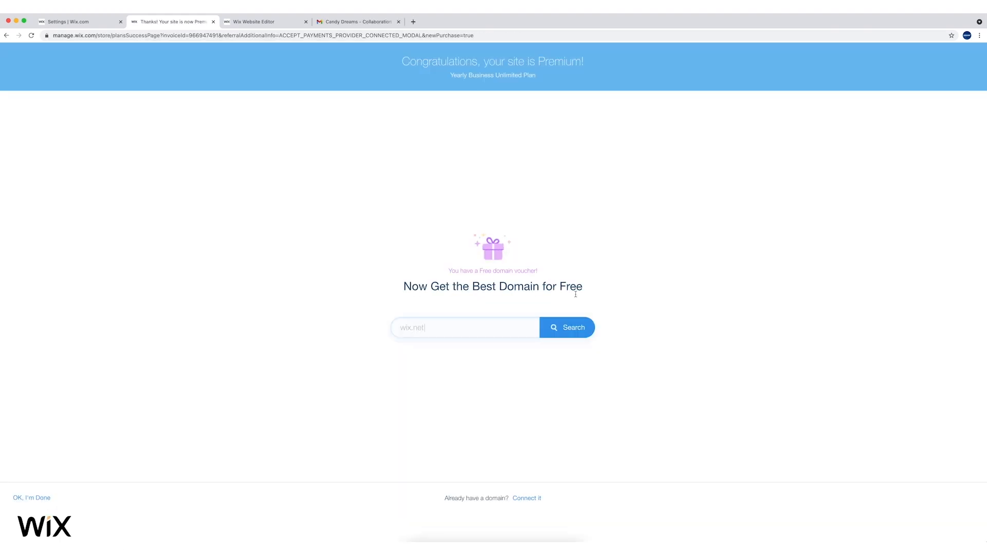
# - Search availability of lovelygems.co as the free premium domain
pyautogui.write('lovelygem')
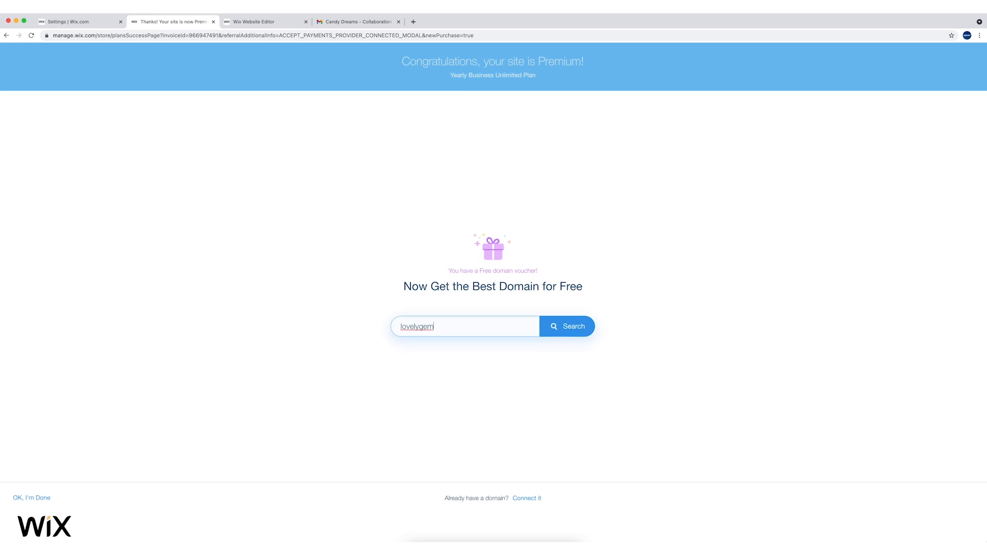
pyautogui.write('s.co')
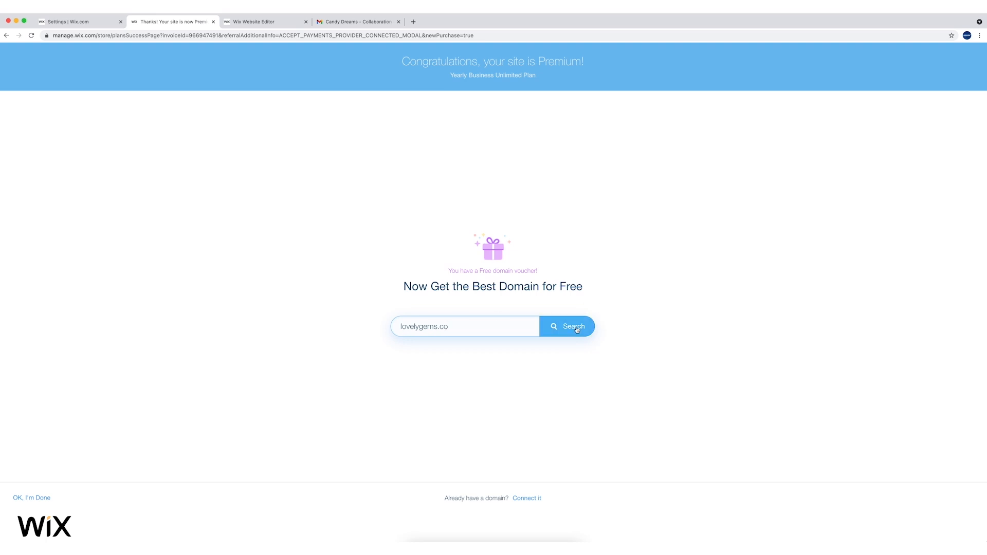
pyautogui.click(566, 326)
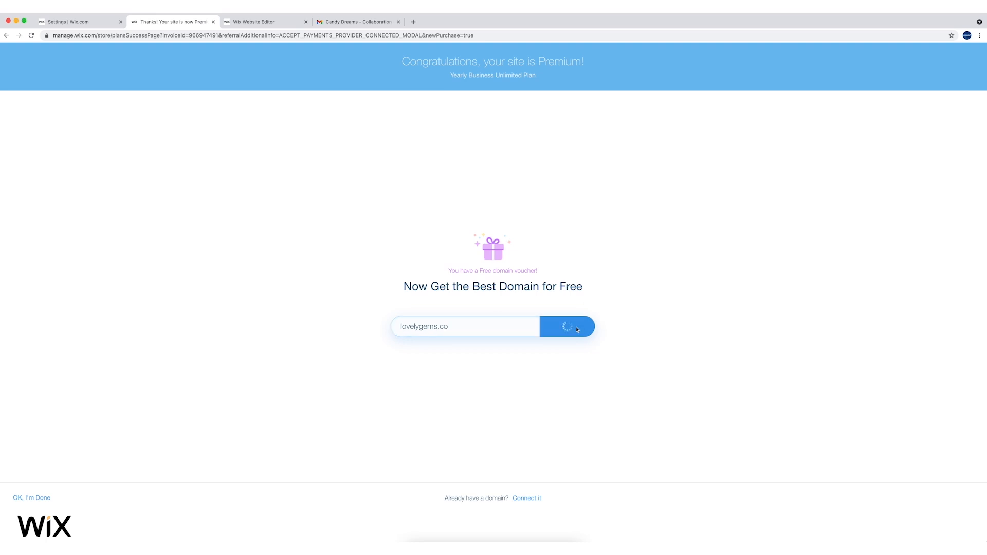
pyautogui.click(566, 326)
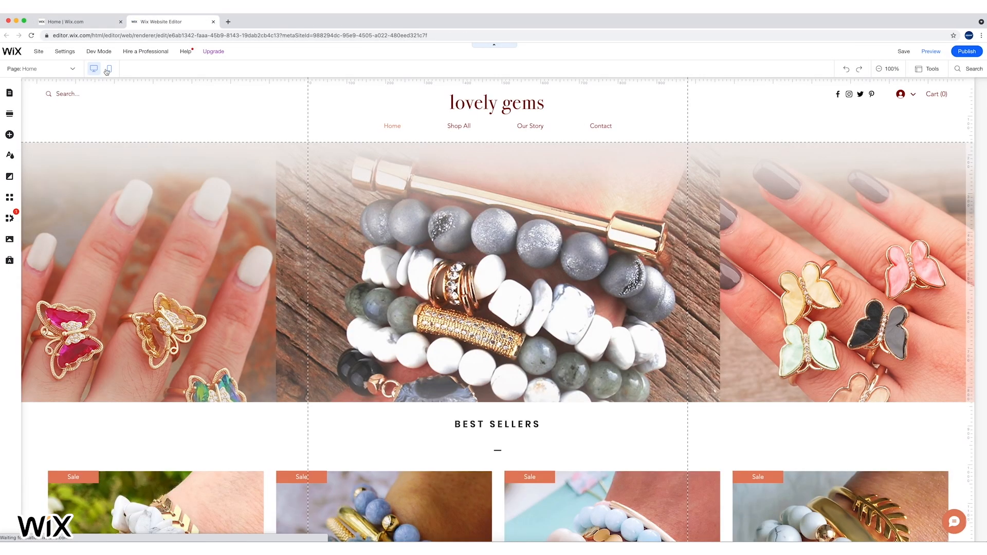
# - Switch the Editor to the mobile layout and scroll down the mobile page
pyautogui.click(108, 68)
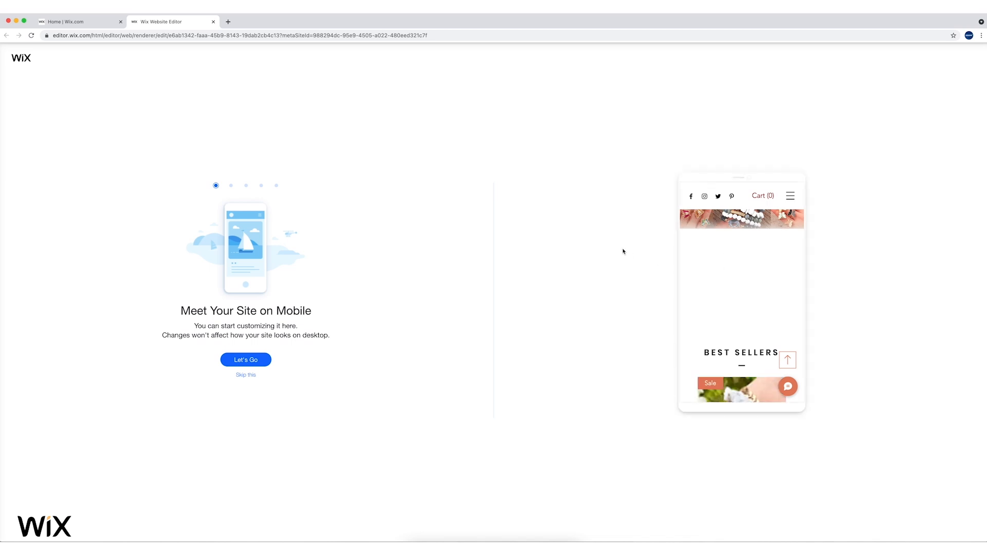
pyautogui.moveTo(581, 241)
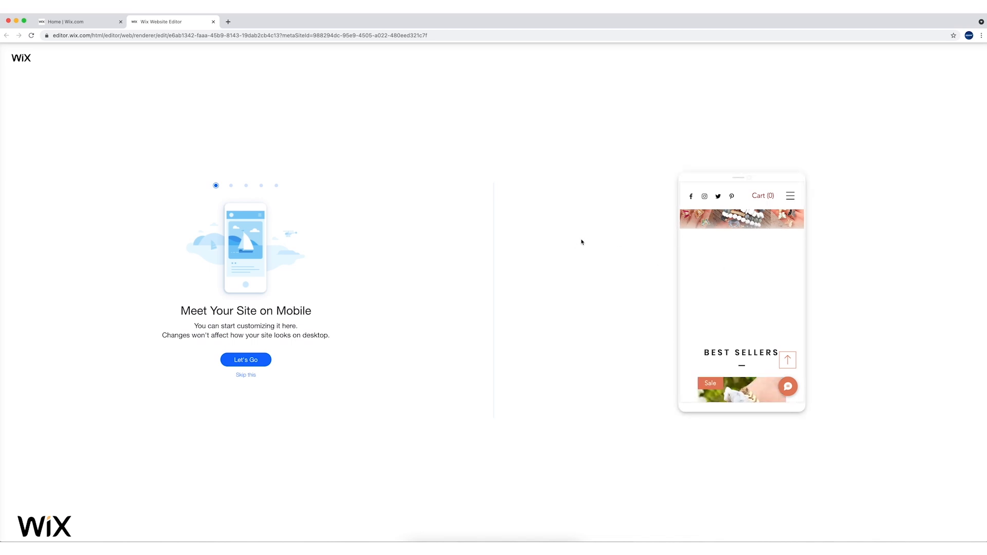
pyautogui.moveTo(202, 293)
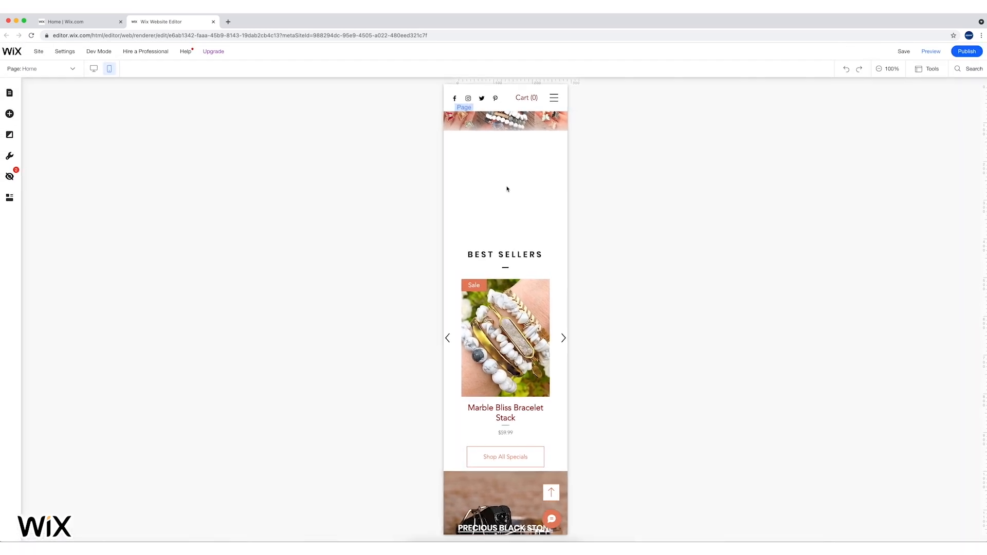
pyautogui.moveTo(510, 150)
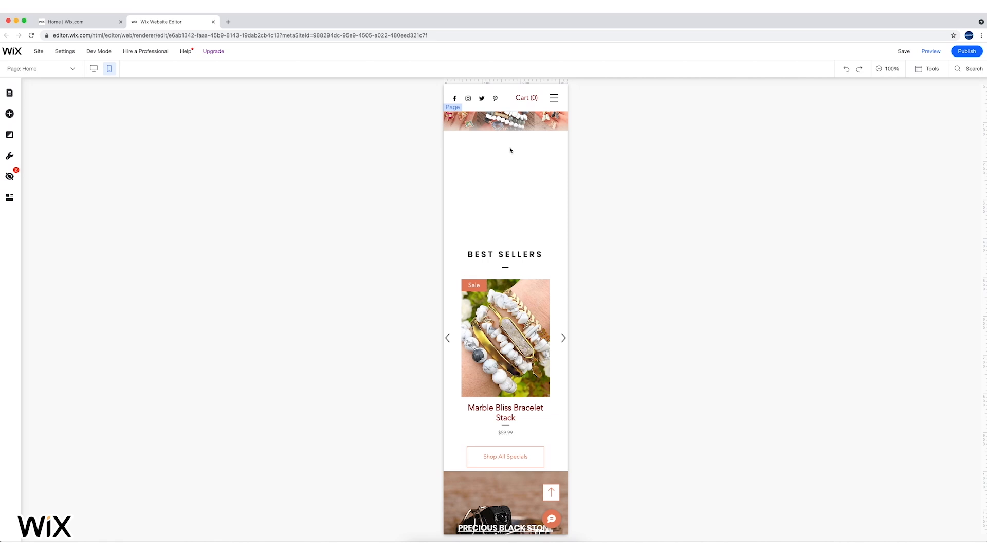
pyautogui.scroll(-3)
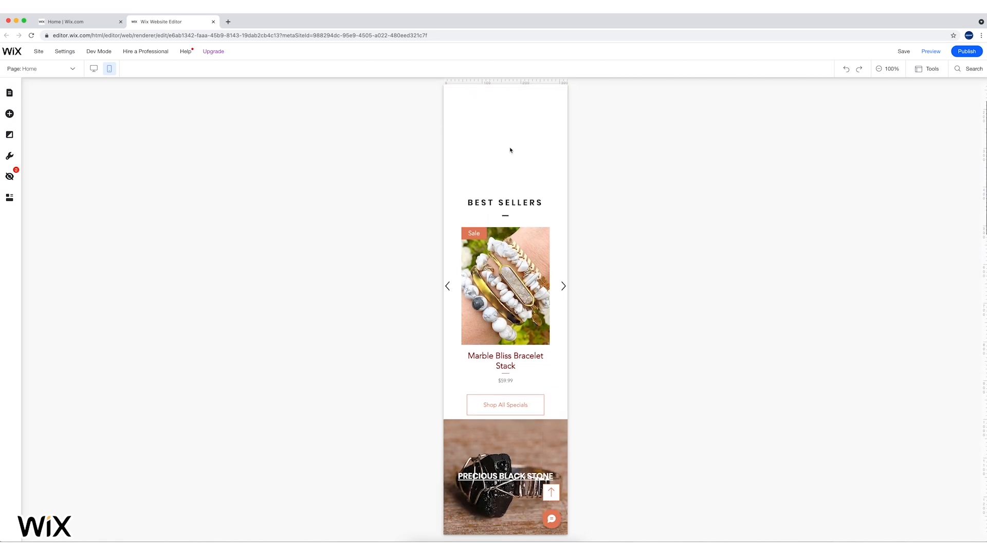
pyautogui.scroll(-3)
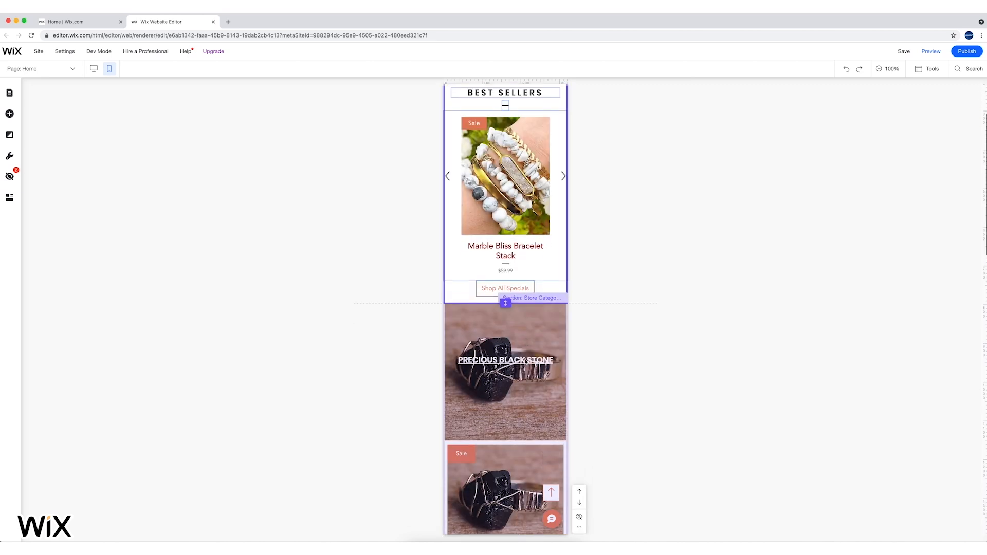
pyautogui.scroll(-3)
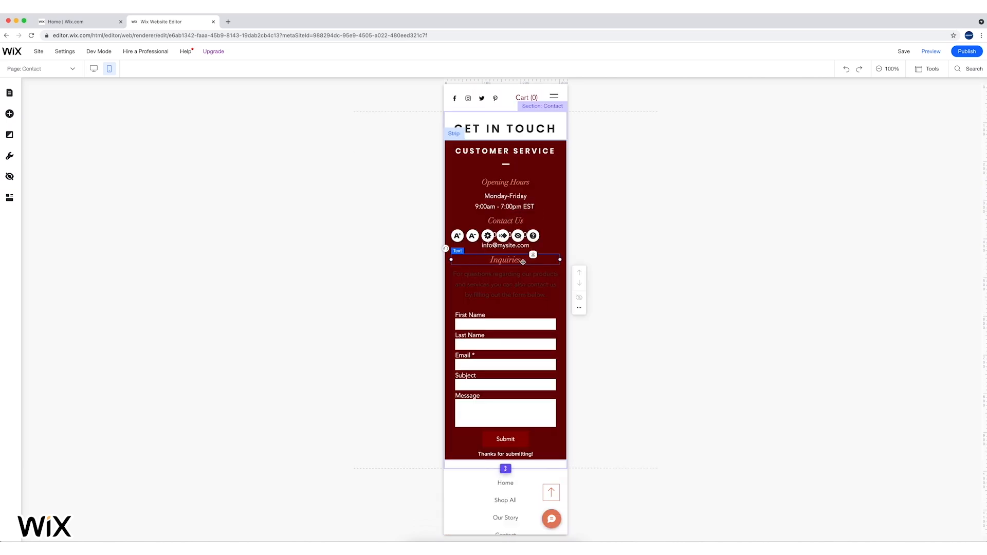
# - Go to the Shop All page and view it in mobile preview mode
pyautogui.click(579, 155)
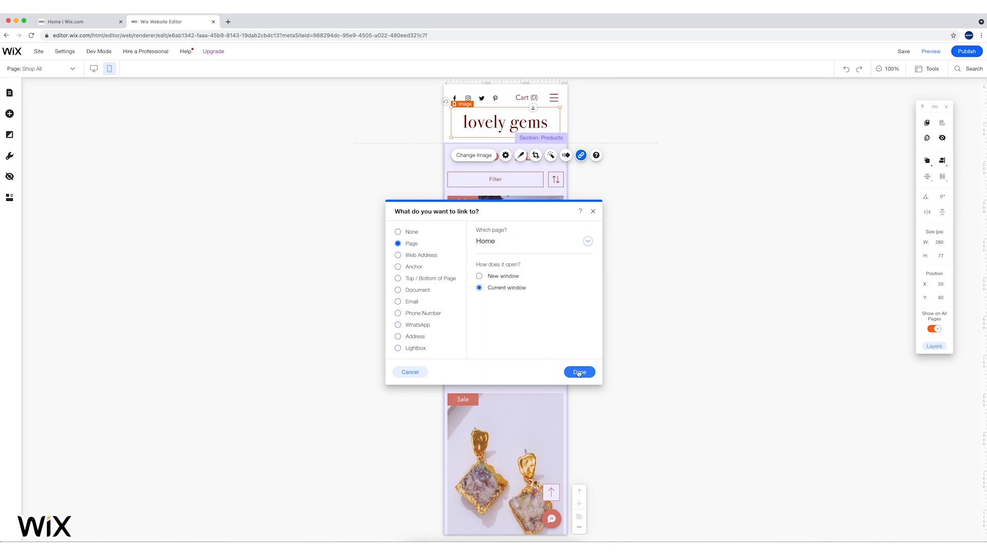
pyautogui.click(579, 372)
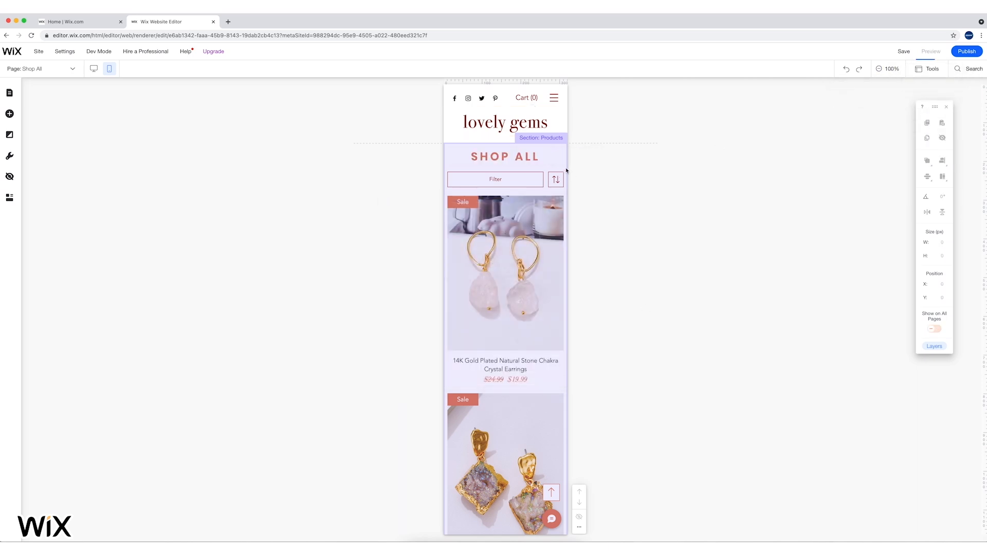
pyautogui.click(931, 52)
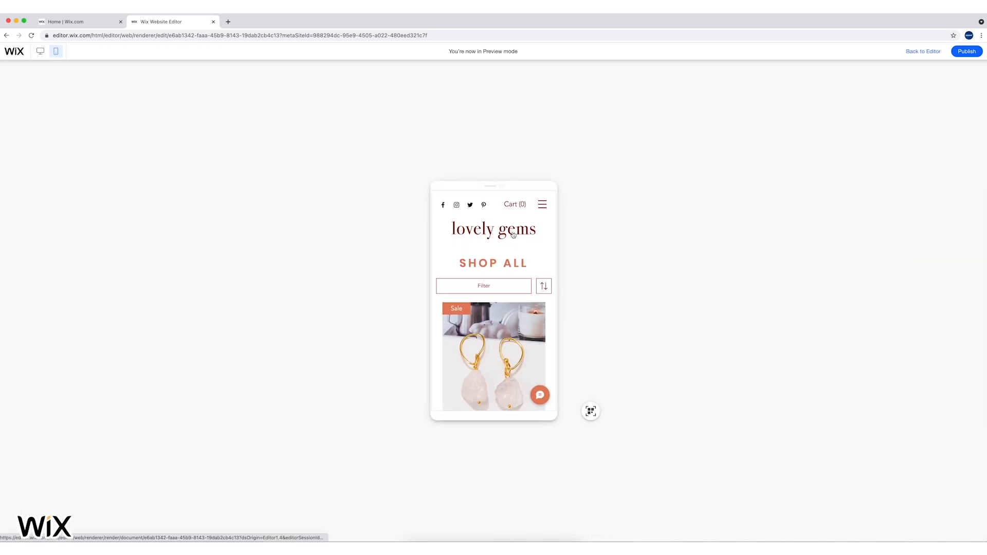
pyautogui.click(40, 51)
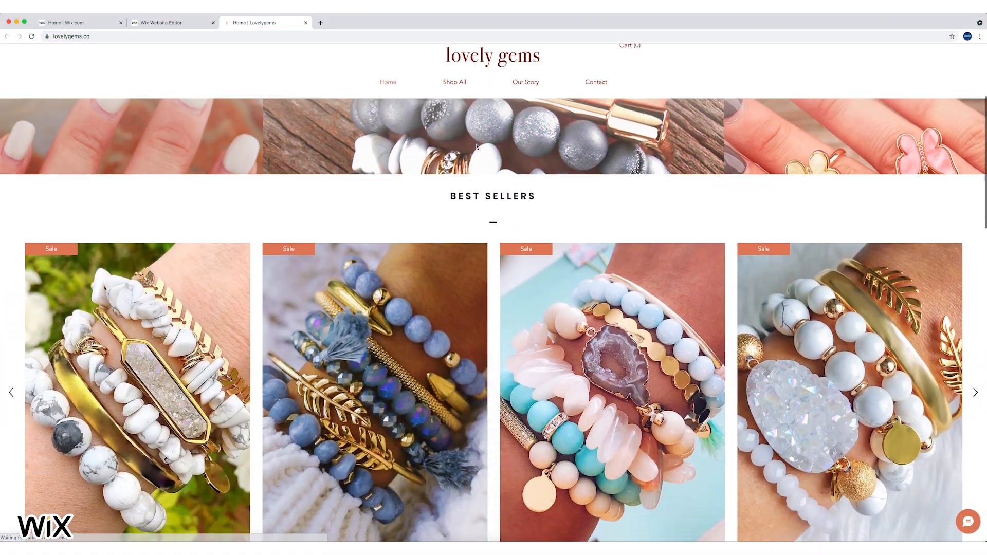
# - Scroll the live home page, then browse the Shop All product listing
pyautogui.scroll(-3)
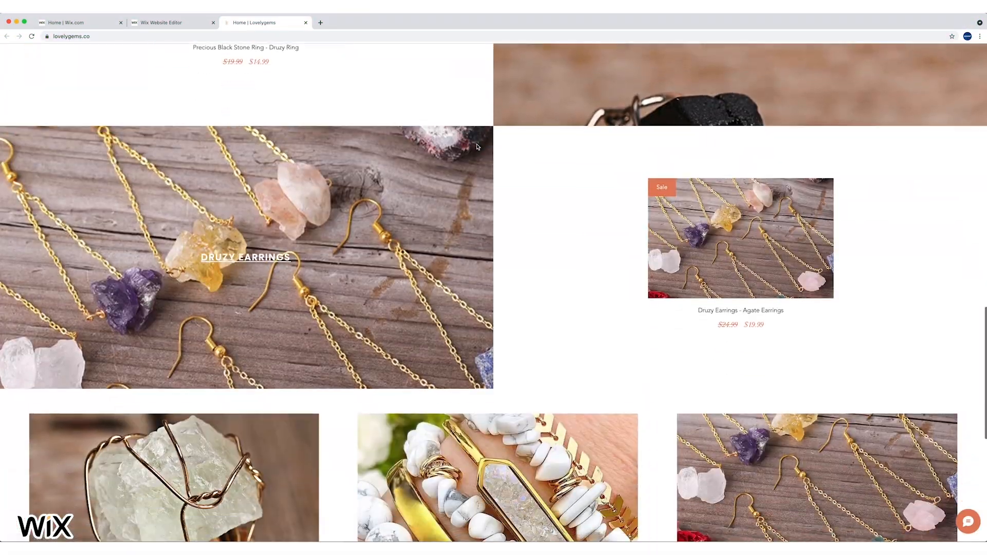
pyautogui.click(453, 92)
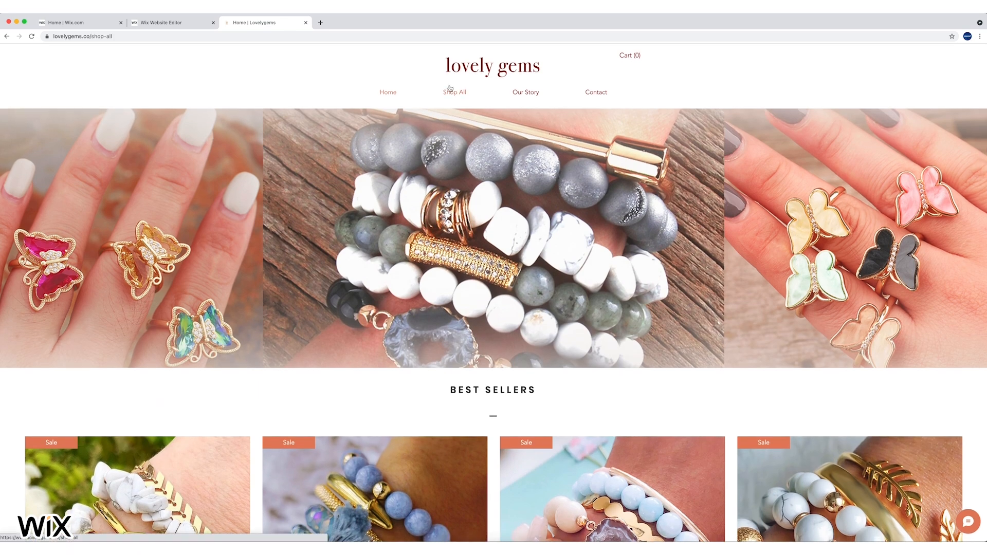
pyautogui.click(453, 92)
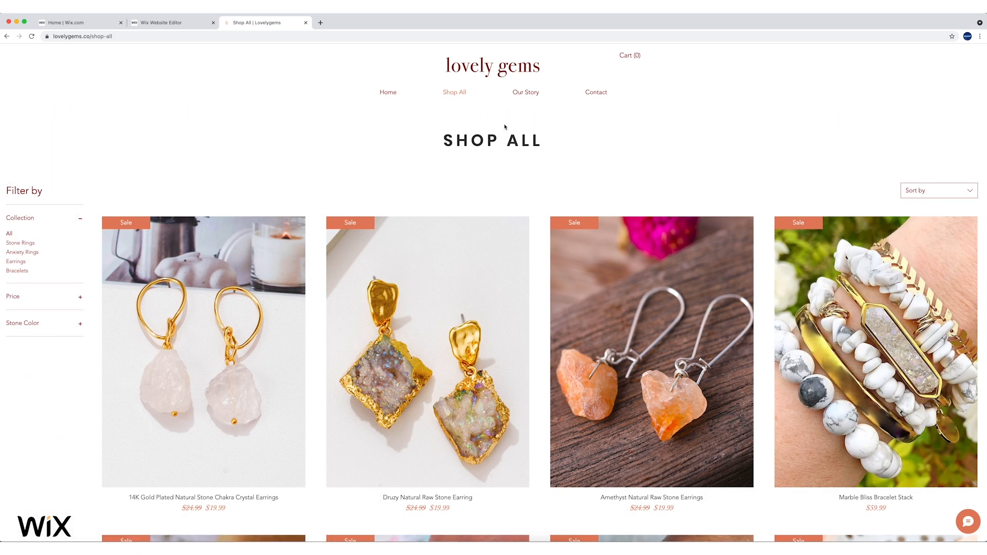
pyautogui.scroll(-3)
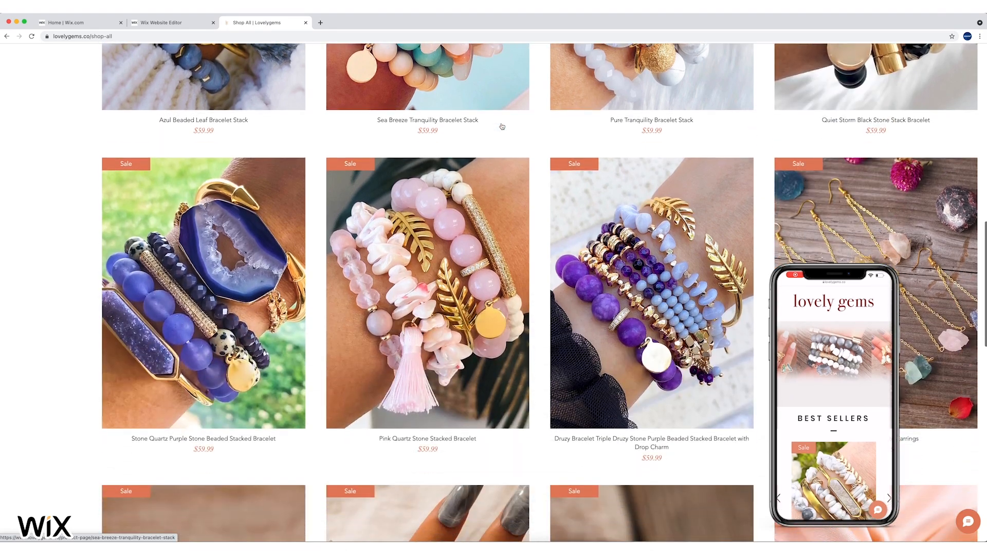
pyautogui.scroll(-3)
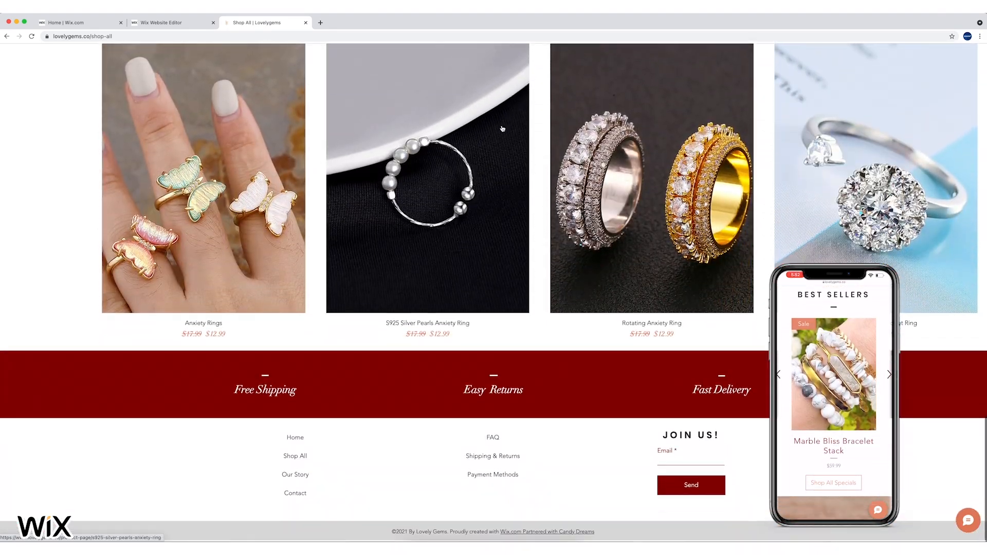
# - Visit the Our Story page and finish on the Contact page
pyautogui.click(295, 474)
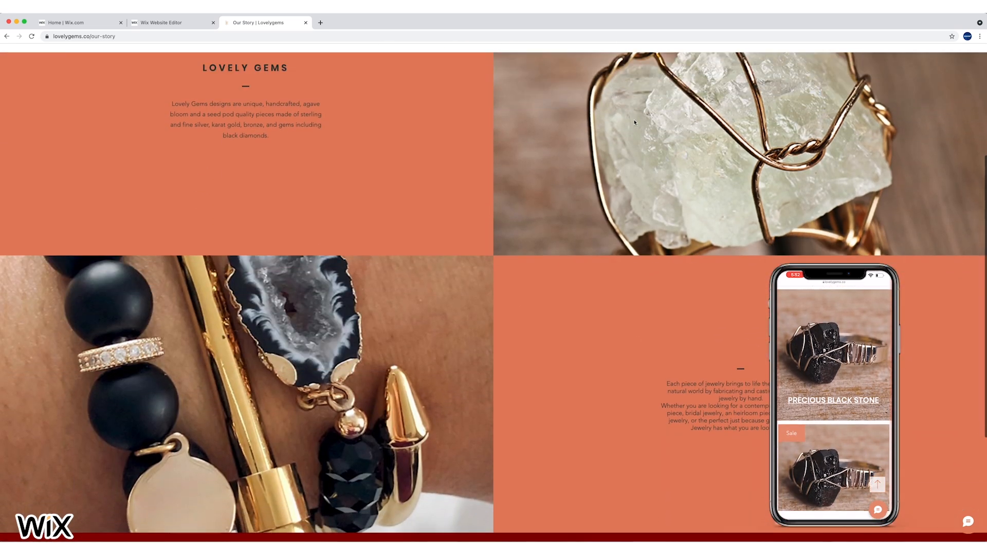
pyautogui.scroll(3)
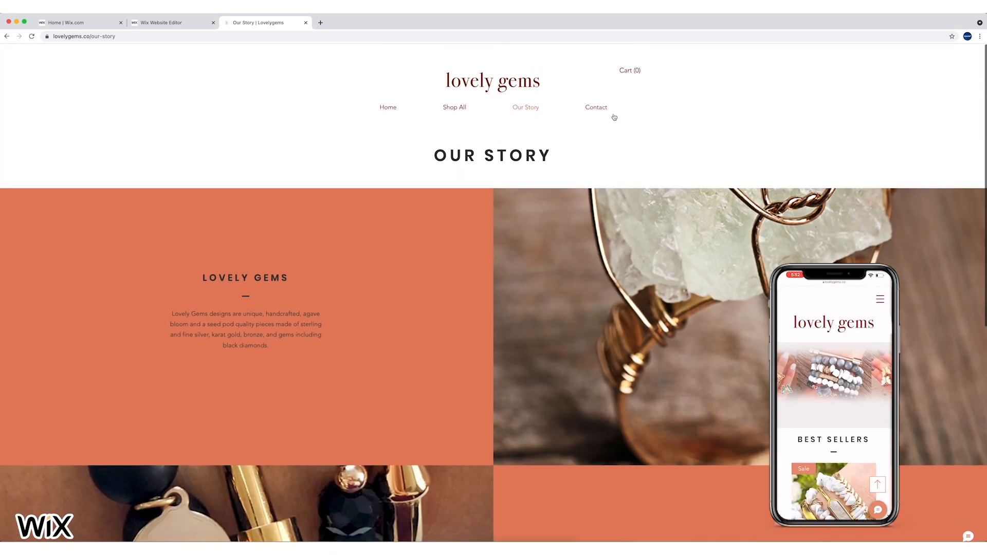
pyautogui.click(595, 107)
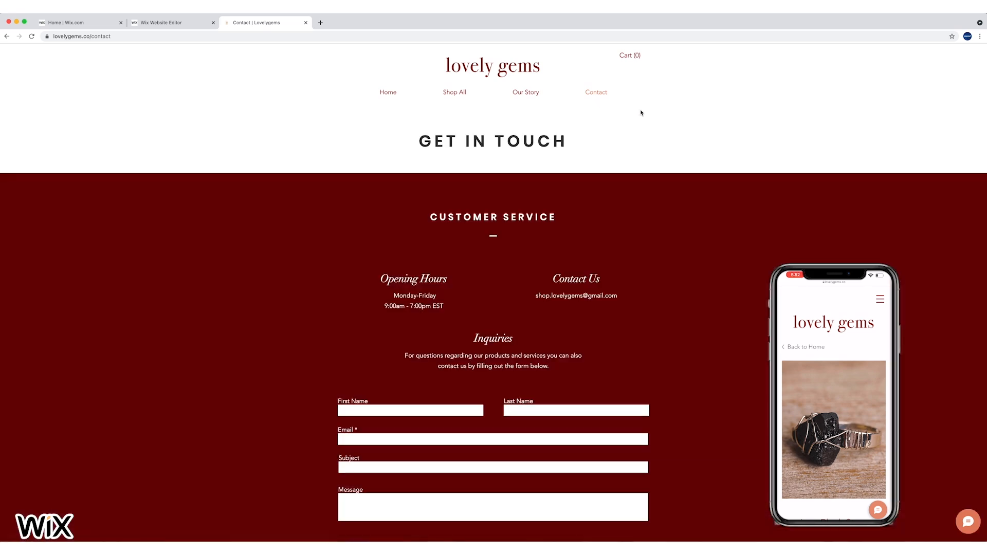
pyautogui.scroll(-3)
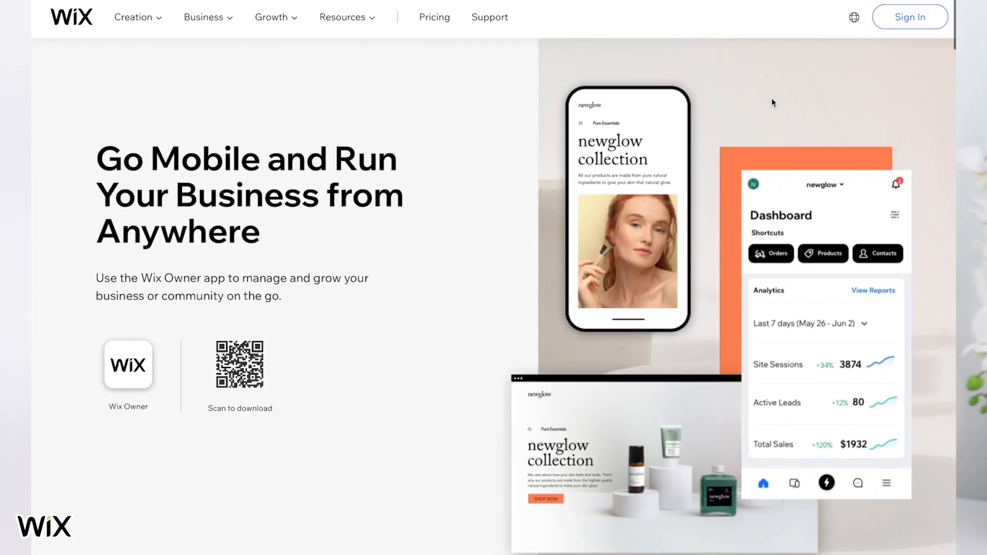
# - Scroll the Wix Owner app page through its features to Manage and Promote and Chat Live
pyautogui.scroll(-3)
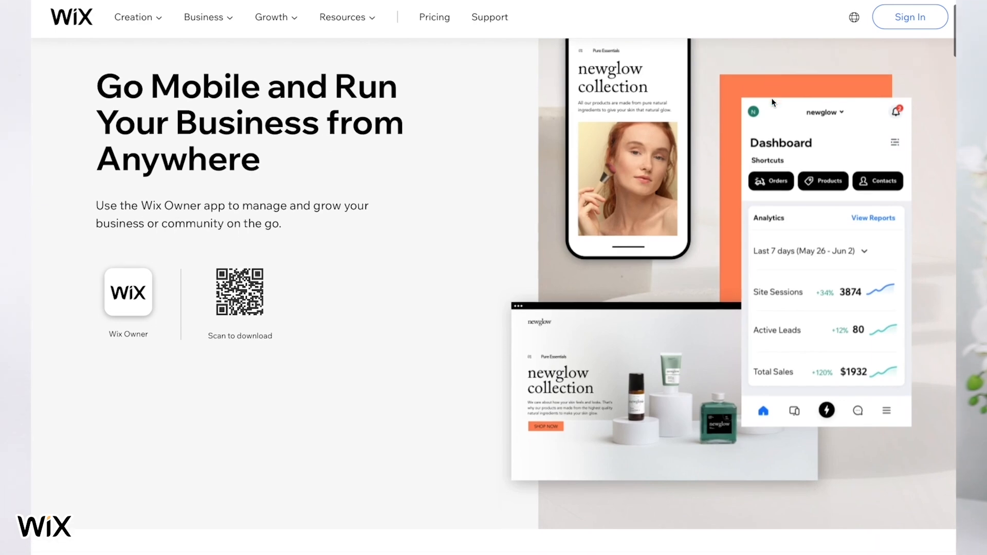
pyautogui.scroll(-3)
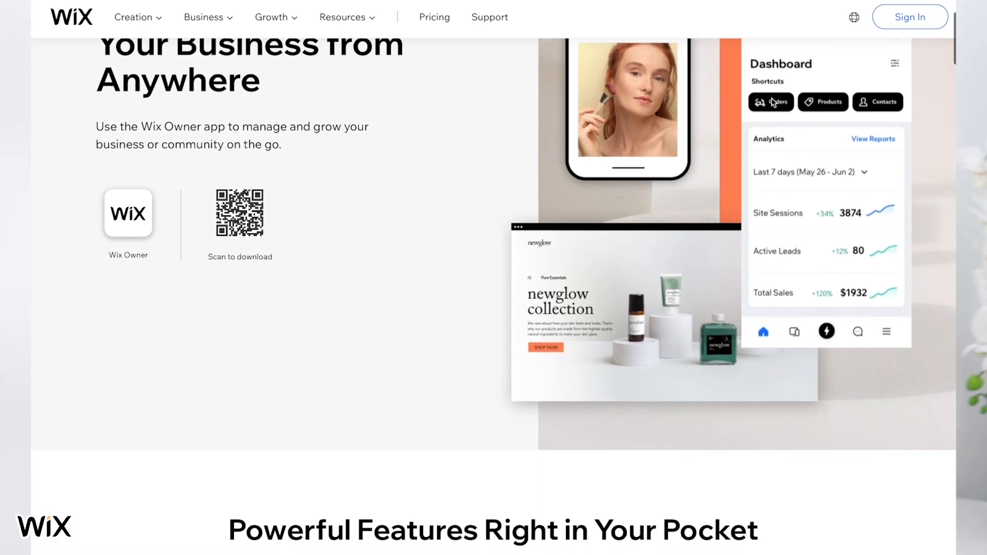
pyautogui.scroll(-3)
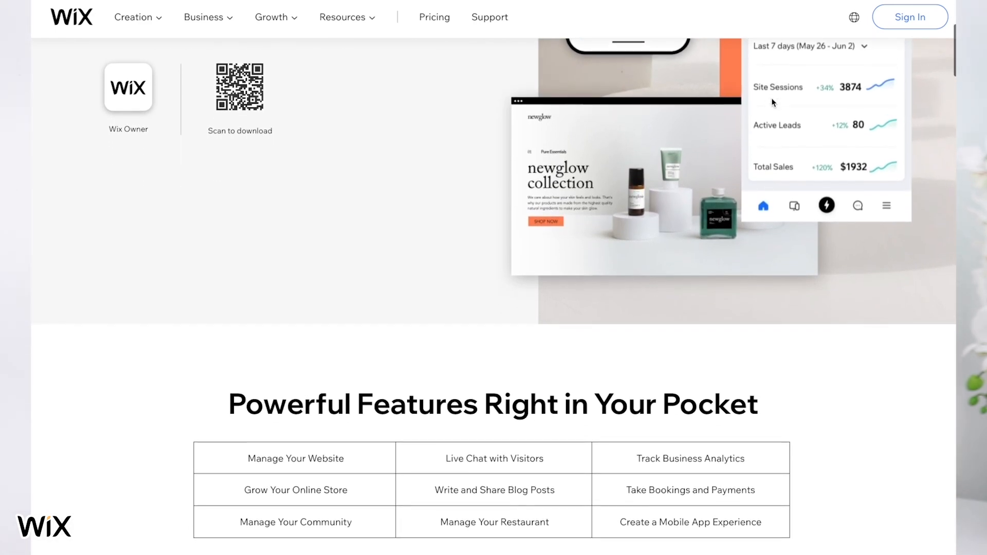
pyautogui.scroll(-3)
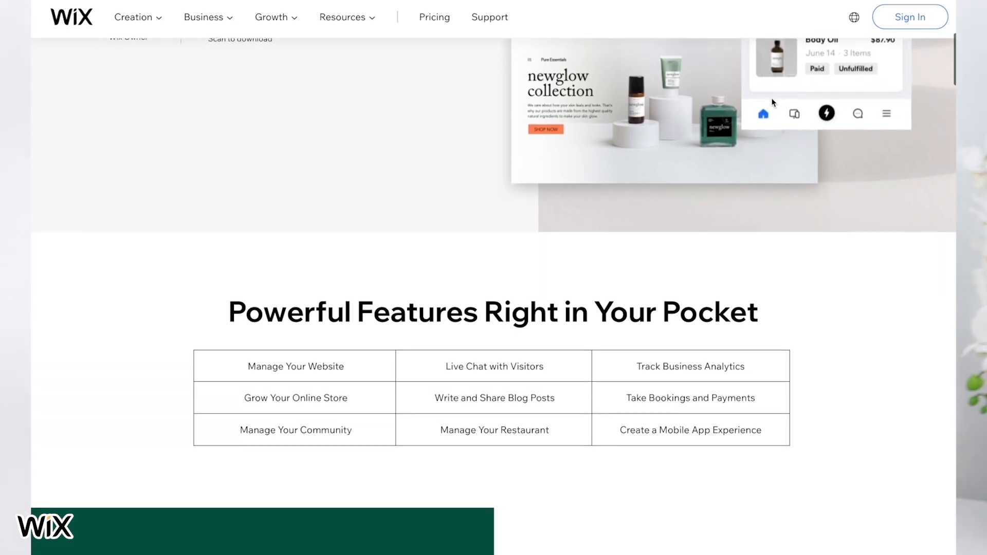
pyautogui.scroll(-3)
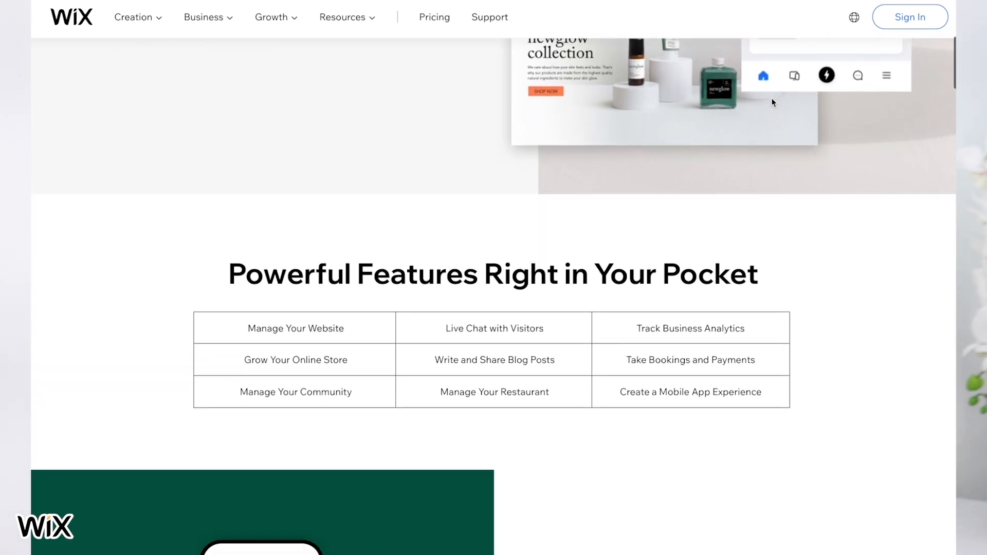
pyautogui.scroll(-3)
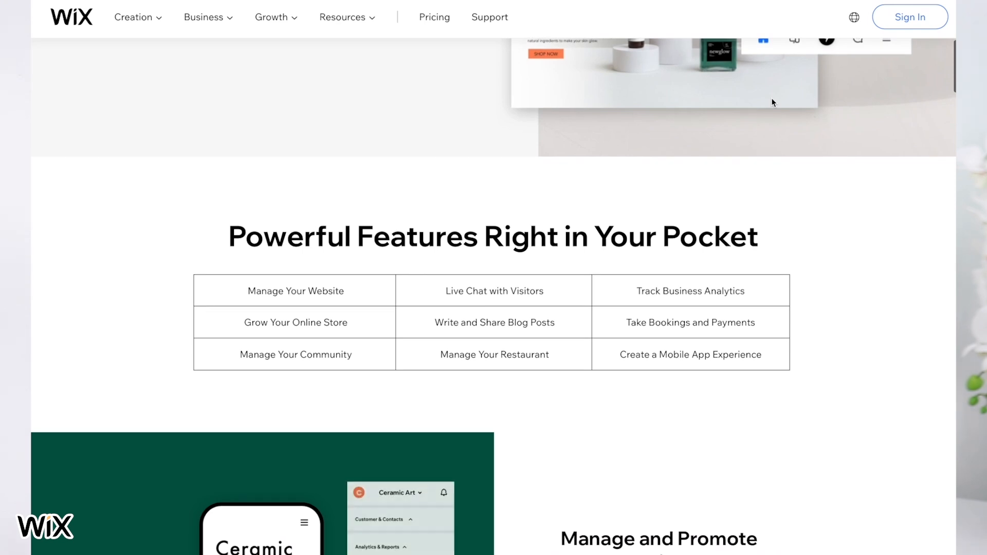
pyautogui.scroll(-3)
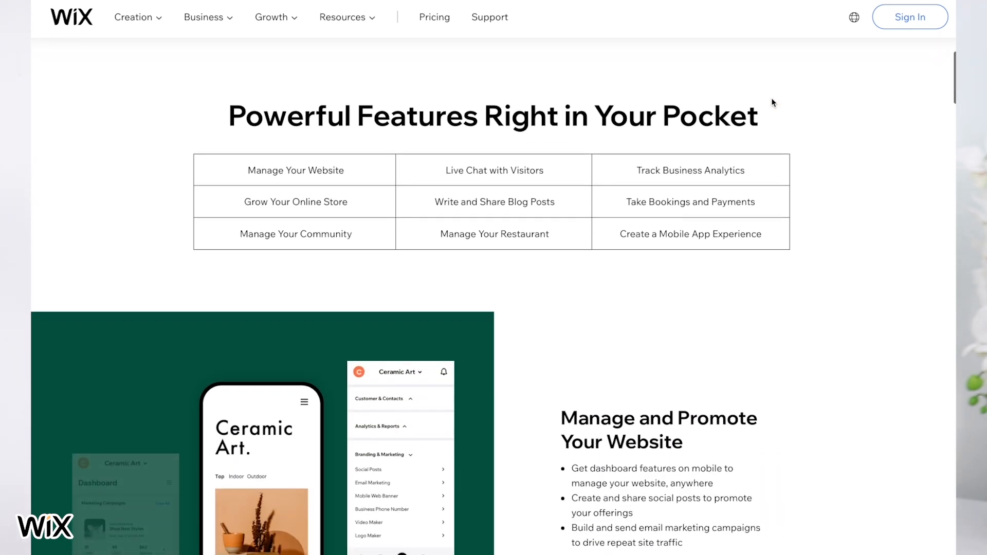
pyautogui.scroll(-3)
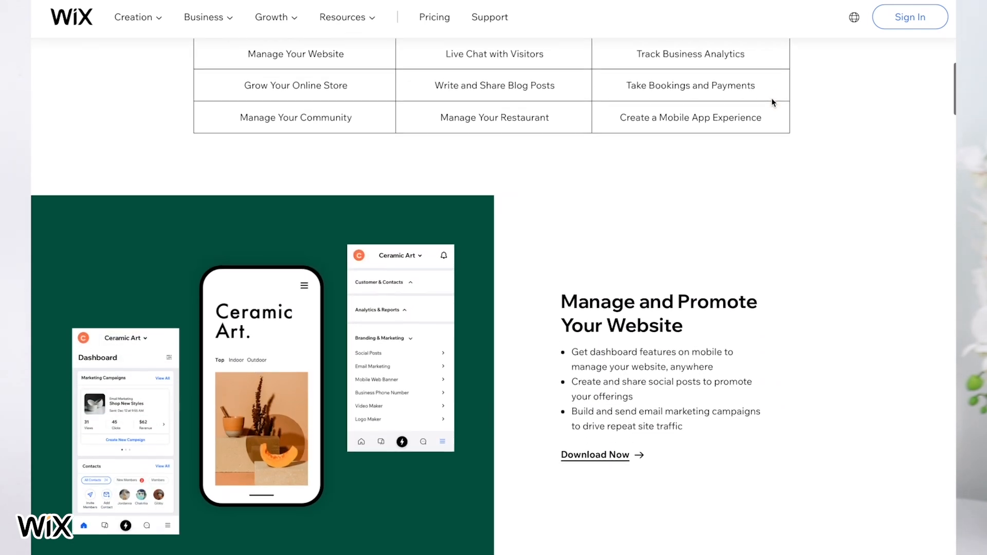
pyautogui.scroll(-3)
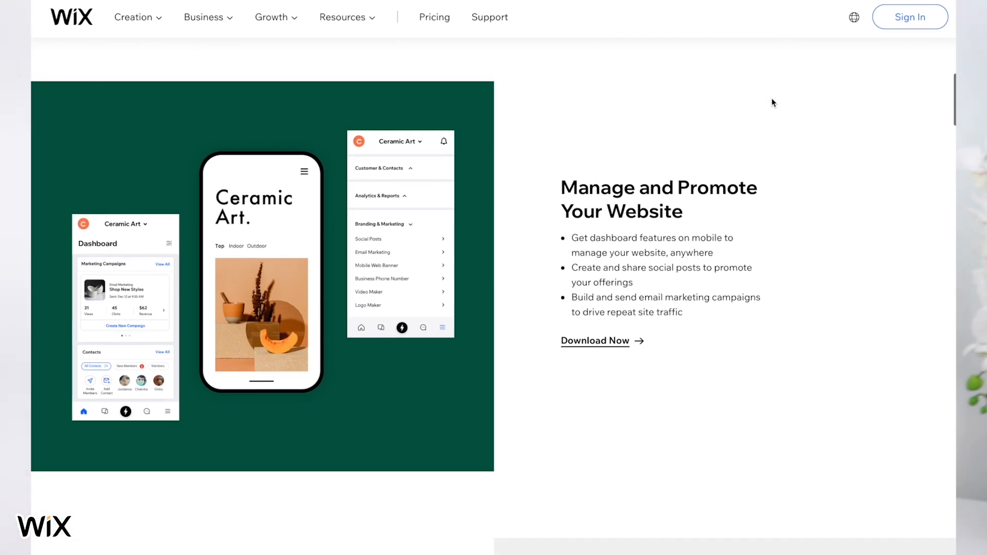
pyautogui.scroll(-3)
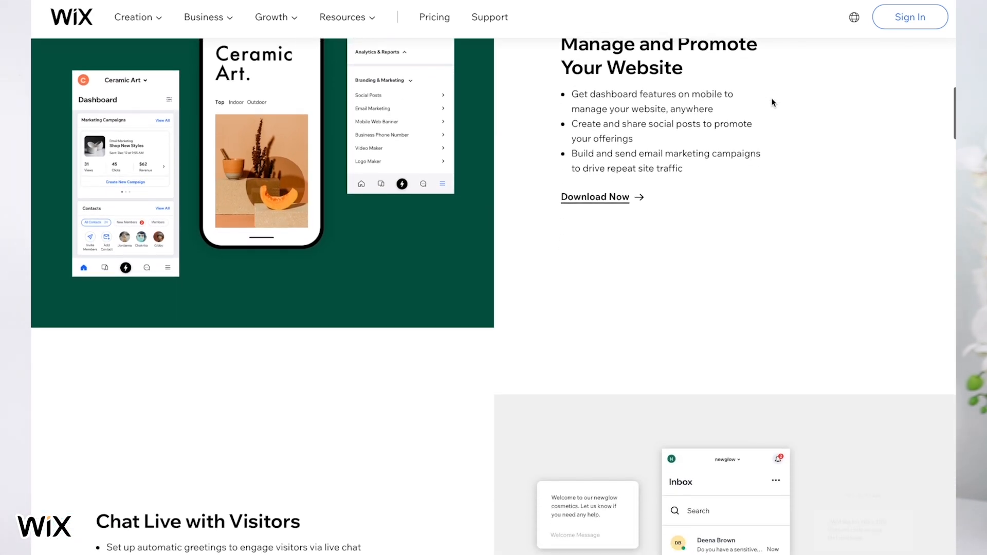
pyautogui.scroll(-3)
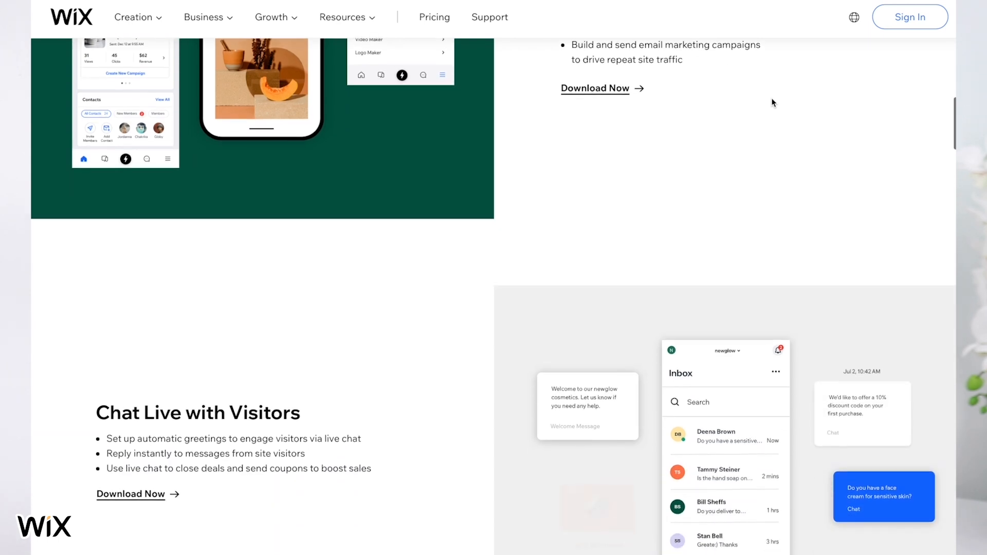
pyautogui.scroll(-3)
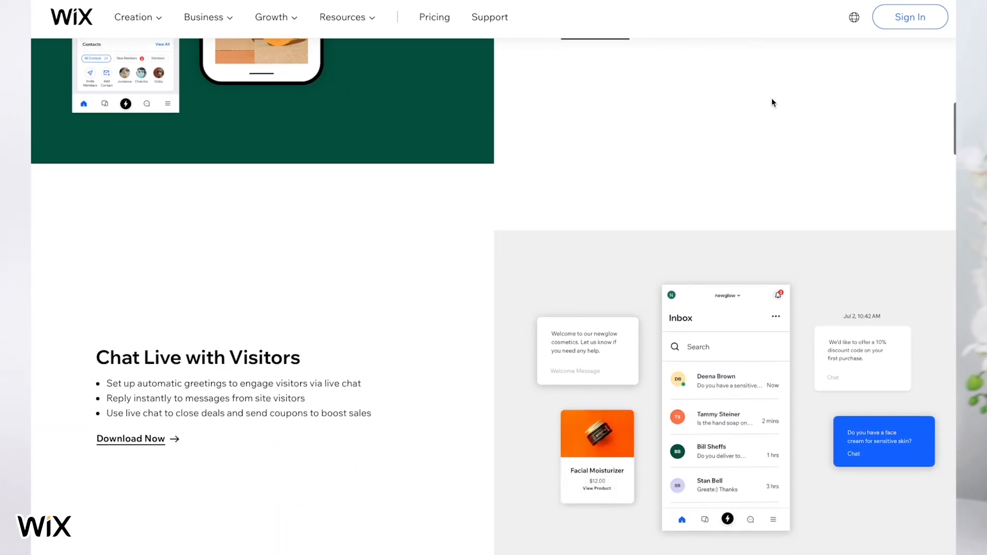